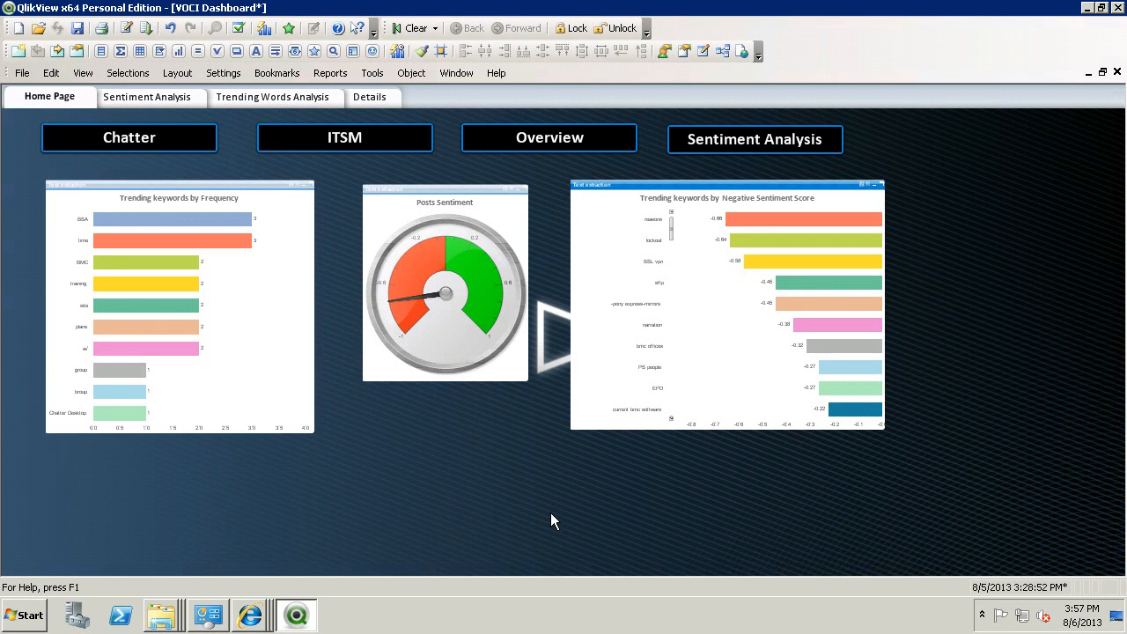
pyautogui.moveTo(129, 127)
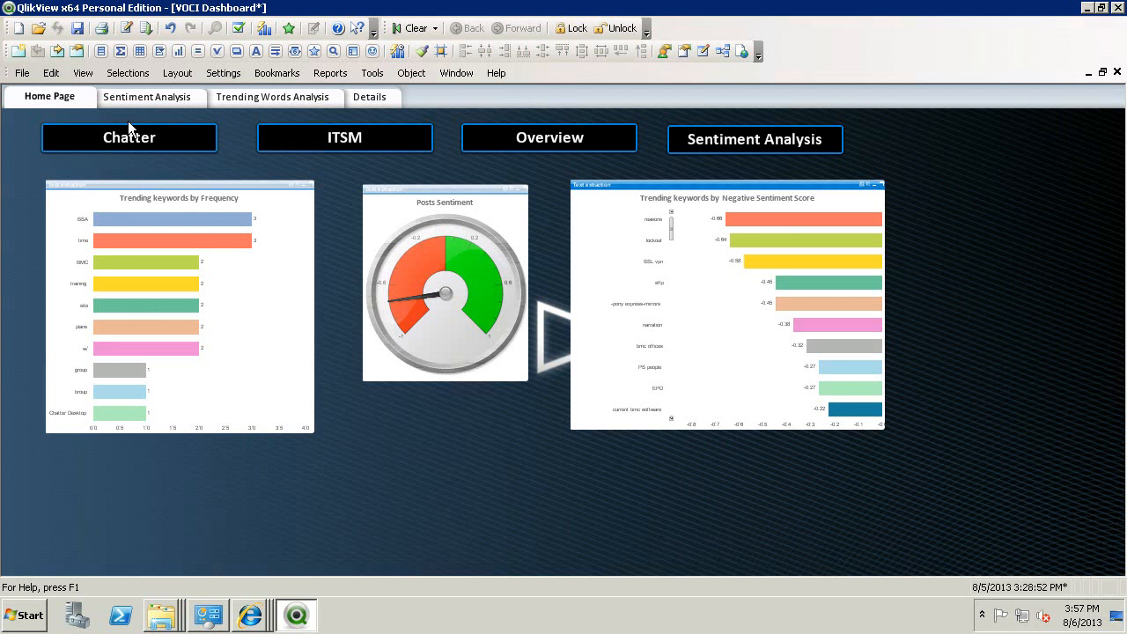
pyautogui.moveTo(344, 148)
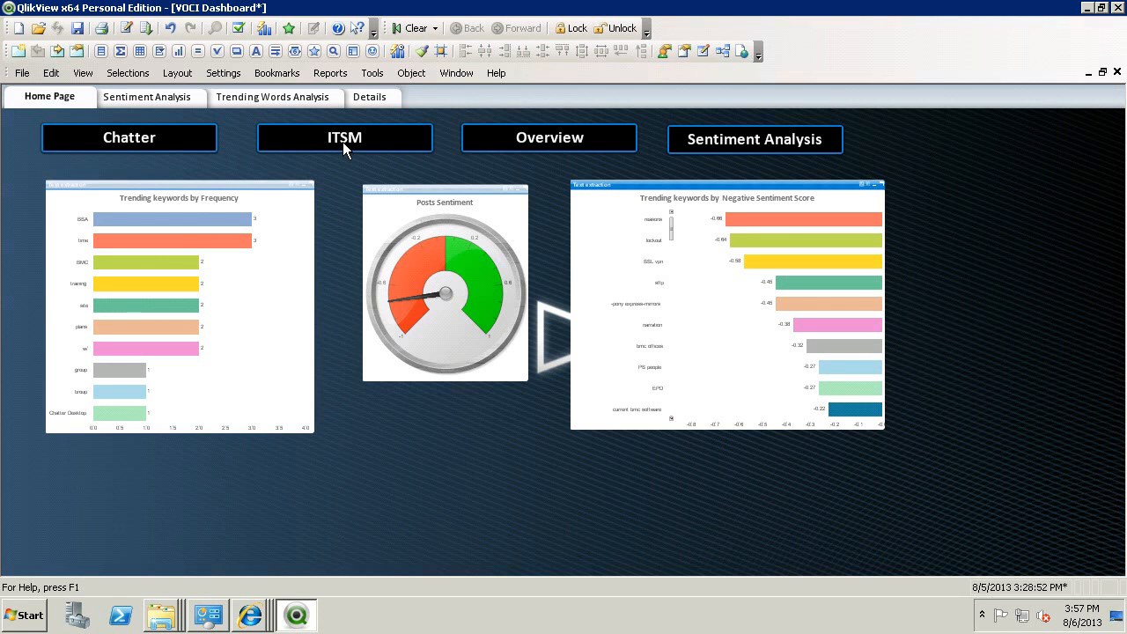
pyautogui.moveTo(662, 146)
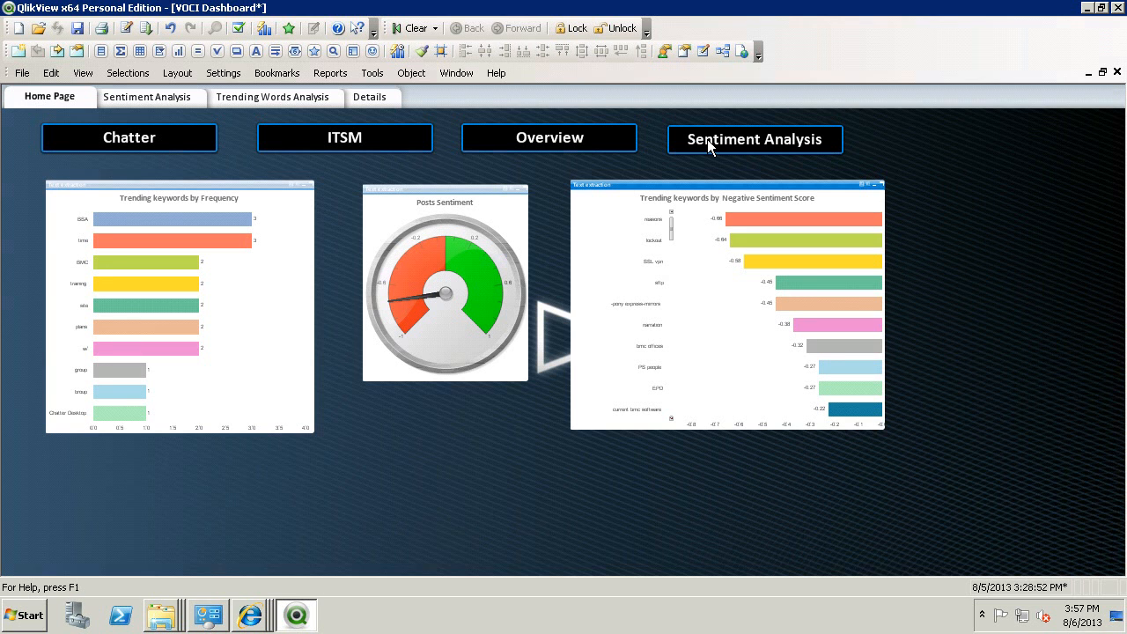
pyautogui.moveTo(616, 230)
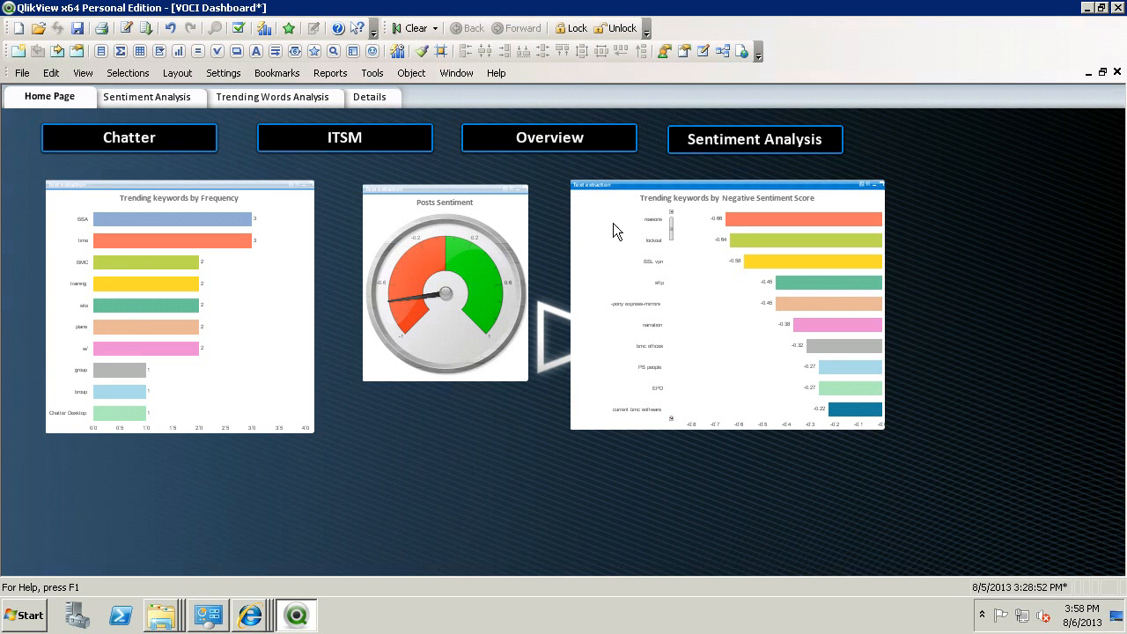
pyautogui.moveTo(272, 412)
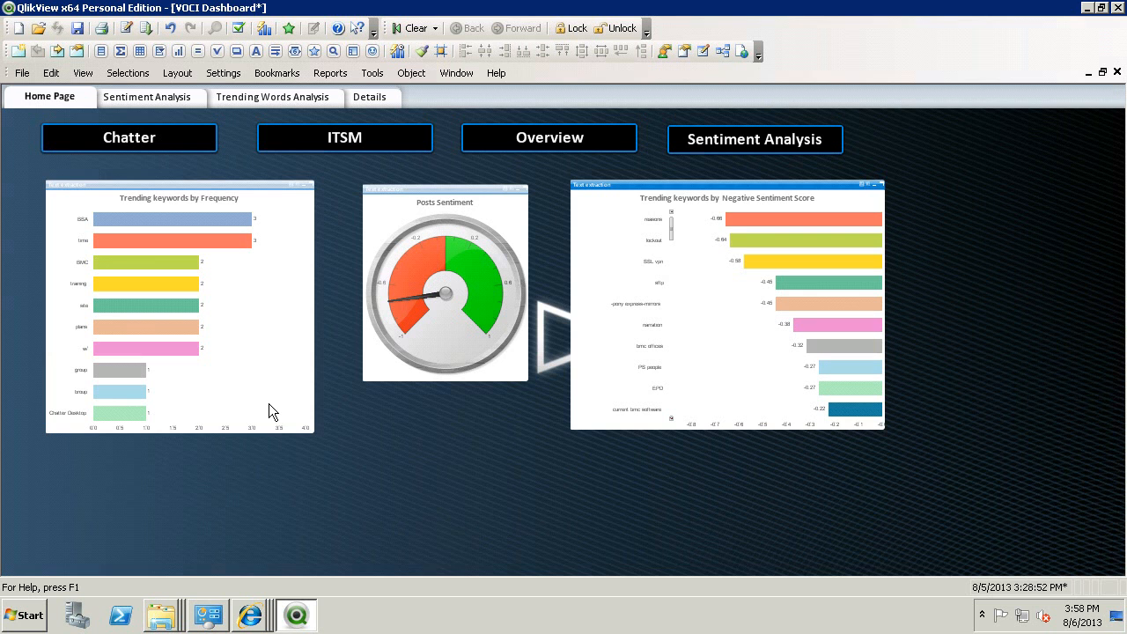
pyautogui.moveTo(711, 479)
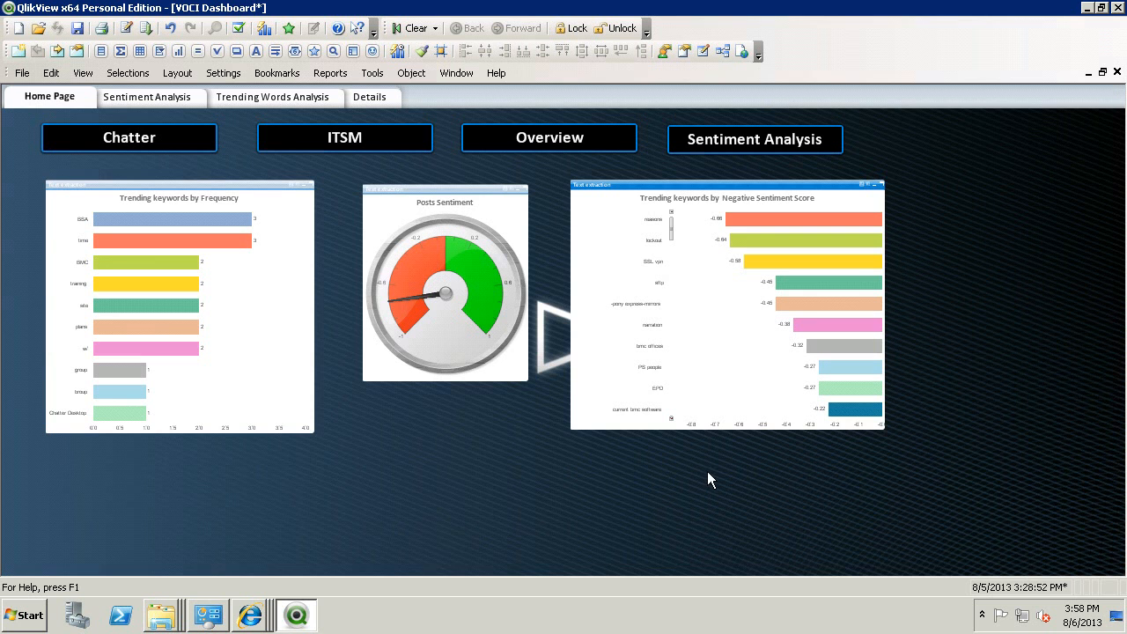
pyautogui.moveTo(730, 245)
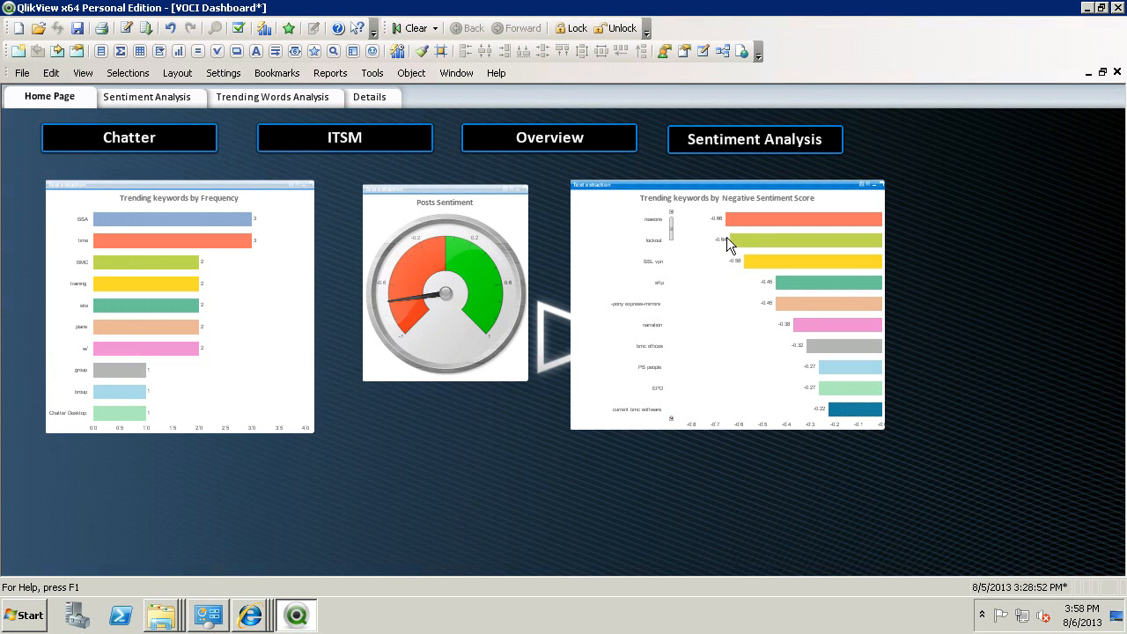
pyautogui.moveTo(381, 263)
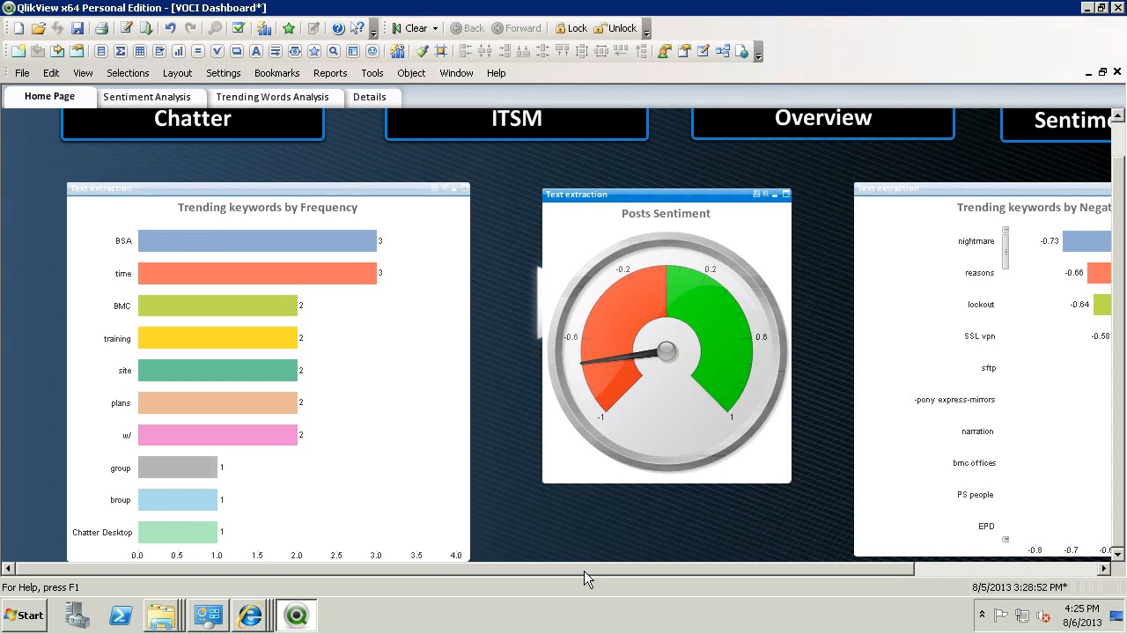
pyautogui.moveTo(559, 554)
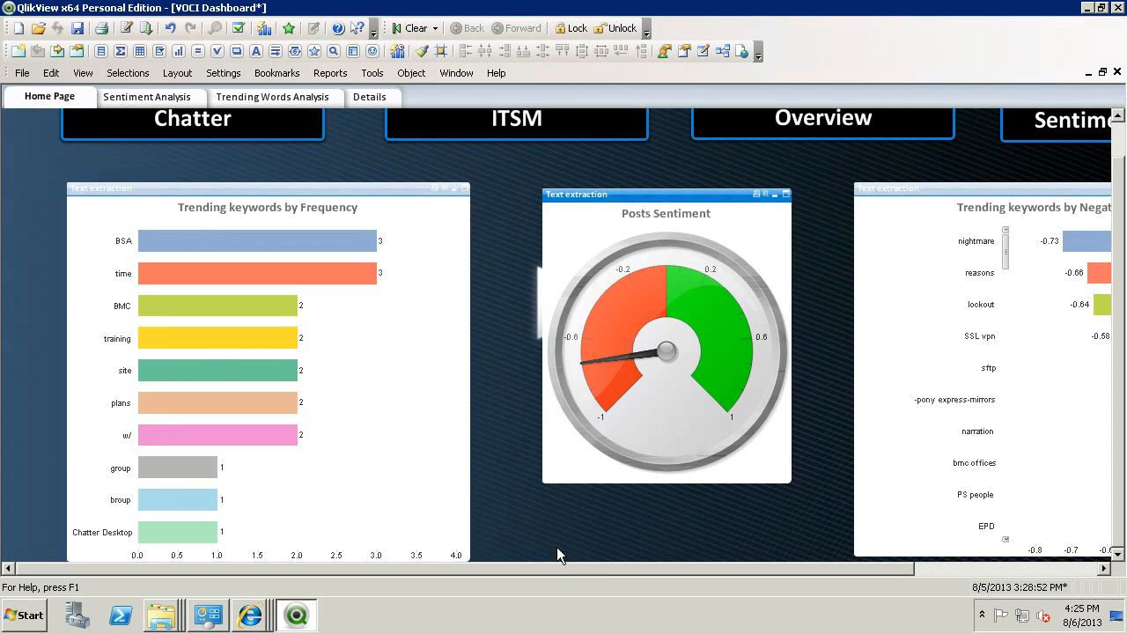
pyautogui.moveTo(337, 264)
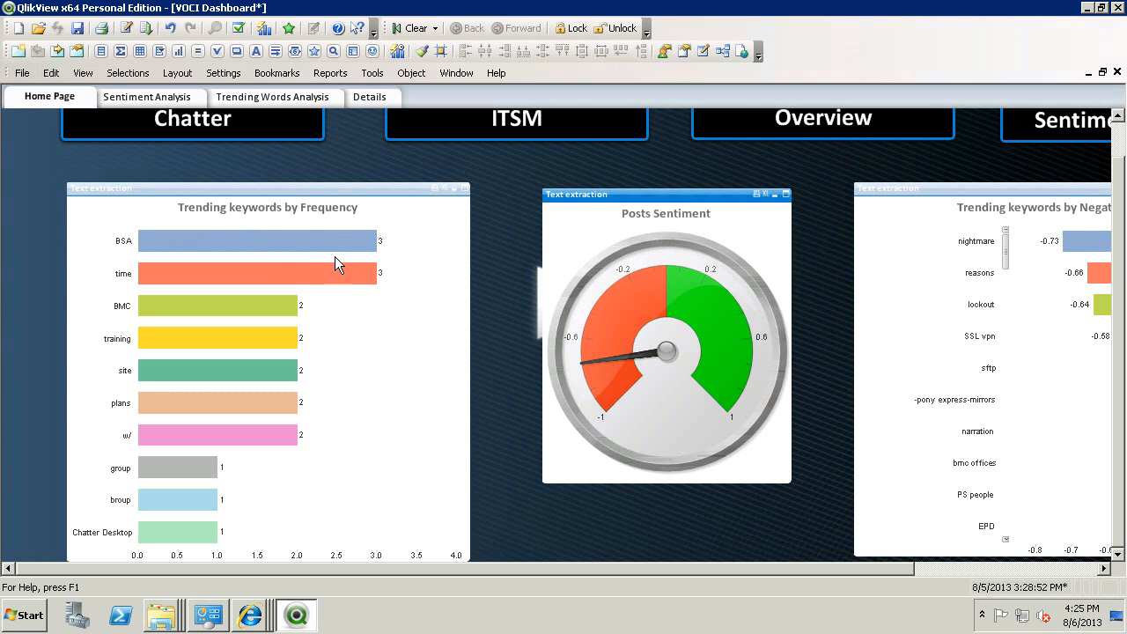
pyautogui.moveTo(157, 267)
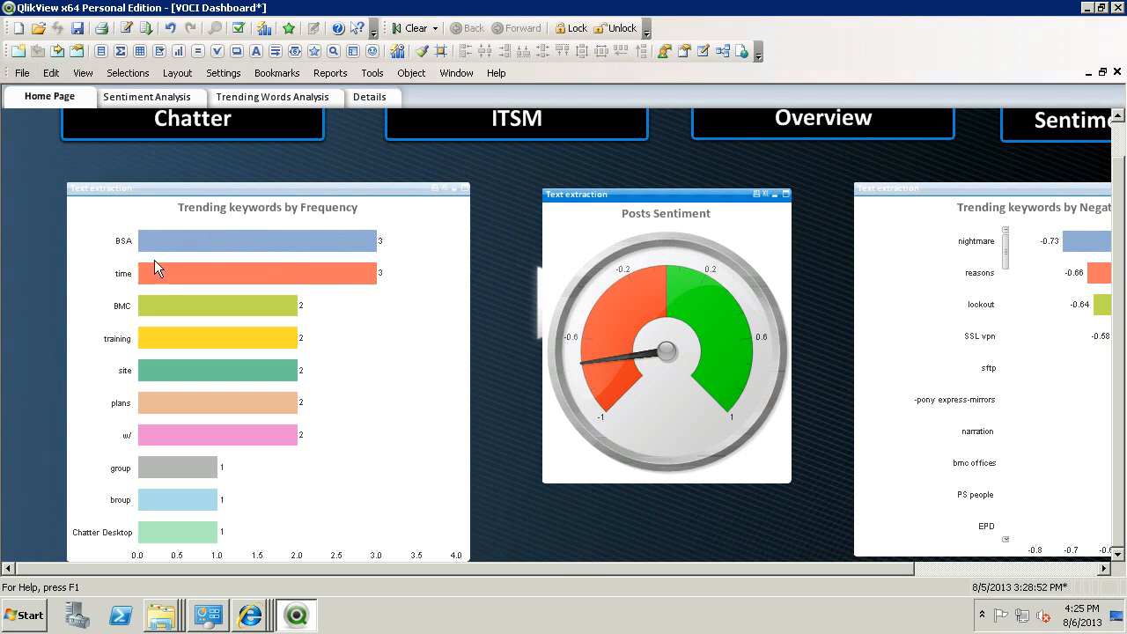
pyautogui.moveTo(145, 281)
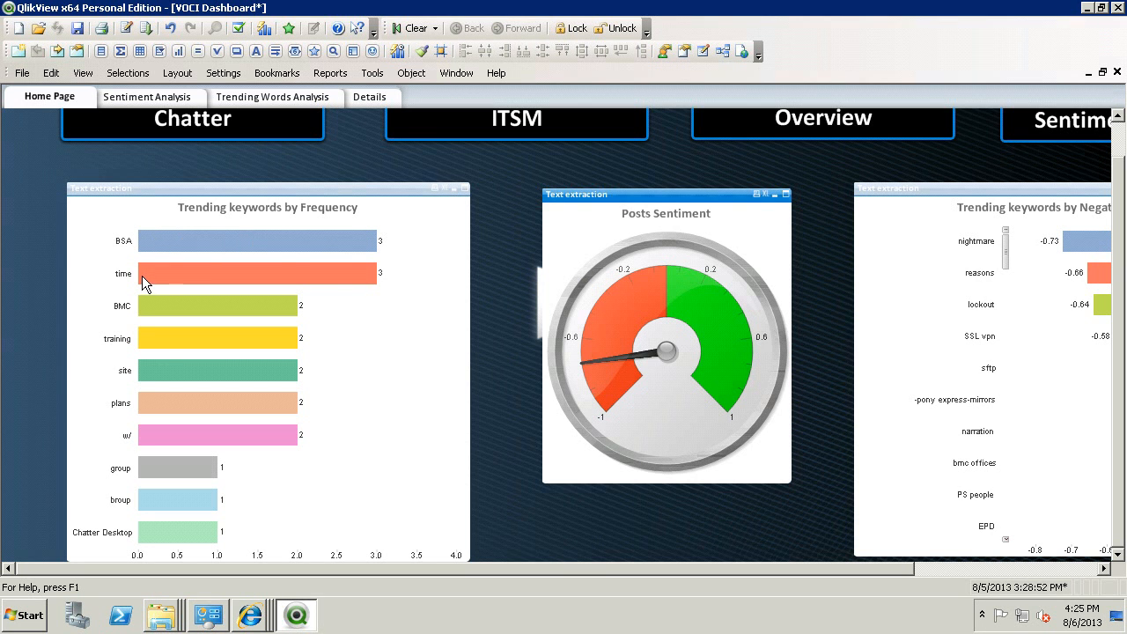
pyautogui.moveTo(346, 586)
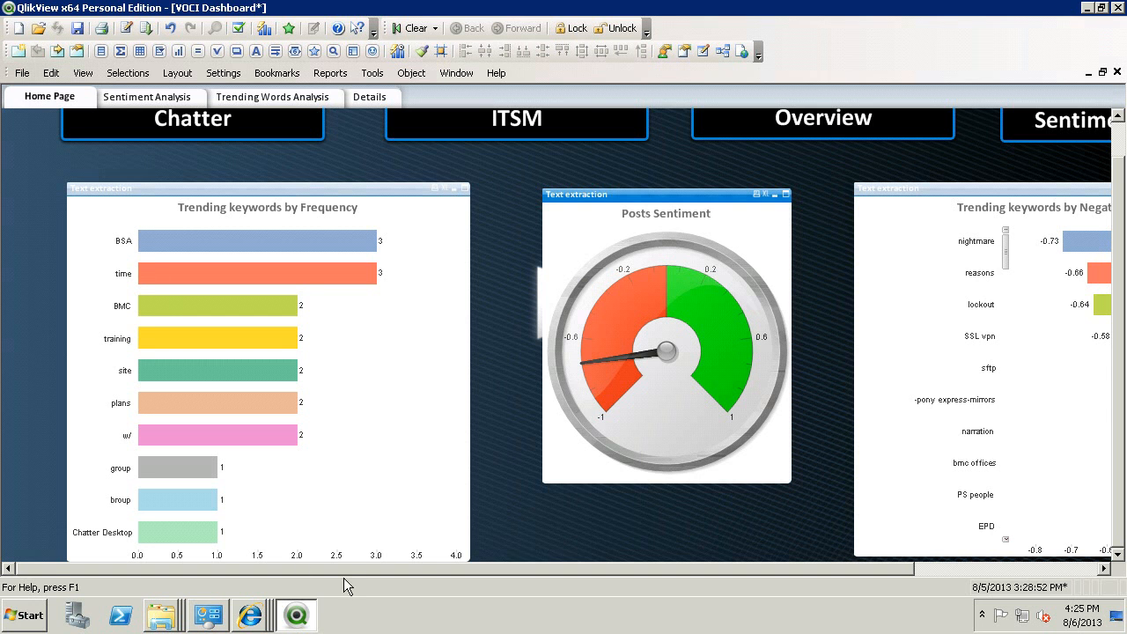
# Step: Scroll the Home Page right to reveal the full negative sentiment keyword chart
pyautogui.hscroll(3)
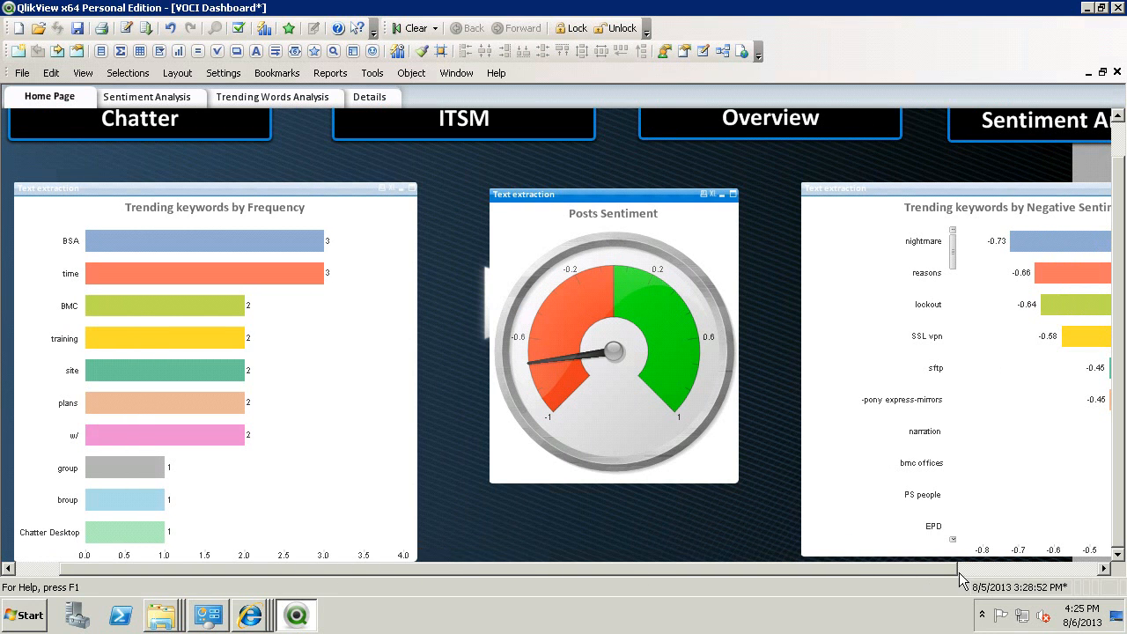
pyautogui.moveTo(546, 447)
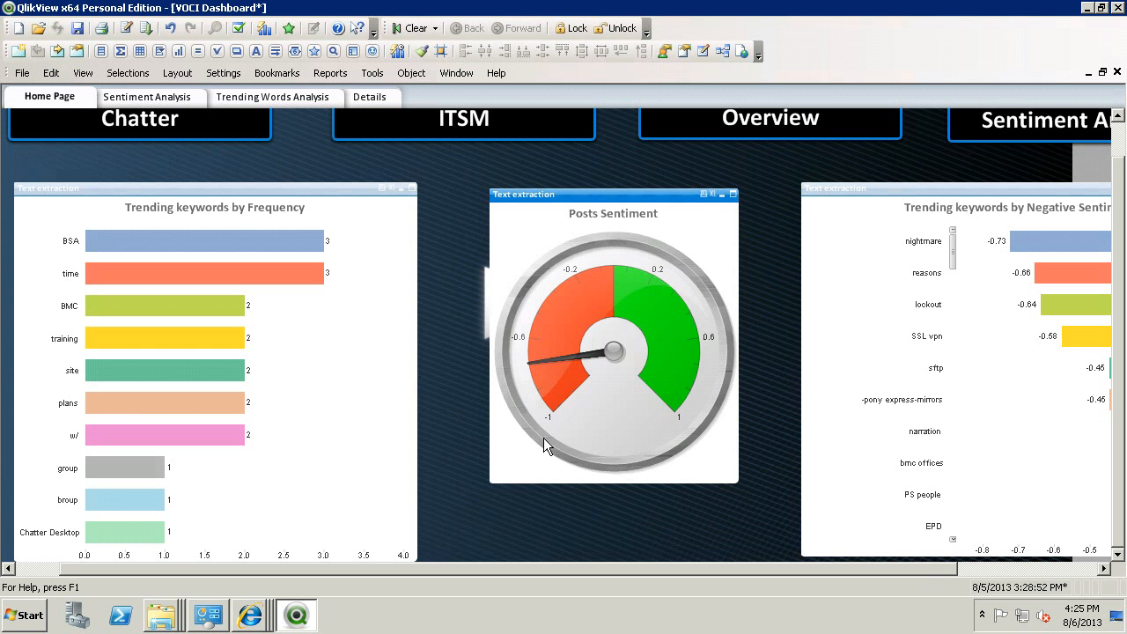
pyautogui.moveTo(583, 381)
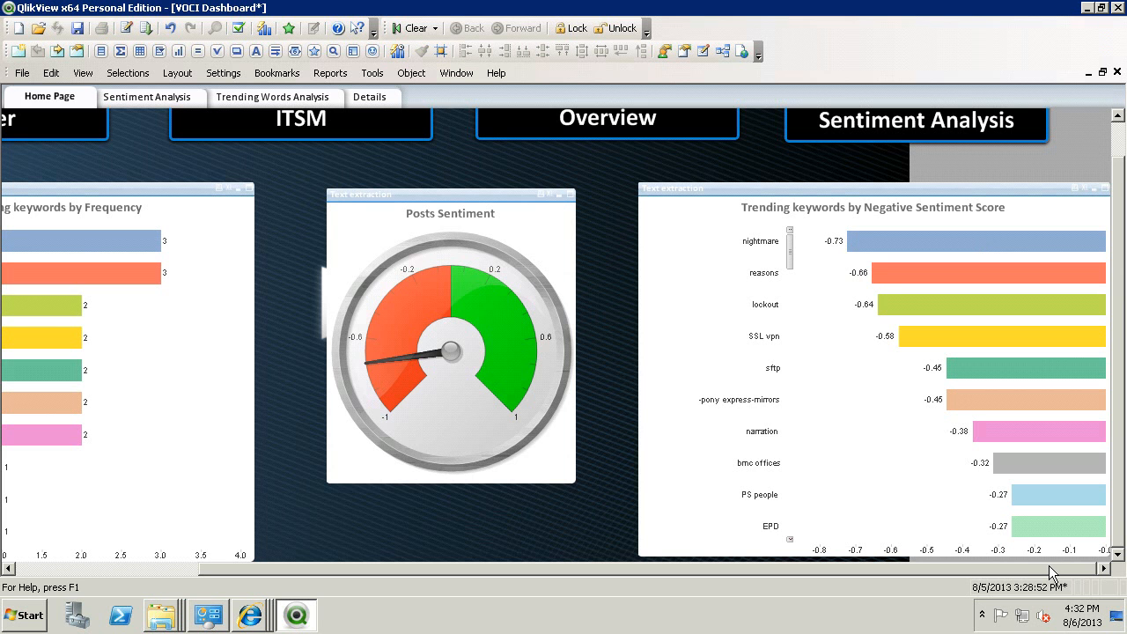
pyautogui.moveTo(451, 598)
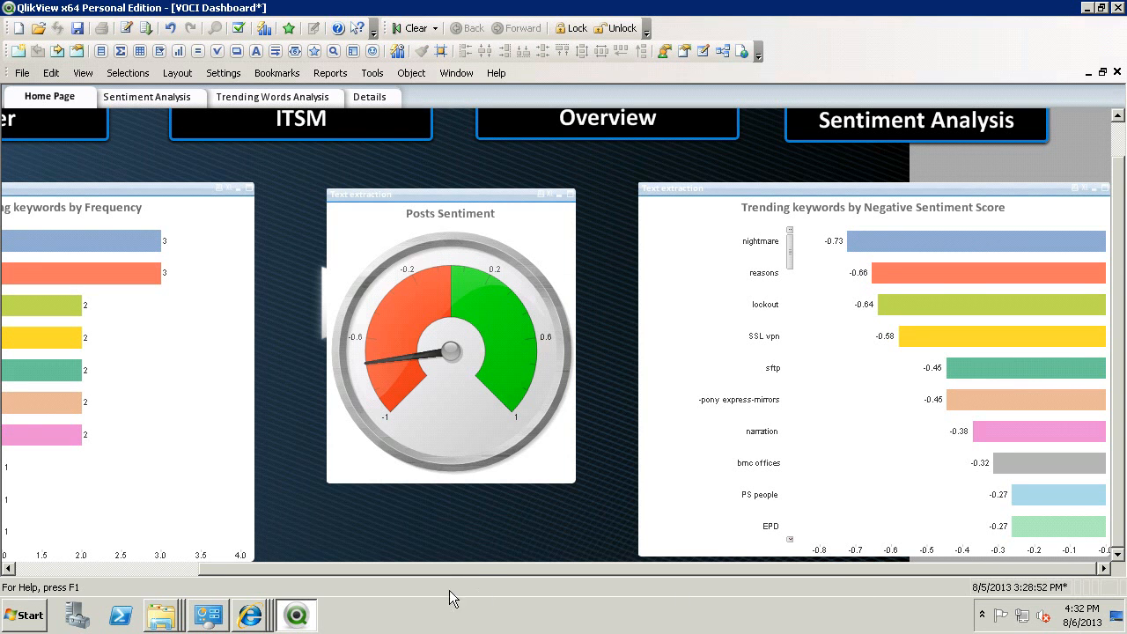
# Step: Scroll back left and go to the Chatter Statistics sheet
pyautogui.hscroll(-3)
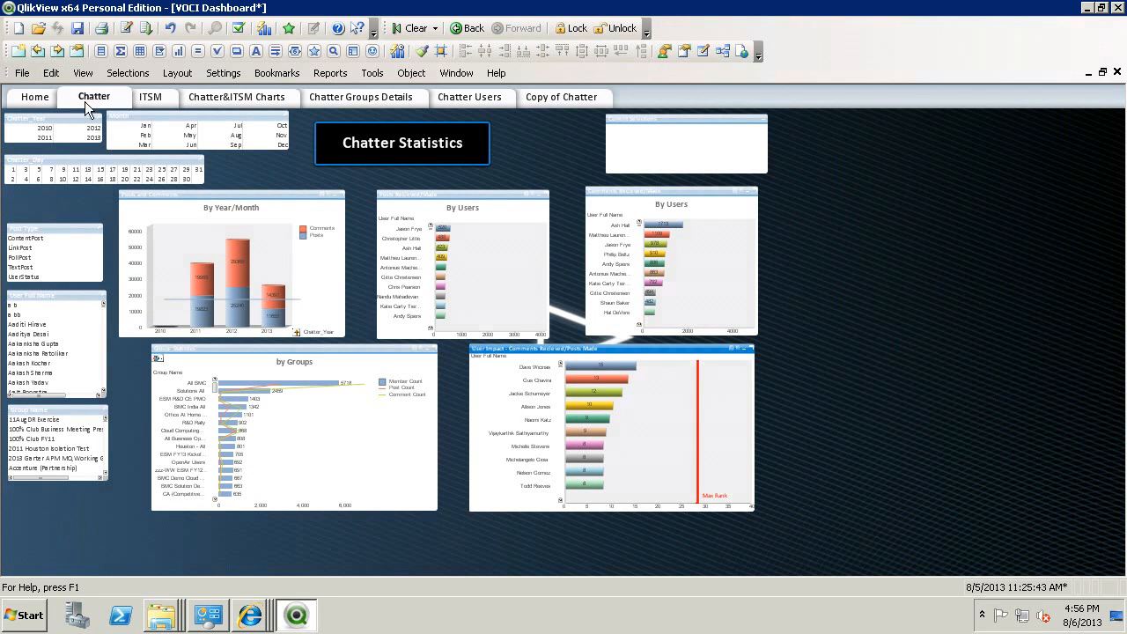
pyautogui.click(83, 73)
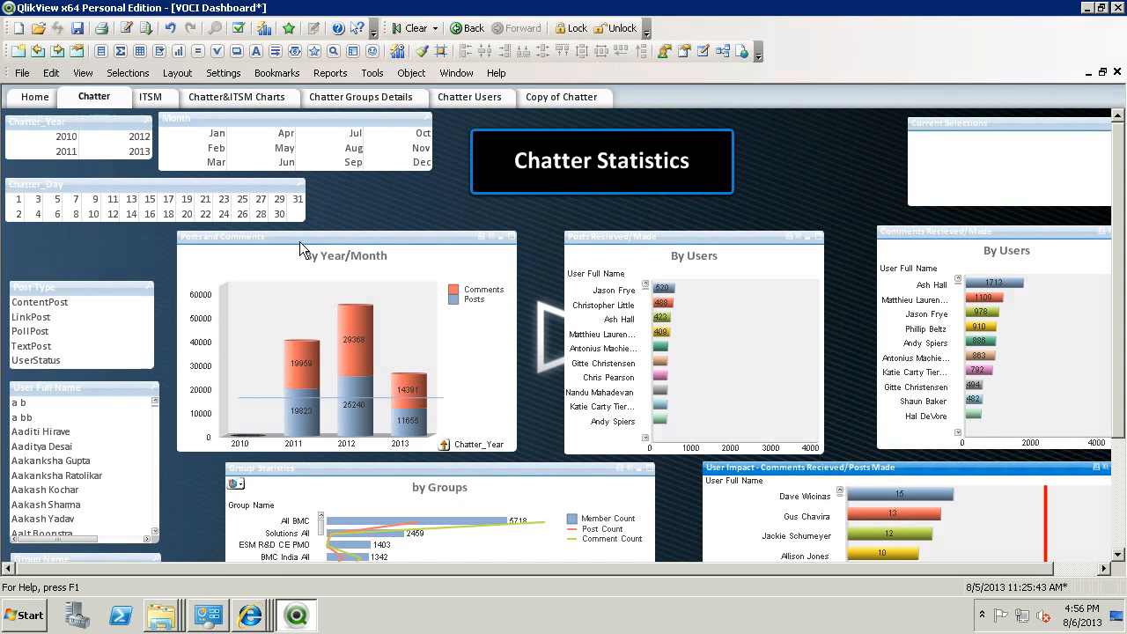
pyautogui.moveTo(295, 242)
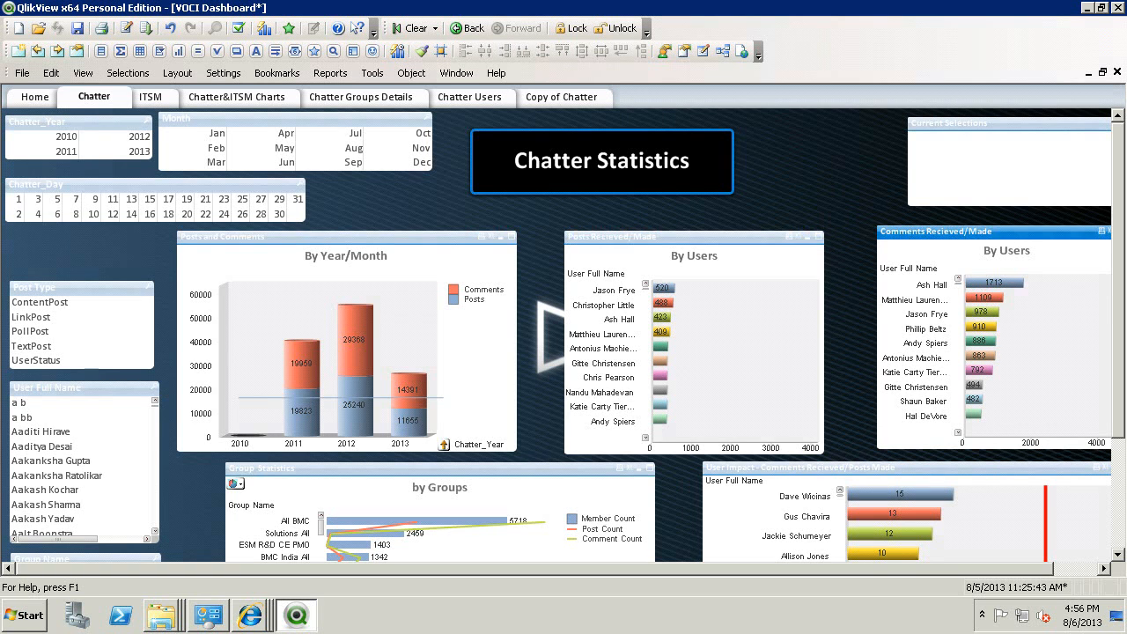
# Step: Scroll down to show the Group Statistics and User Impact charts
pyautogui.scroll(-3)
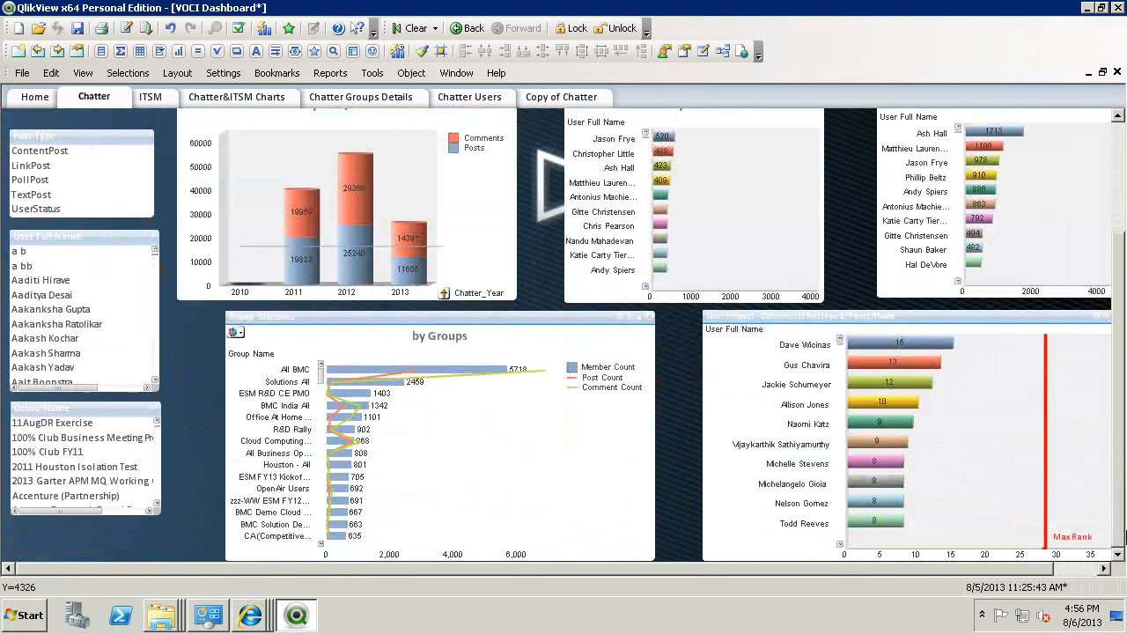
pyautogui.click(440, 316)
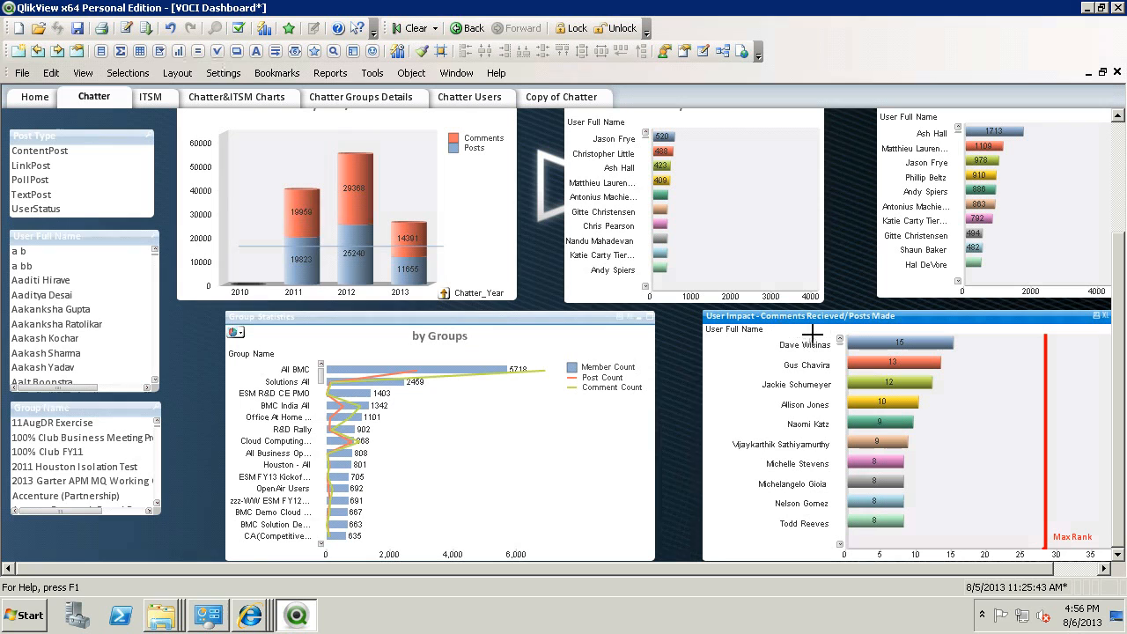
pyautogui.moveTo(762, 351)
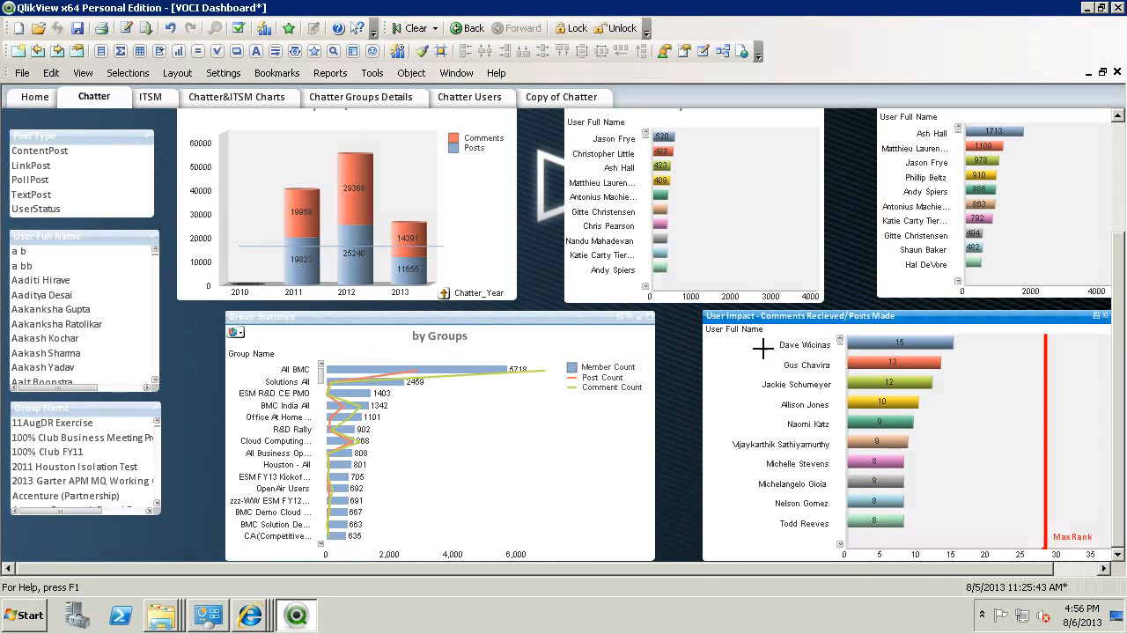
pyautogui.moveTo(185, 384)
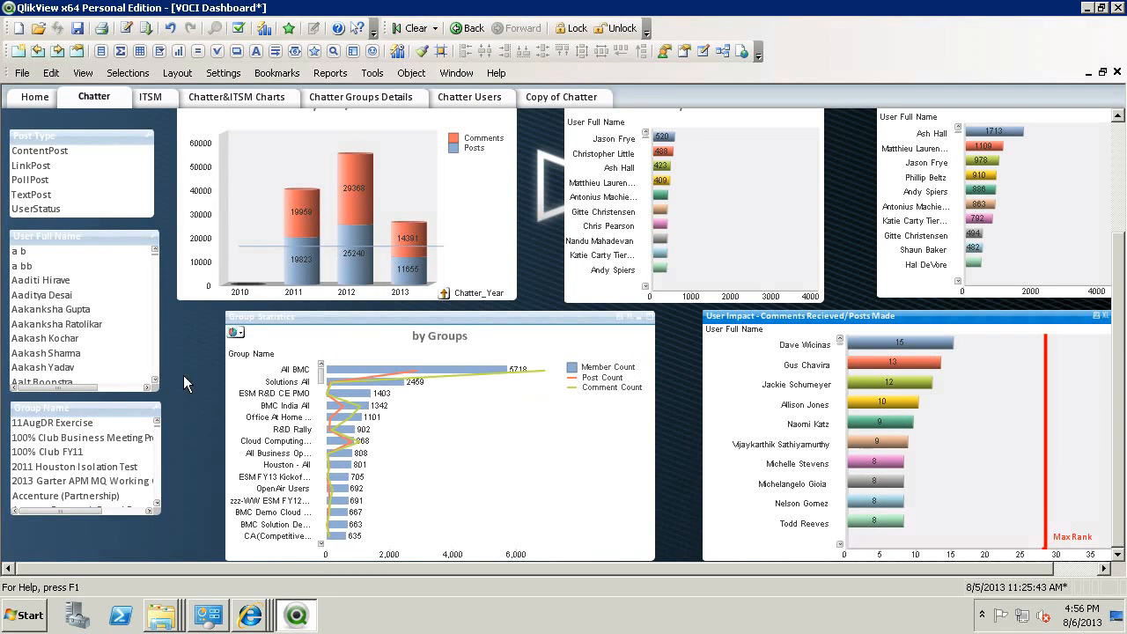
pyautogui.moveTo(154, 242)
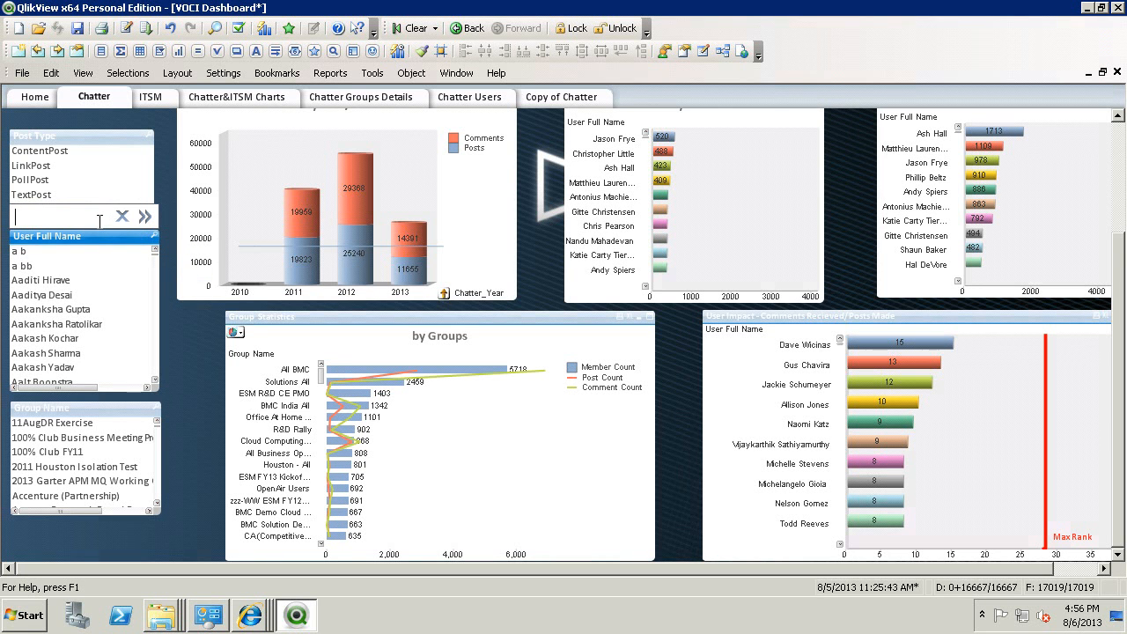
pyautogui.write('chris')
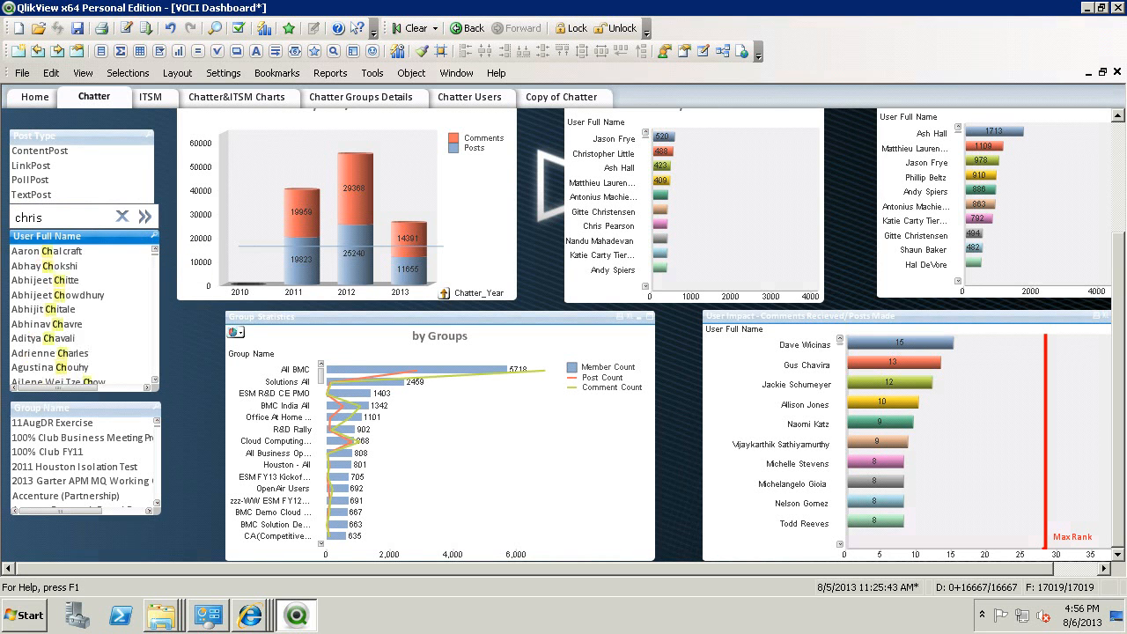
pyautogui.write('pearson')
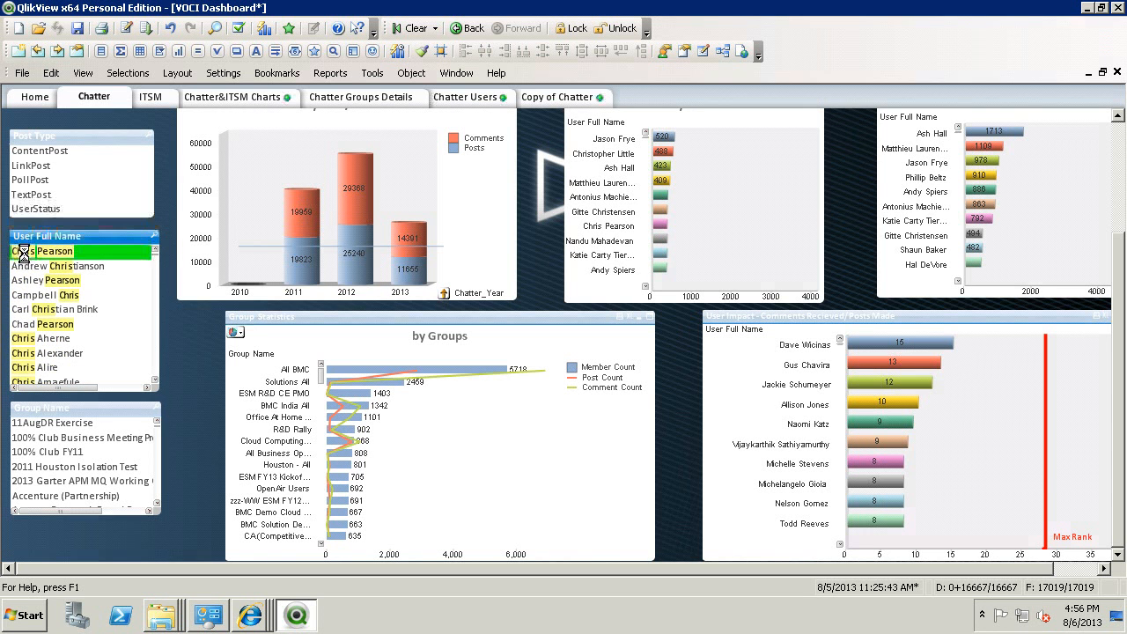
pyautogui.click(54, 250)
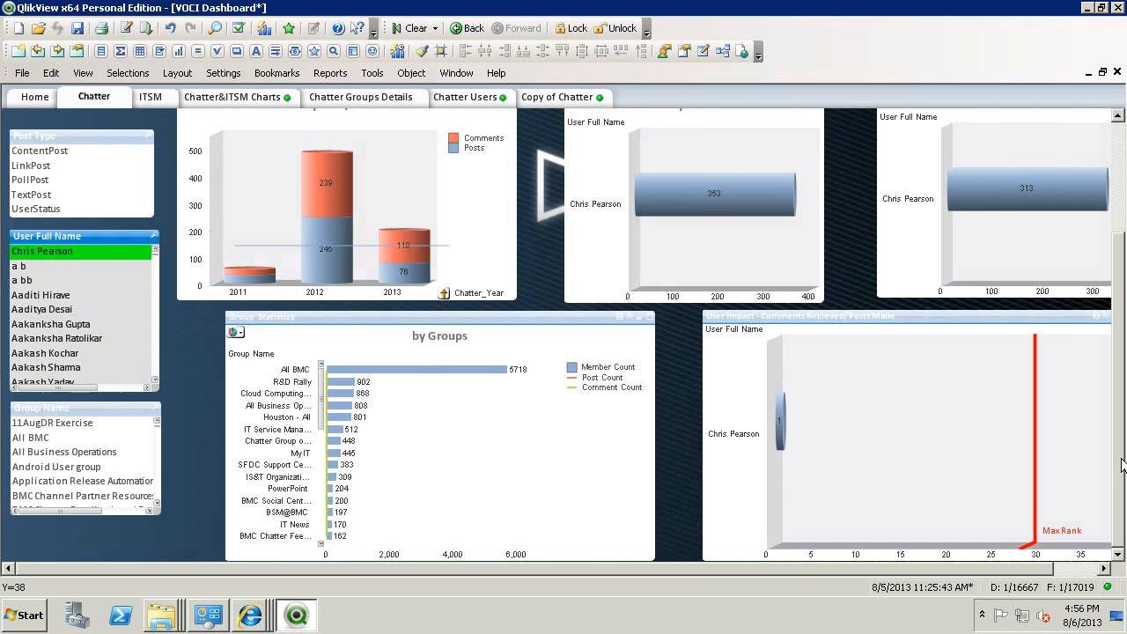
pyautogui.scroll(3)
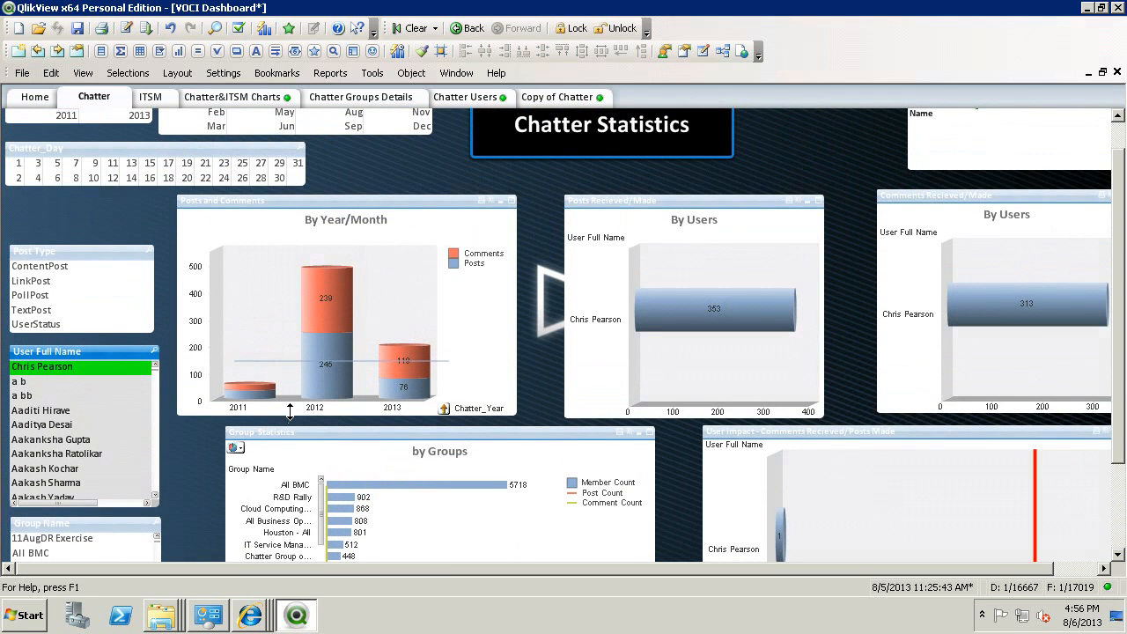
pyautogui.moveTo(326, 399)
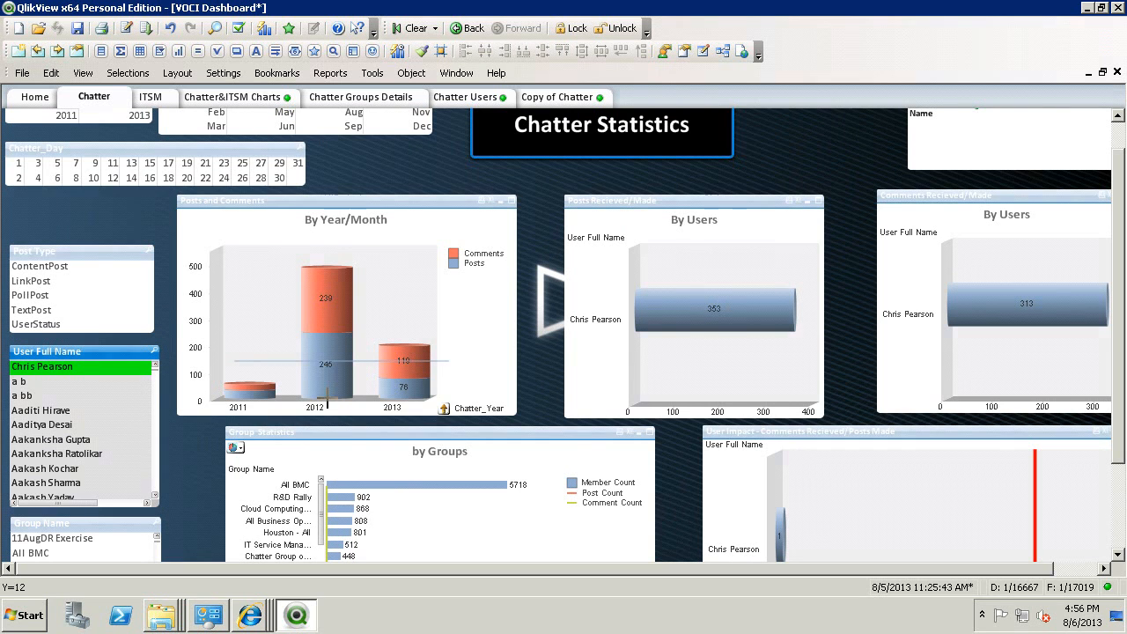
pyautogui.moveTo(618, 382)
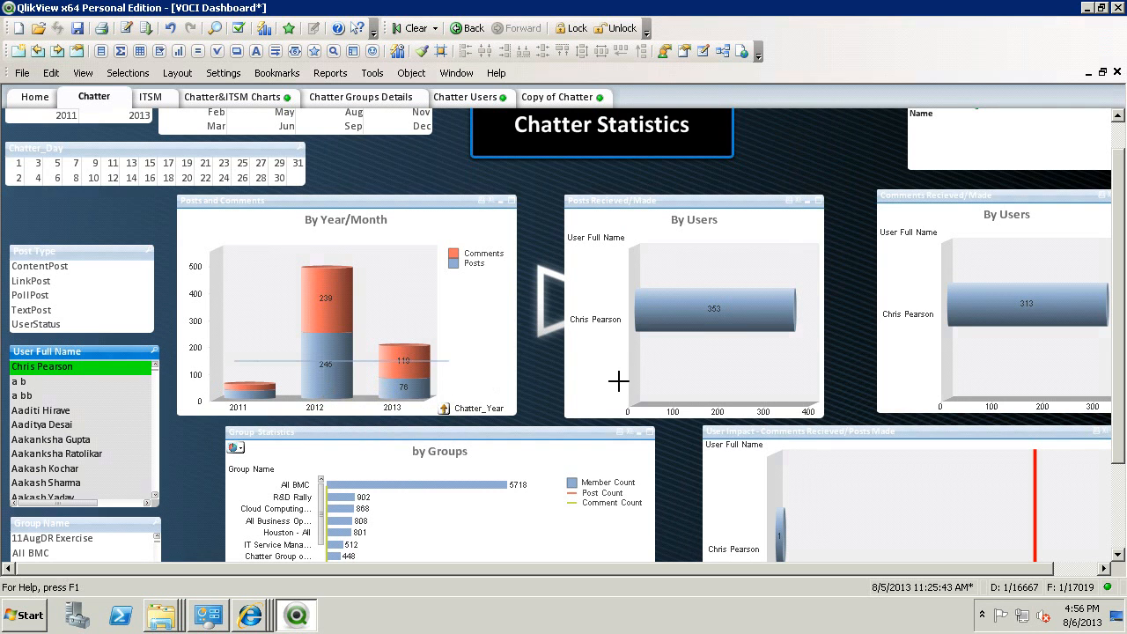
pyautogui.moveTo(730, 310)
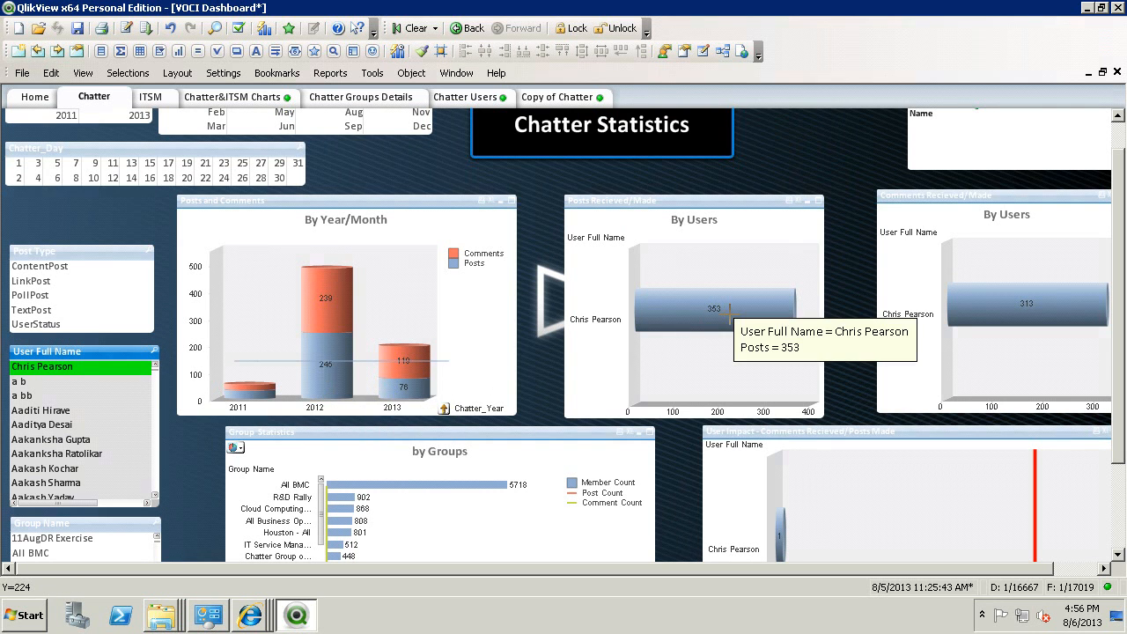
pyautogui.moveTo(1074, 379)
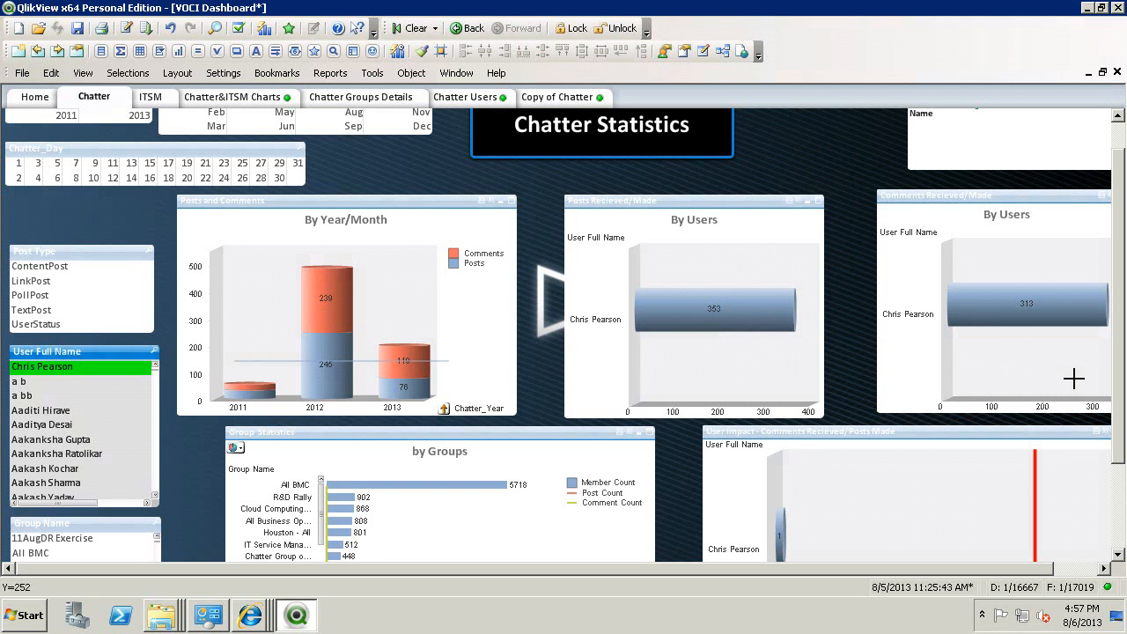
pyautogui.scroll(-3)
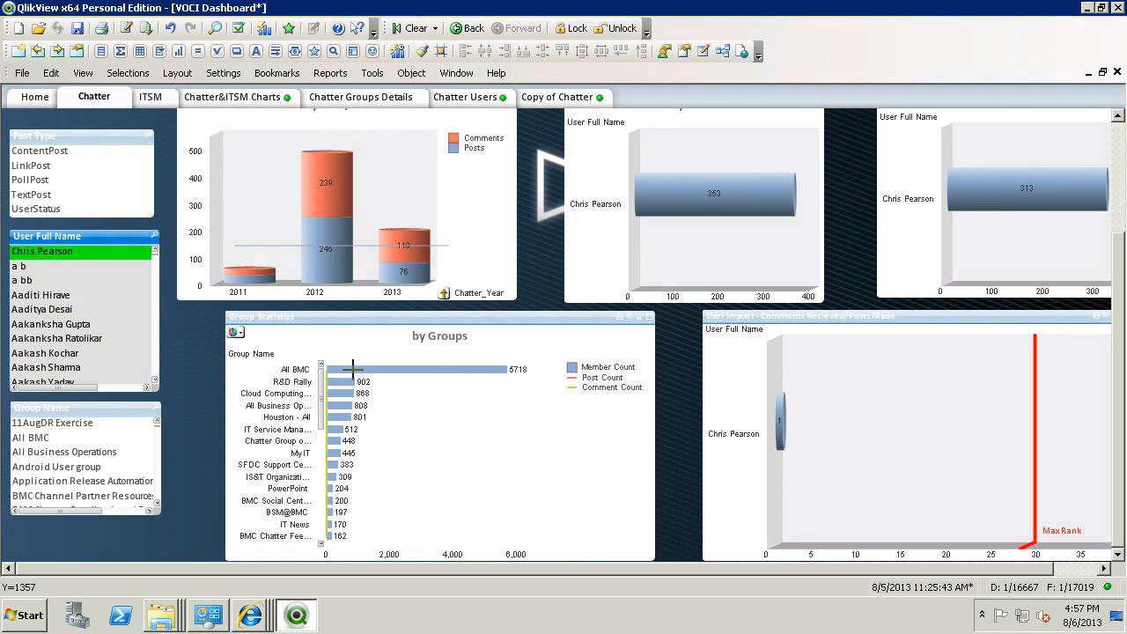
pyautogui.moveTo(729, 579)
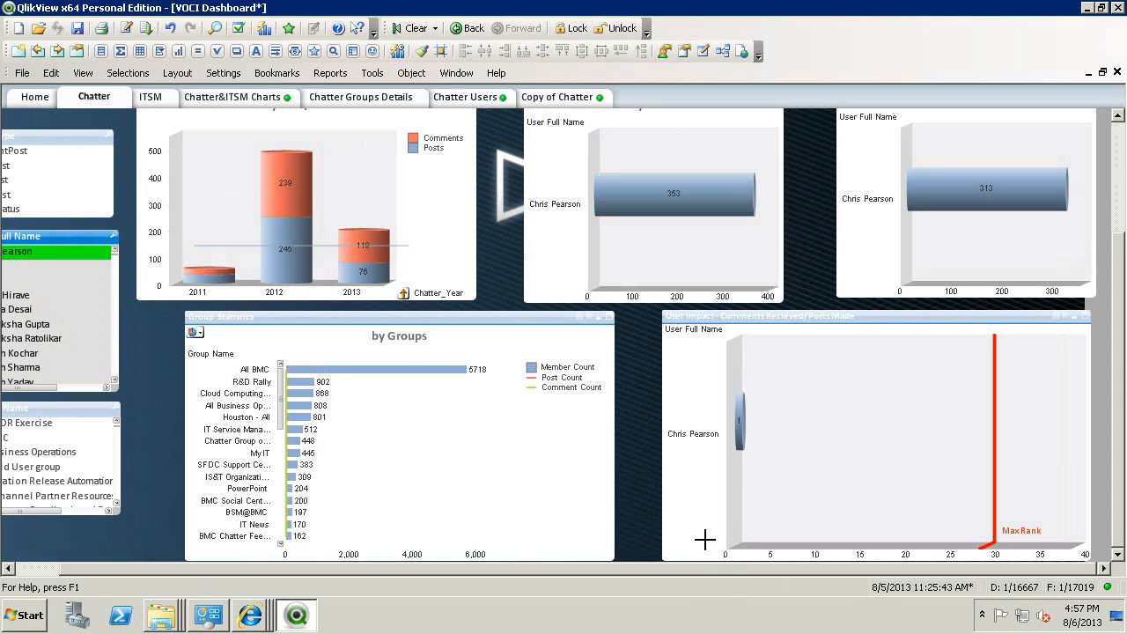
pyautogui.moveTo(666, 525)
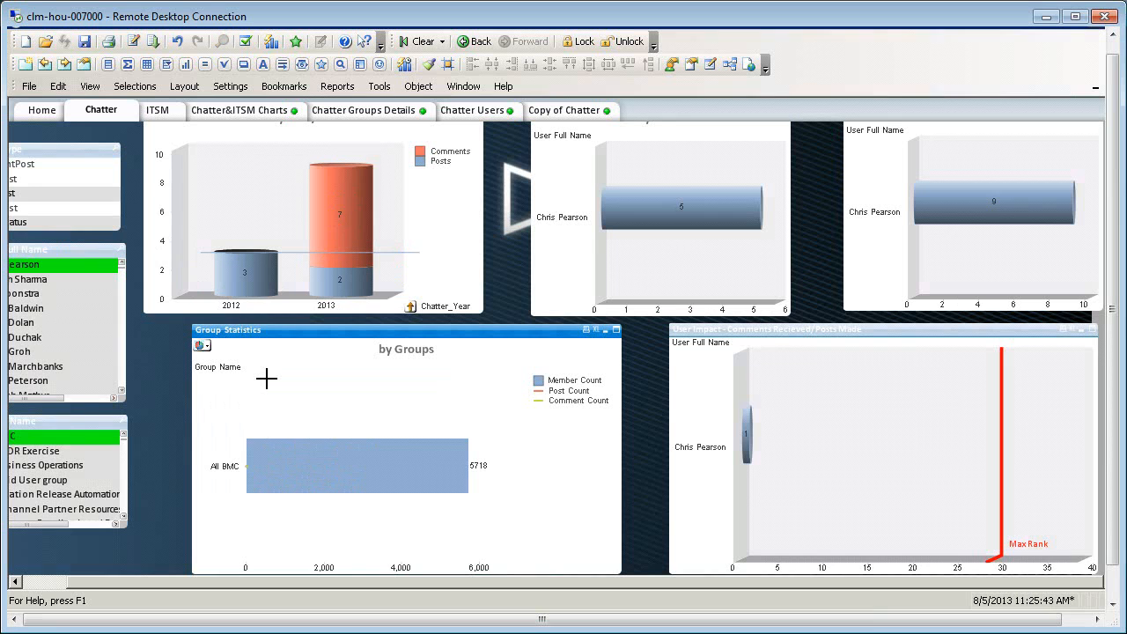
pyautogui.moveTo(268, 386)
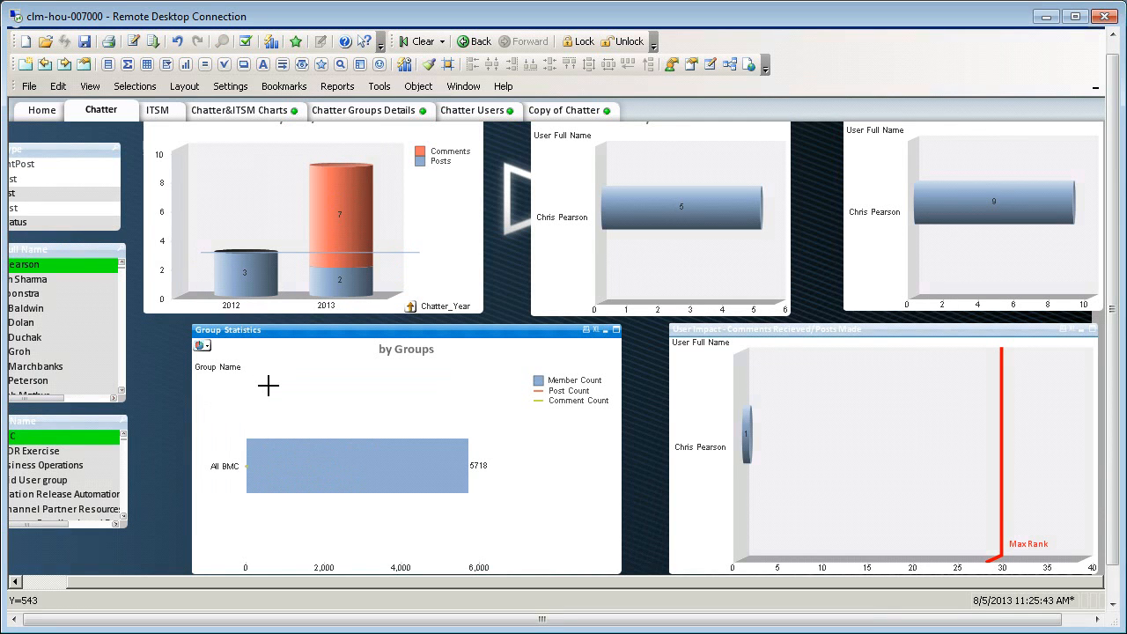
pyautogui.moveTo(406, 272)
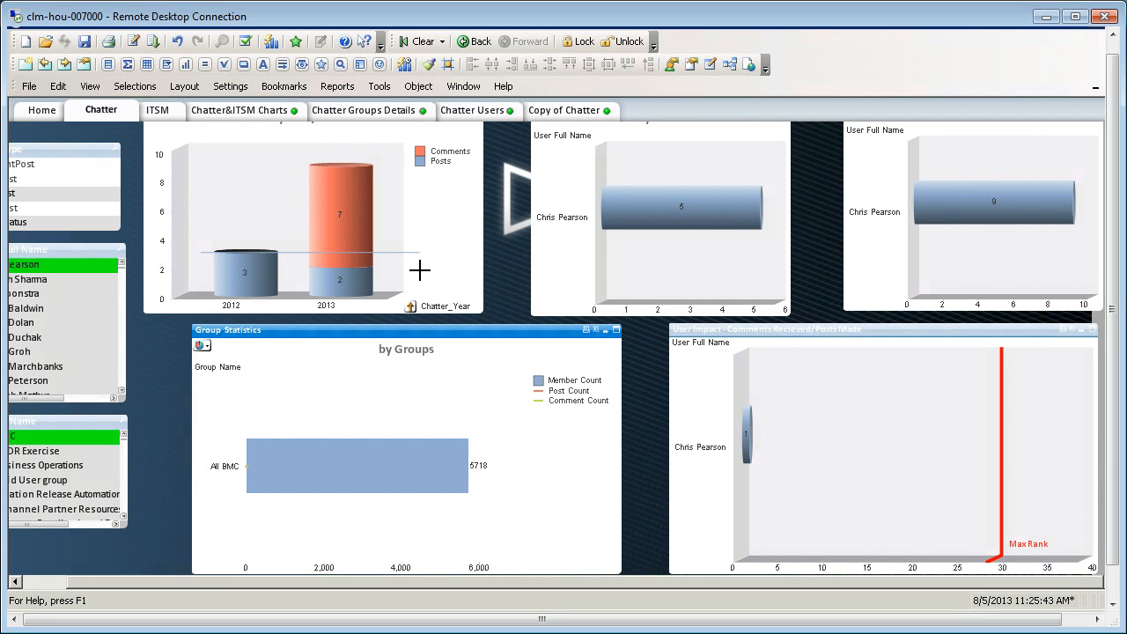
pyautogui.moveTo(460, 411)
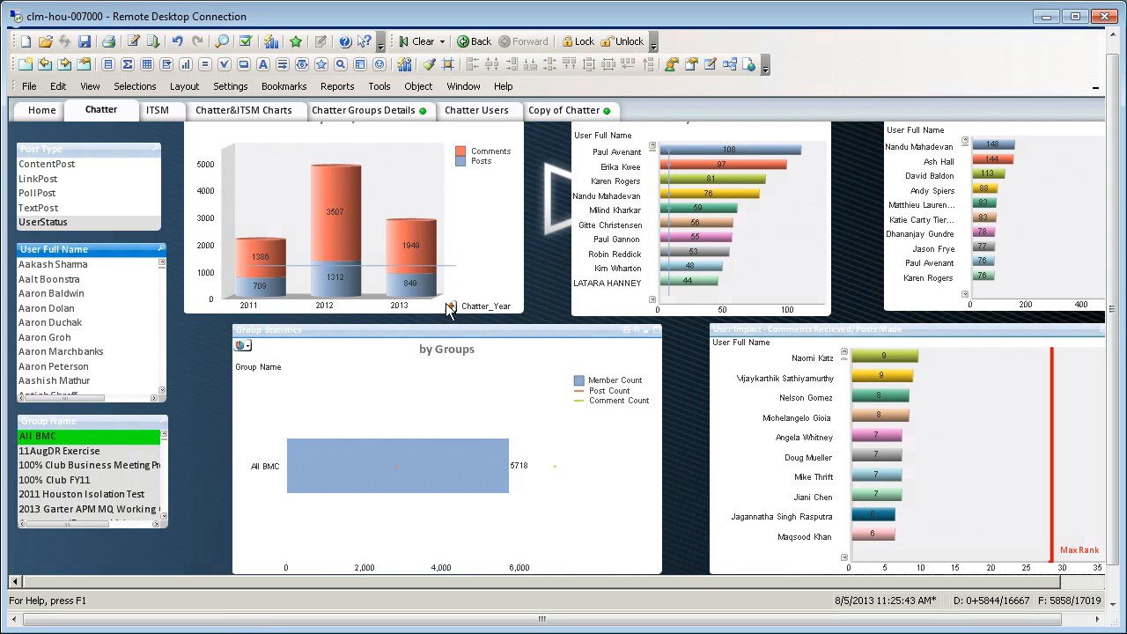
pyautogui.moveTo(447, 208)
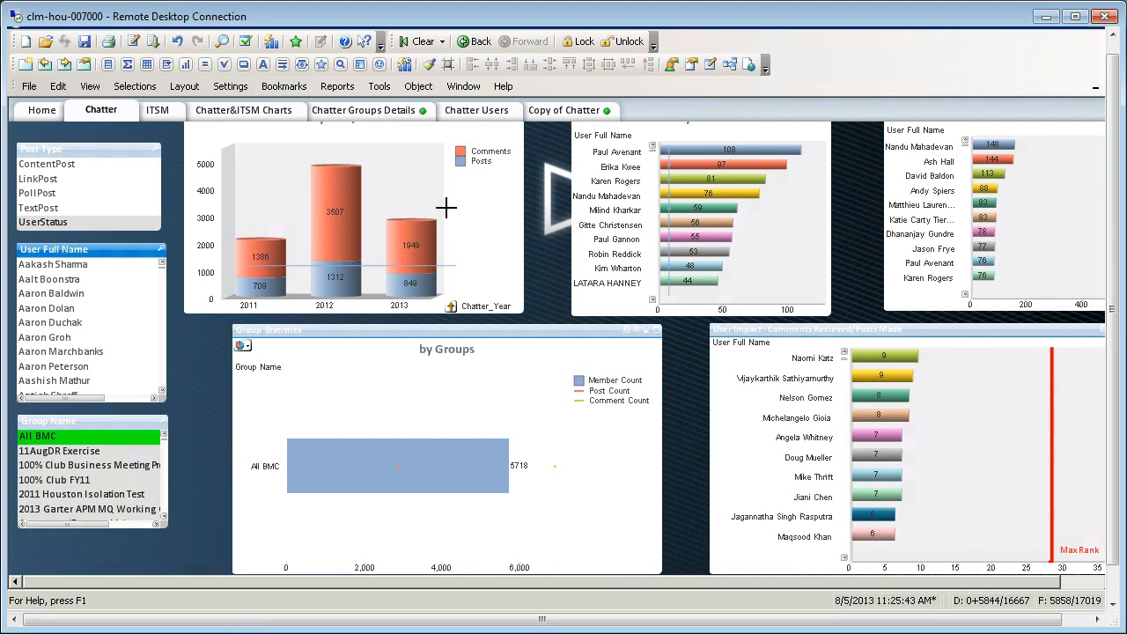
pyautogui.moveTo(437, 520)
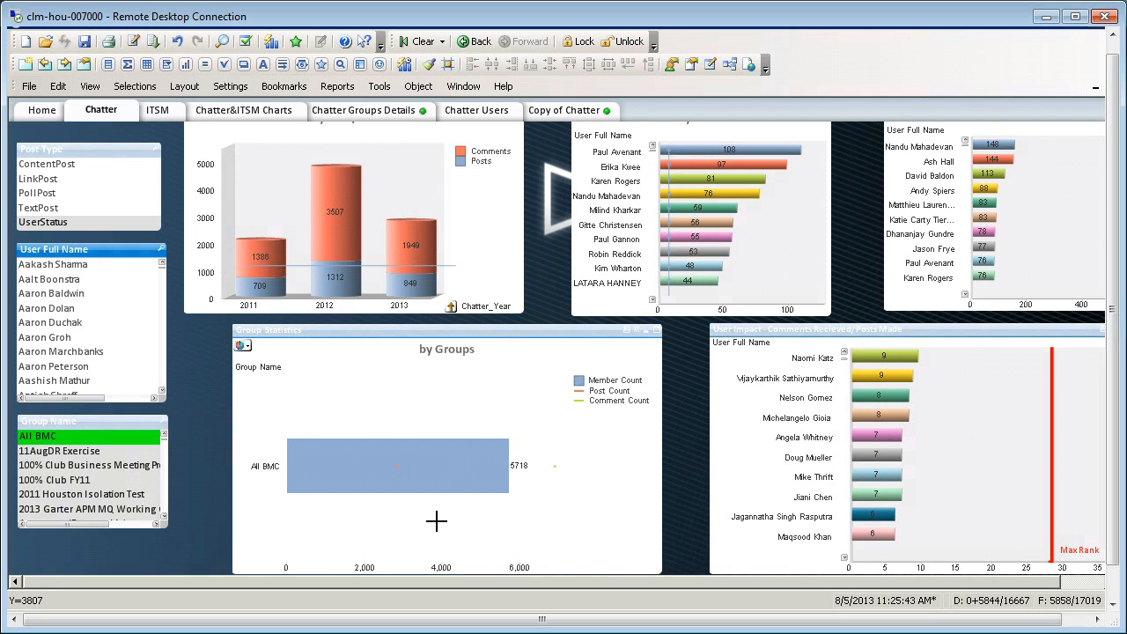
pyautogui.moveTo(768, 346)
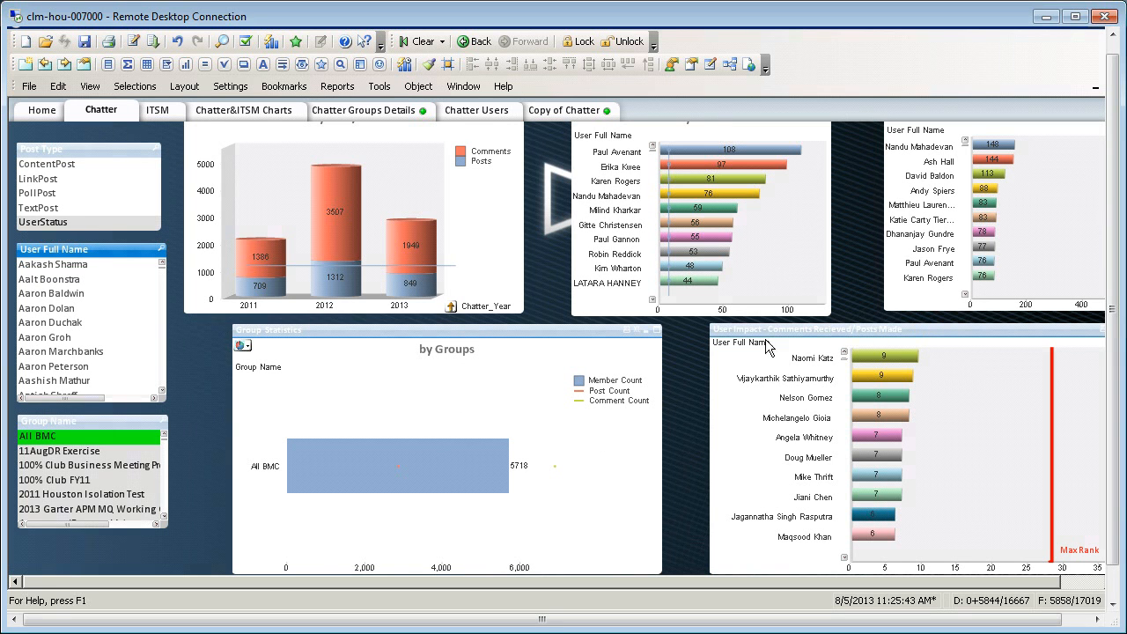
pyautogui.moveTo(709, 482)
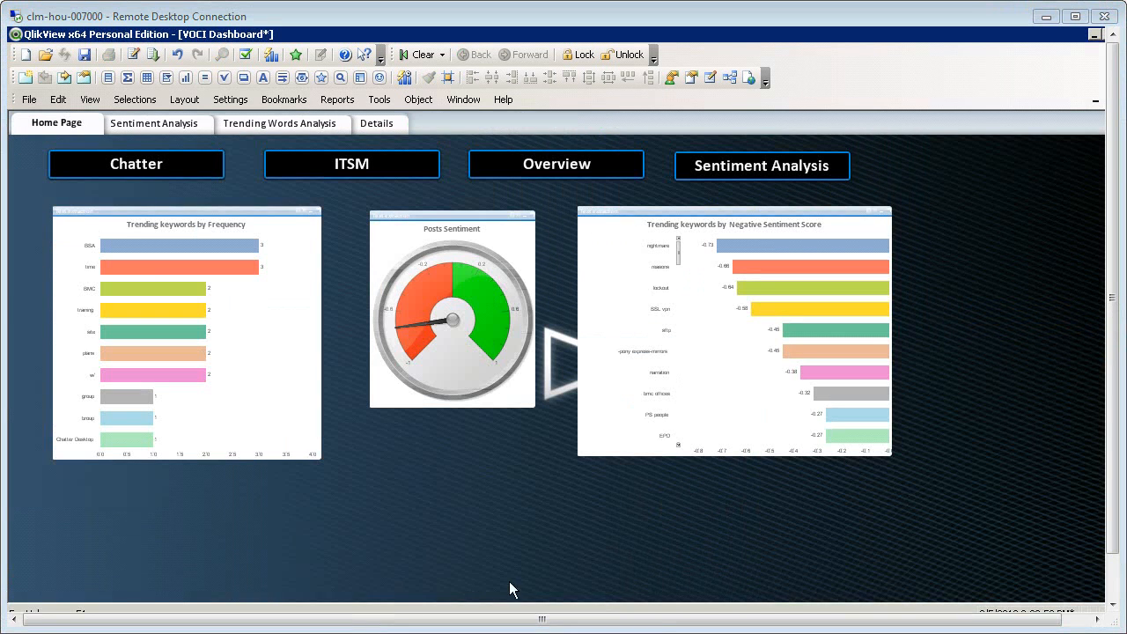
pyautogui.moveTo(686, 279)
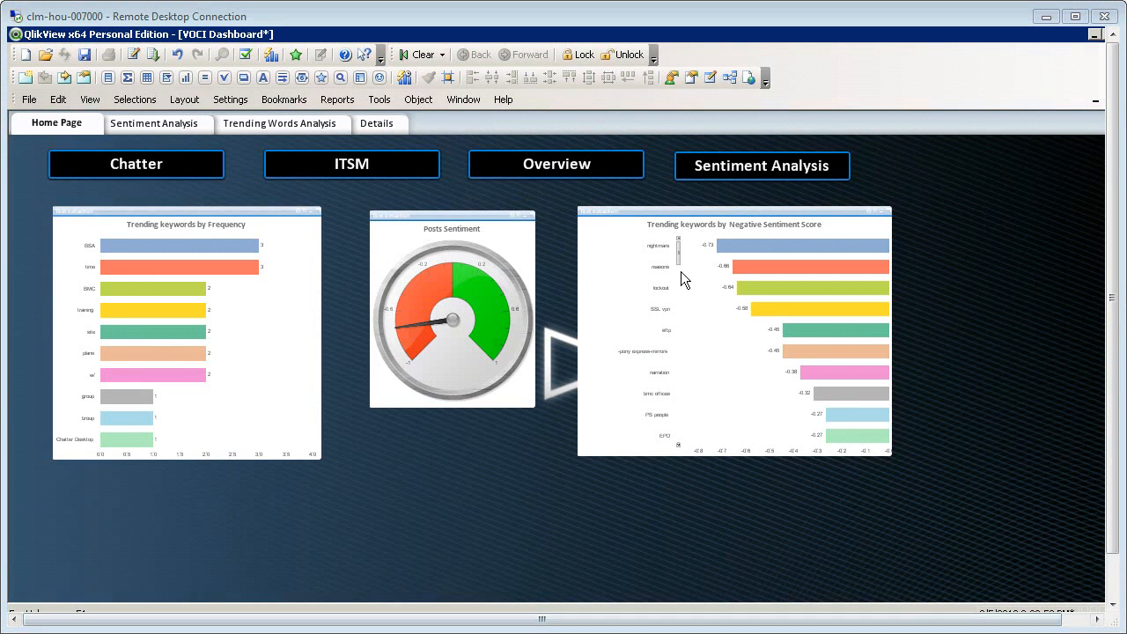
pyautogui.moveTo(572, 171)
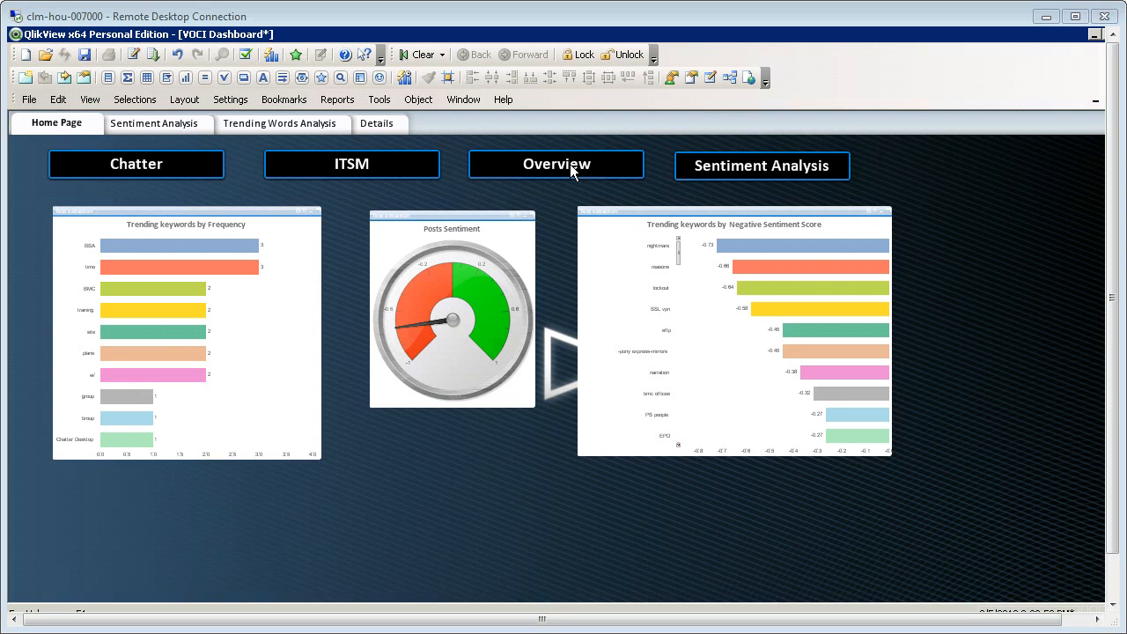
pyautogui.moveTo(983, 627)
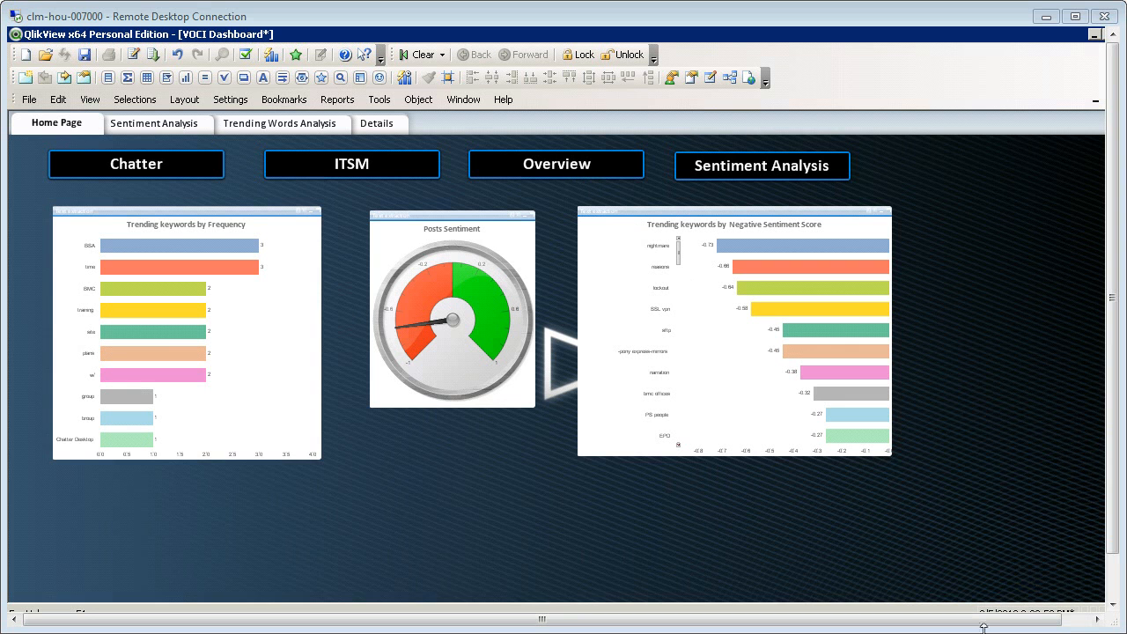
# Step: Open the Chatter & ITSM Incidents Overview sheet
pyautogui.click(241, 122)
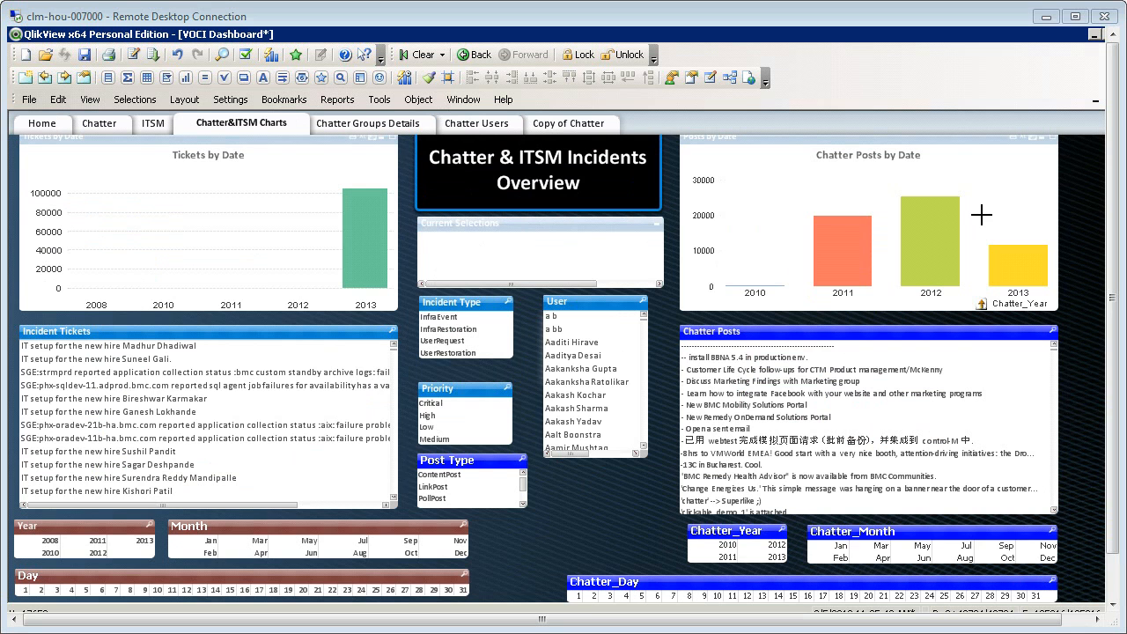
pyautogui.moveTo(497, 317)
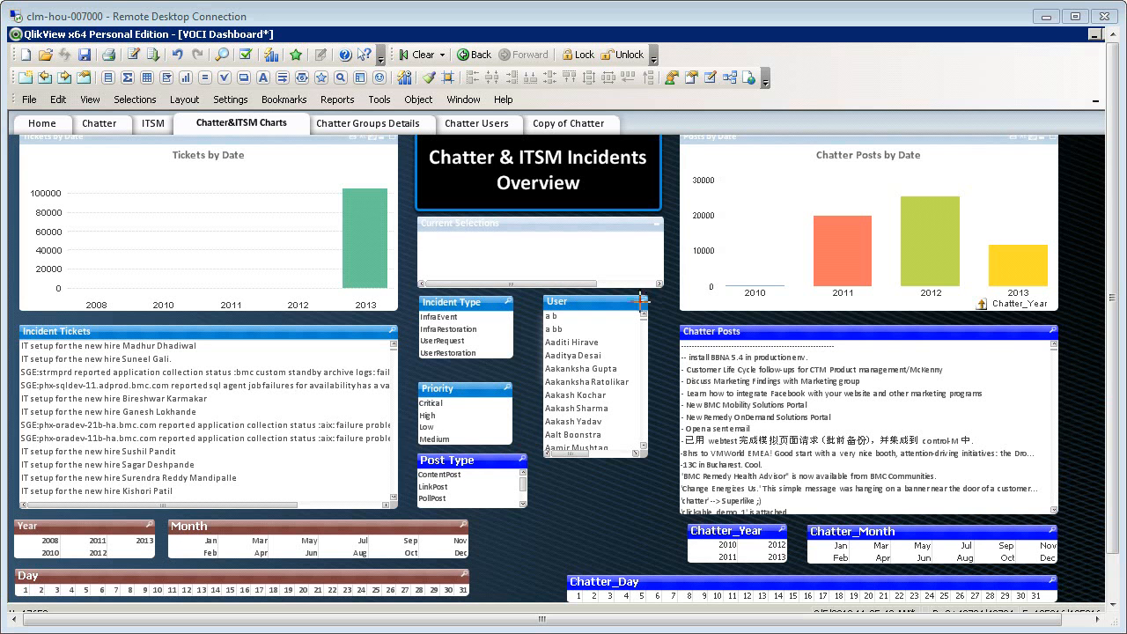
pyautogui.click(657, 301)
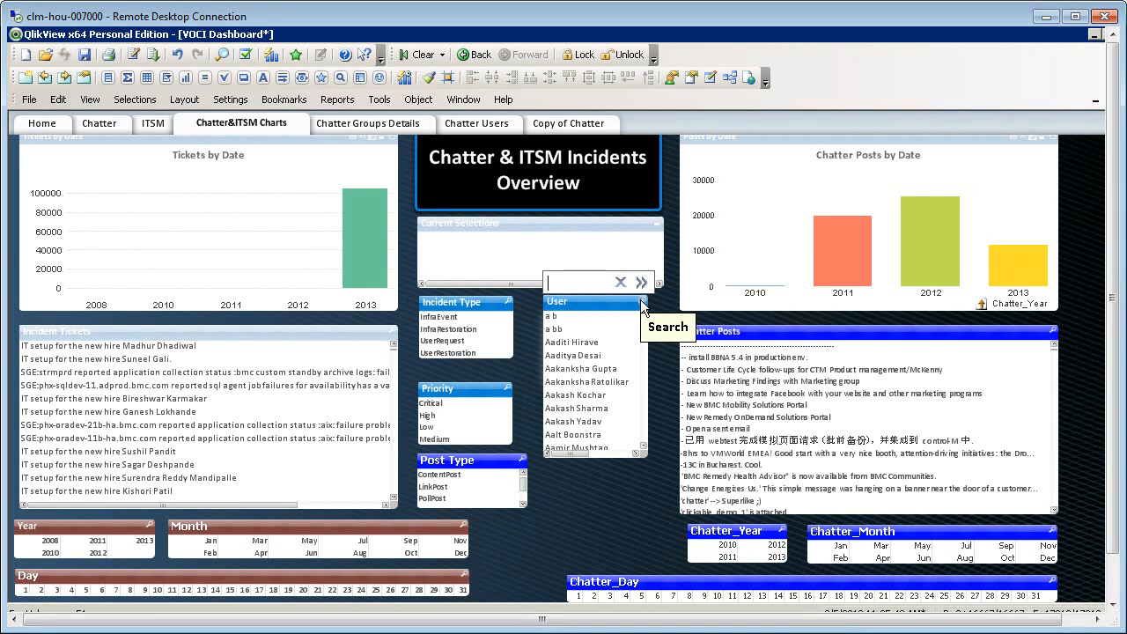
pyautogui.write('chris pearson')
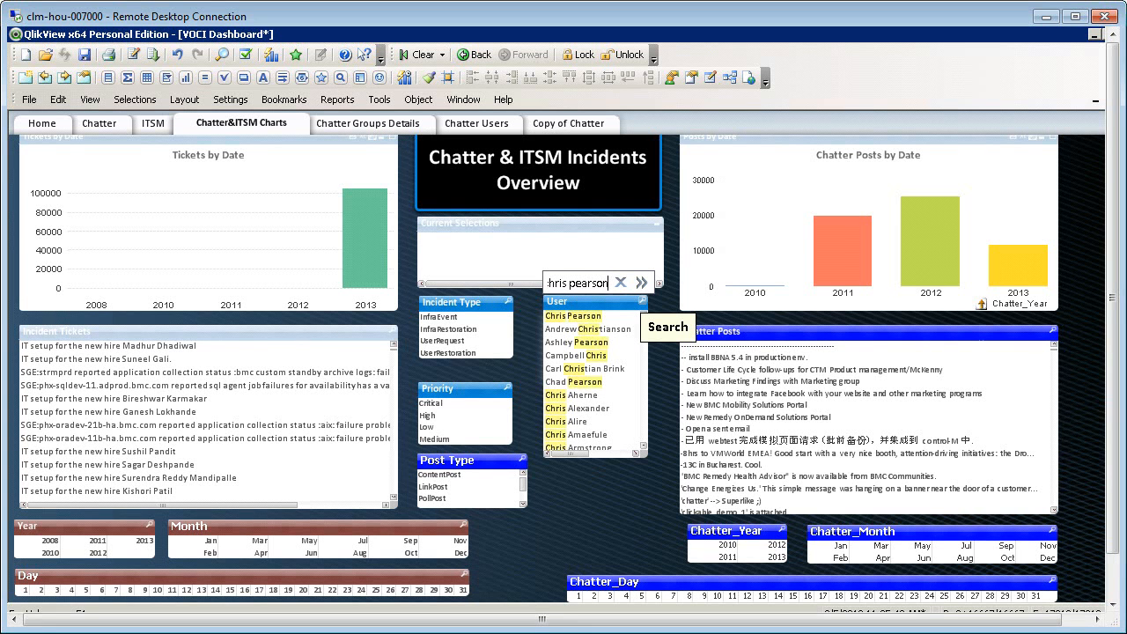
pyautogui.click(573, 315)
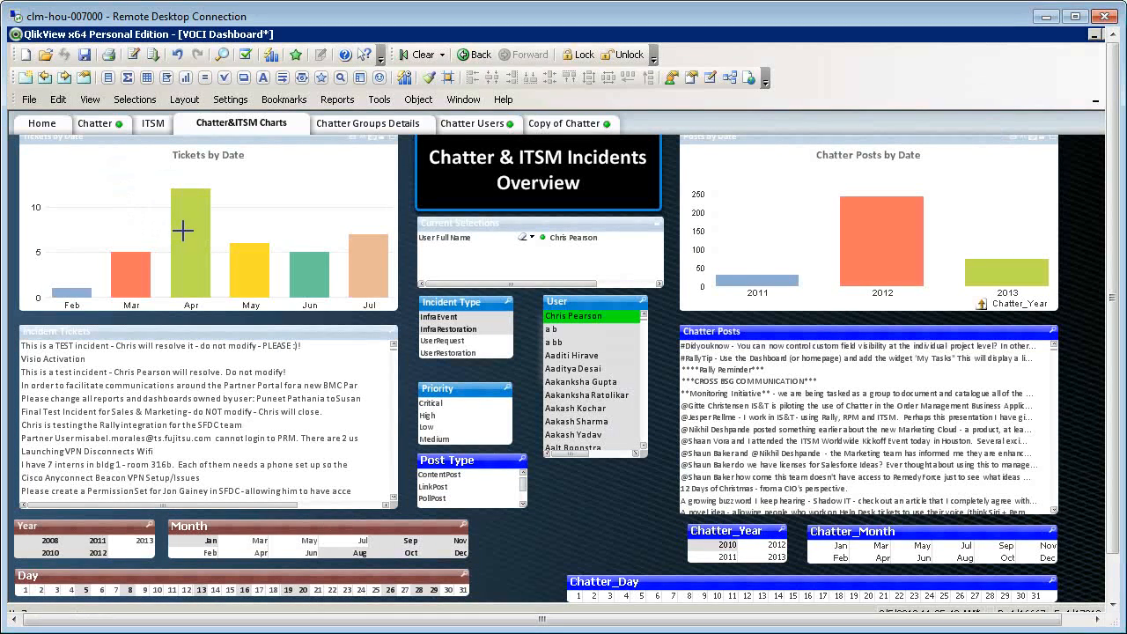
pyautogui.moveTo(188, 231)
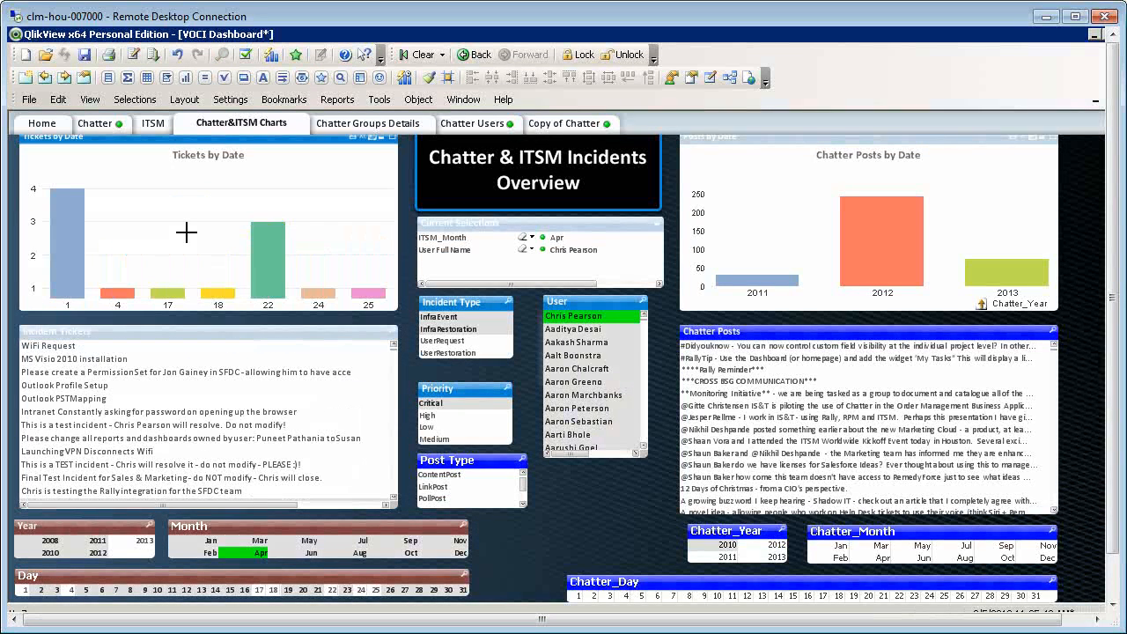
pyautogui.moveTo(137, 252)
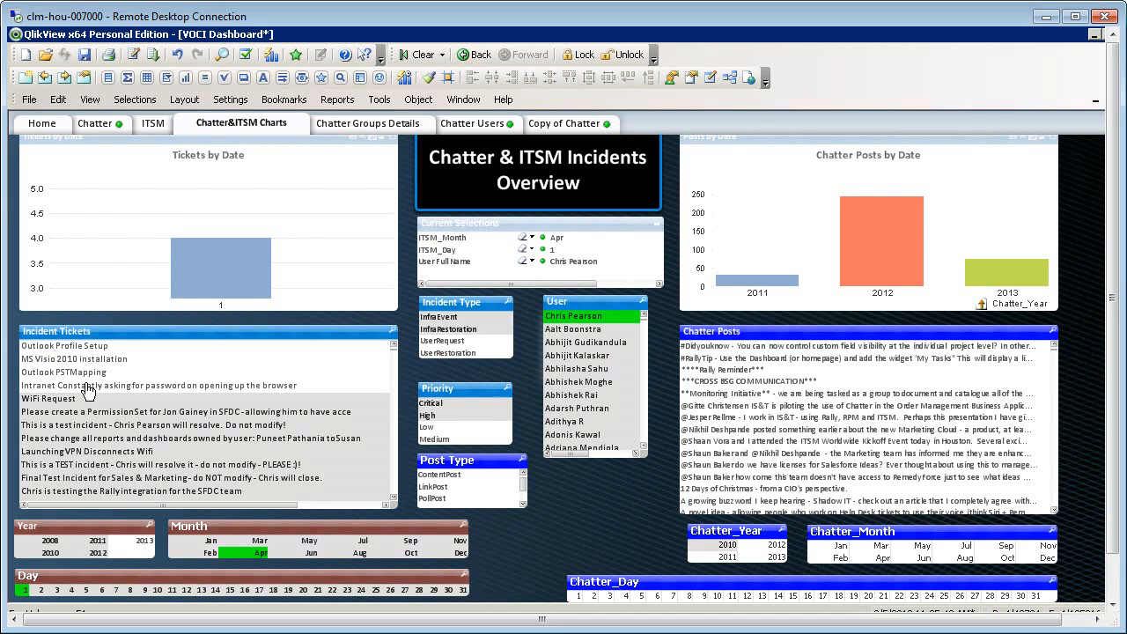
pyautogui.moveTo(99, 385)
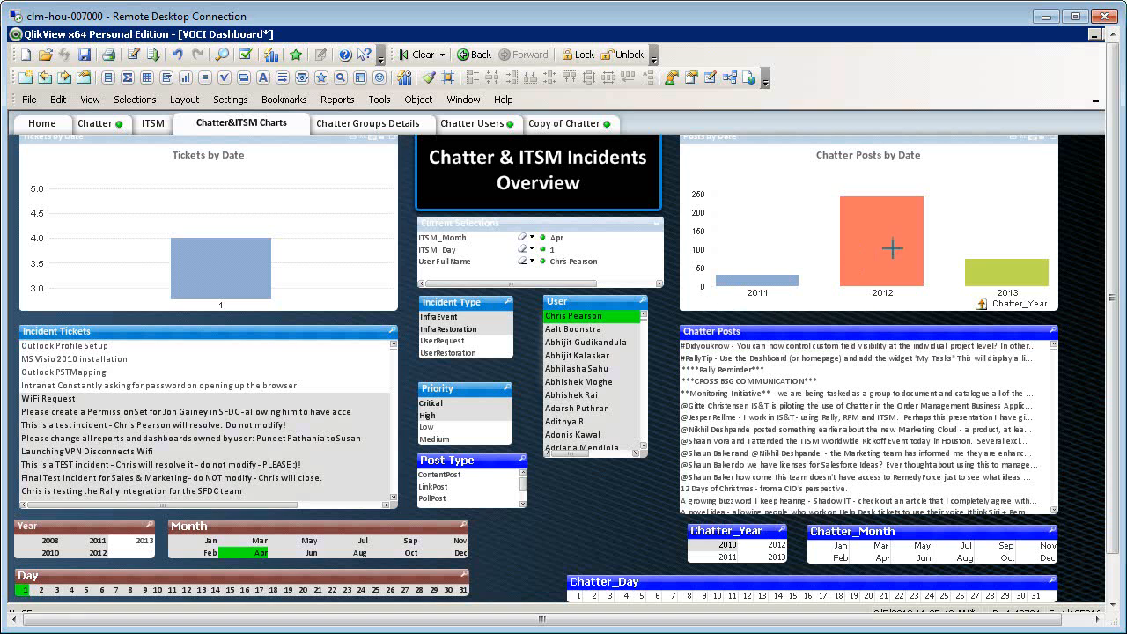
pyautogui.moveTo(891, 244)
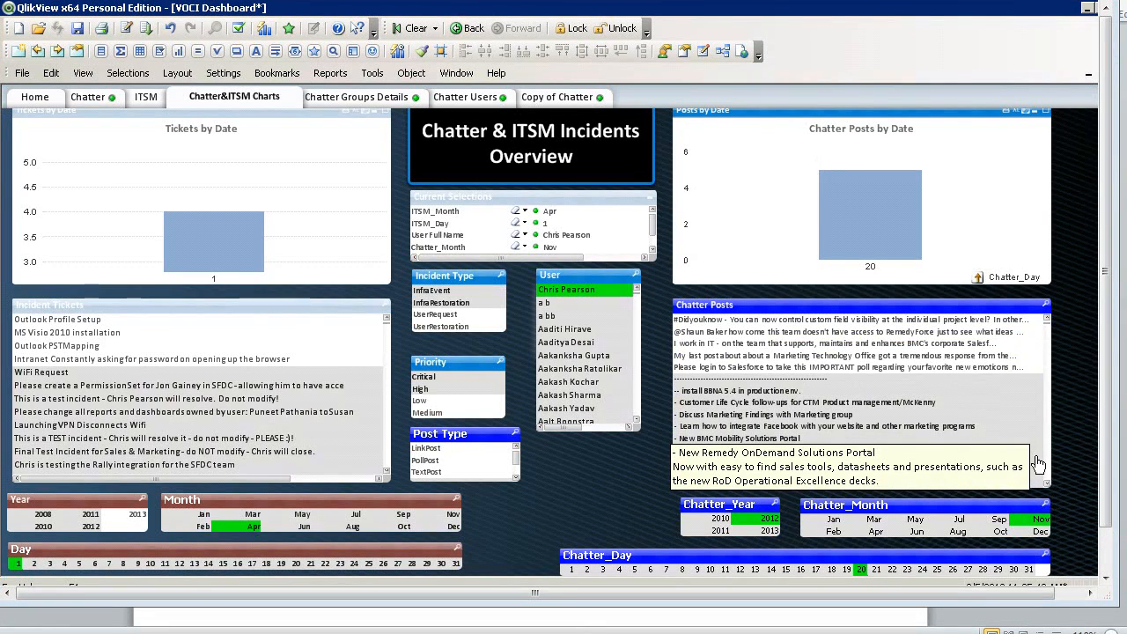
pyautogui.moveTo(755, 315)
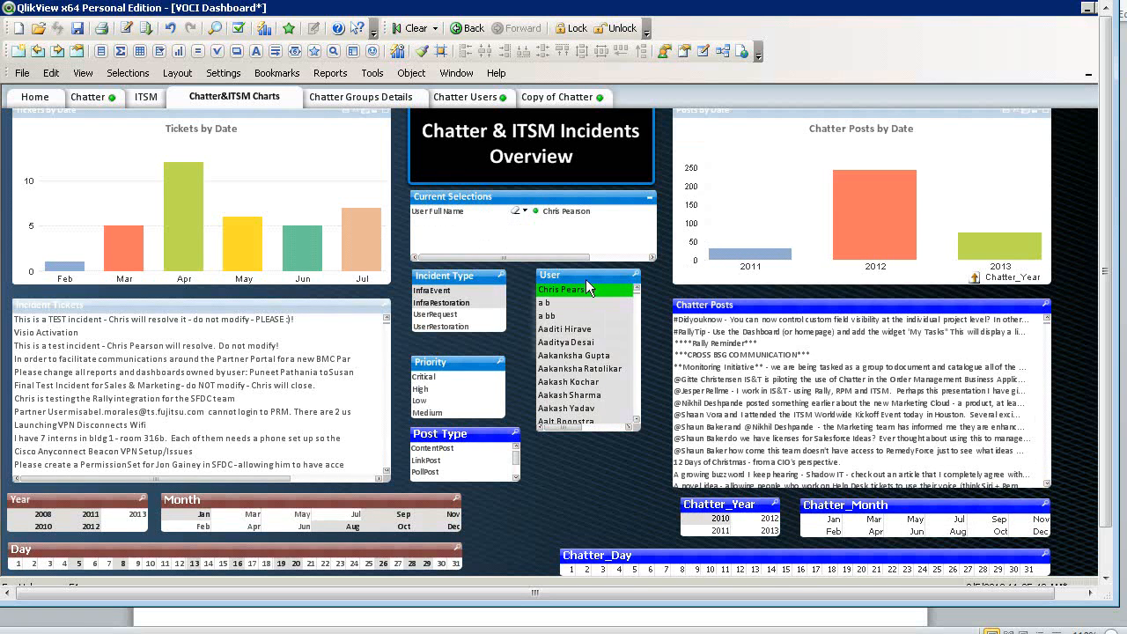
pyautogui.moveTo(588, 286)
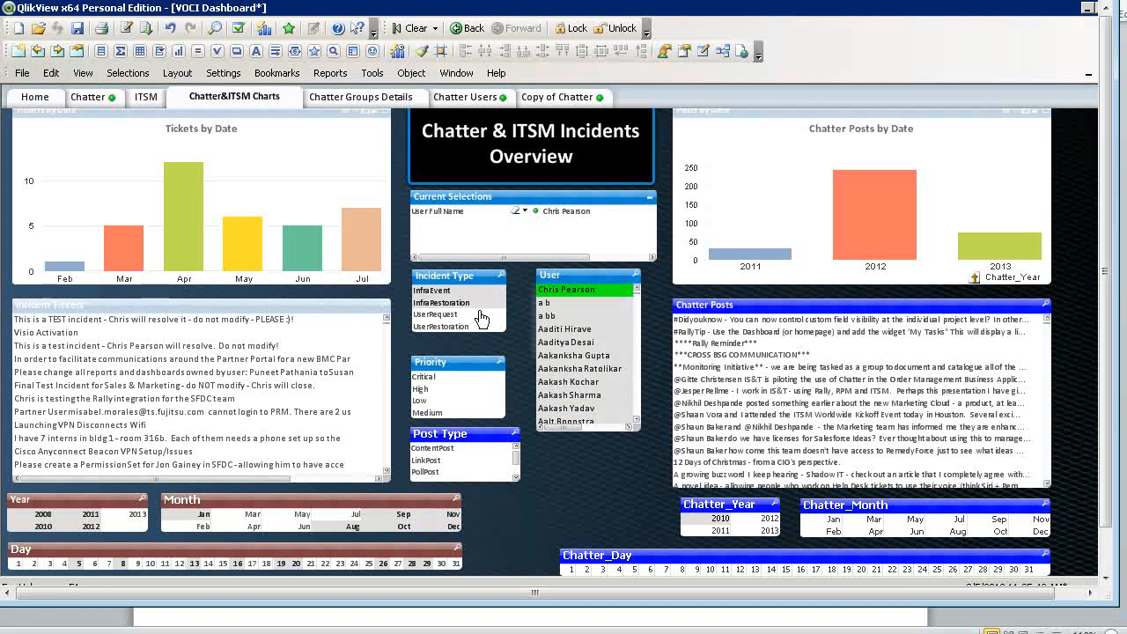
# Step: Select UserRequest incident type and the Cisco AnyConnect Beacon VPN Setup/Issues ticket
pyautogui.click(435, 314)
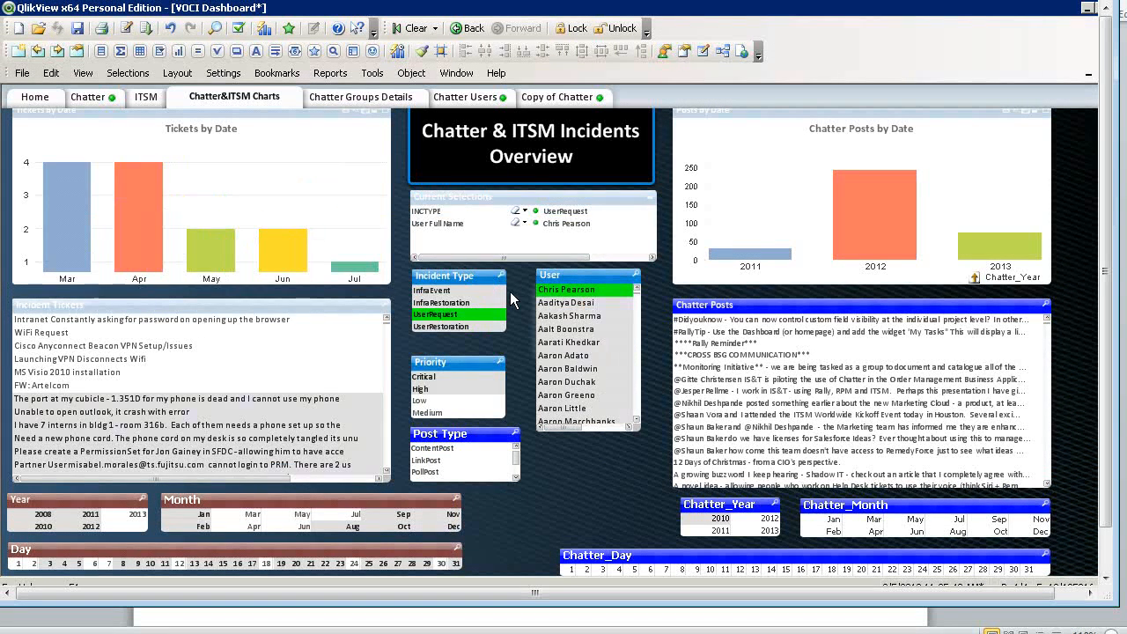
pyautogui.moveTo(211, 250)
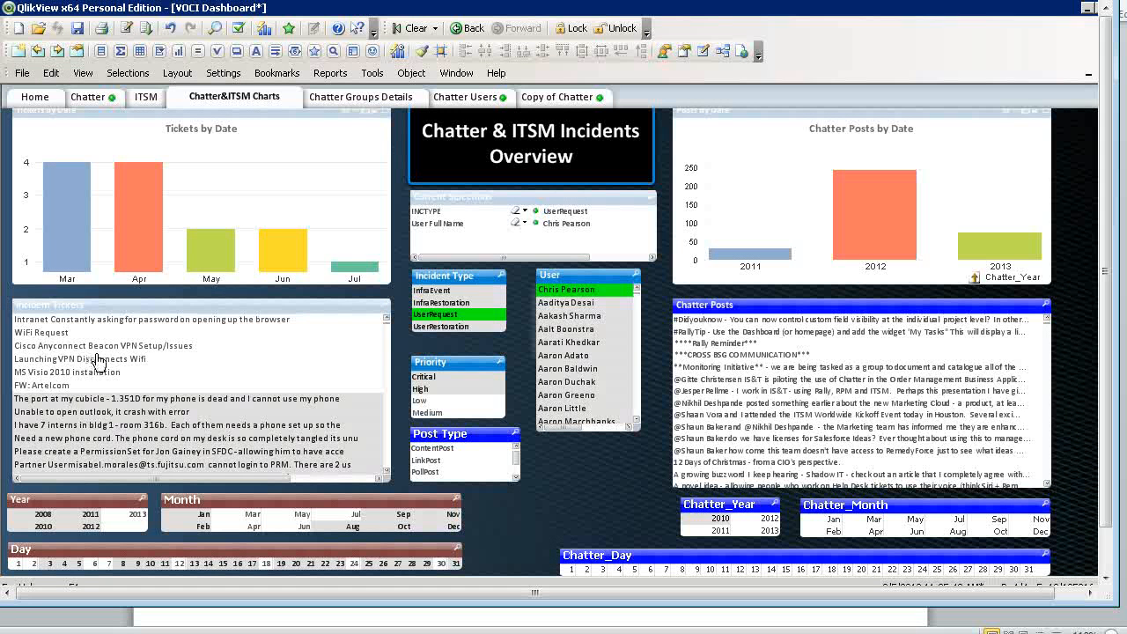
pyautogui.click(103, 345)
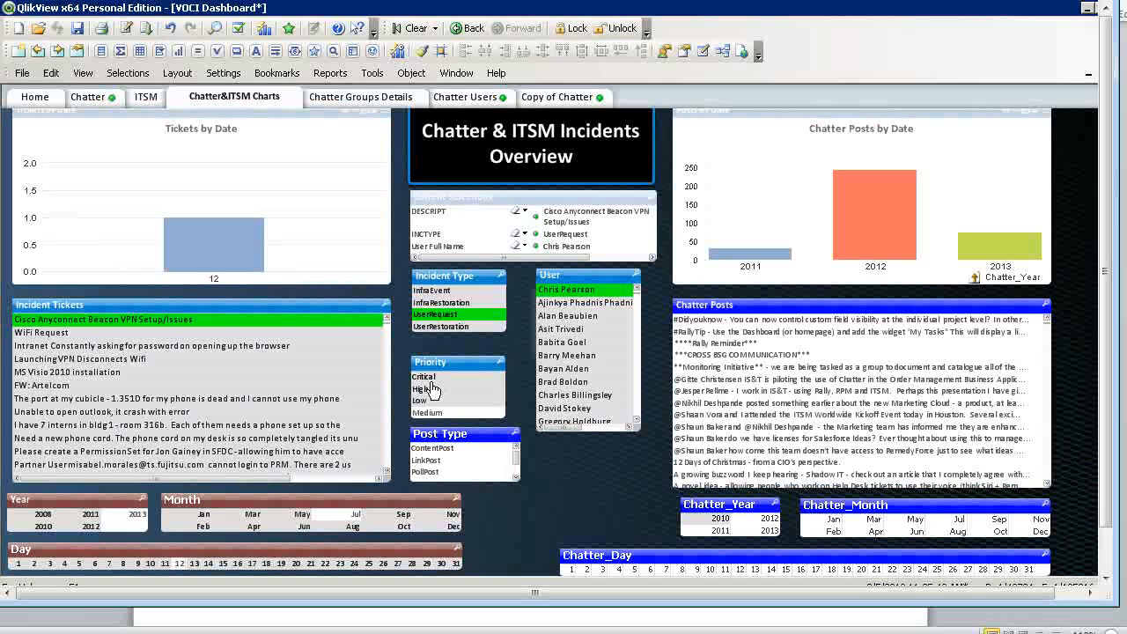
pyautogui.moveTo(283, 252)
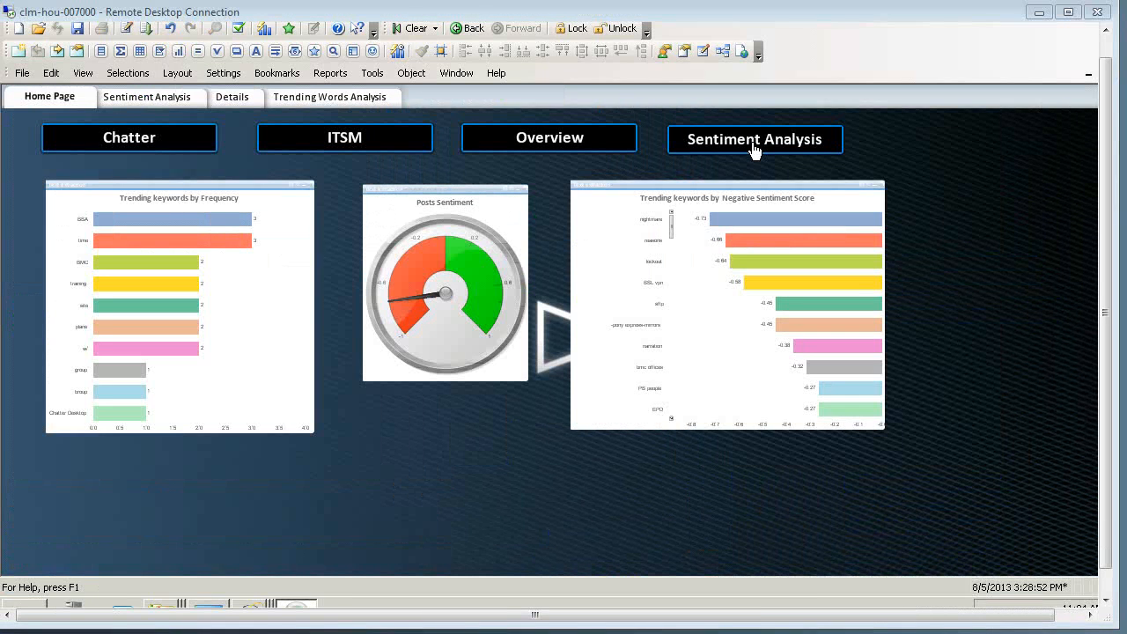
# Step: Open the Sentiment Analysis sheet from the Home Page button
pyautogui.click(754, 139)
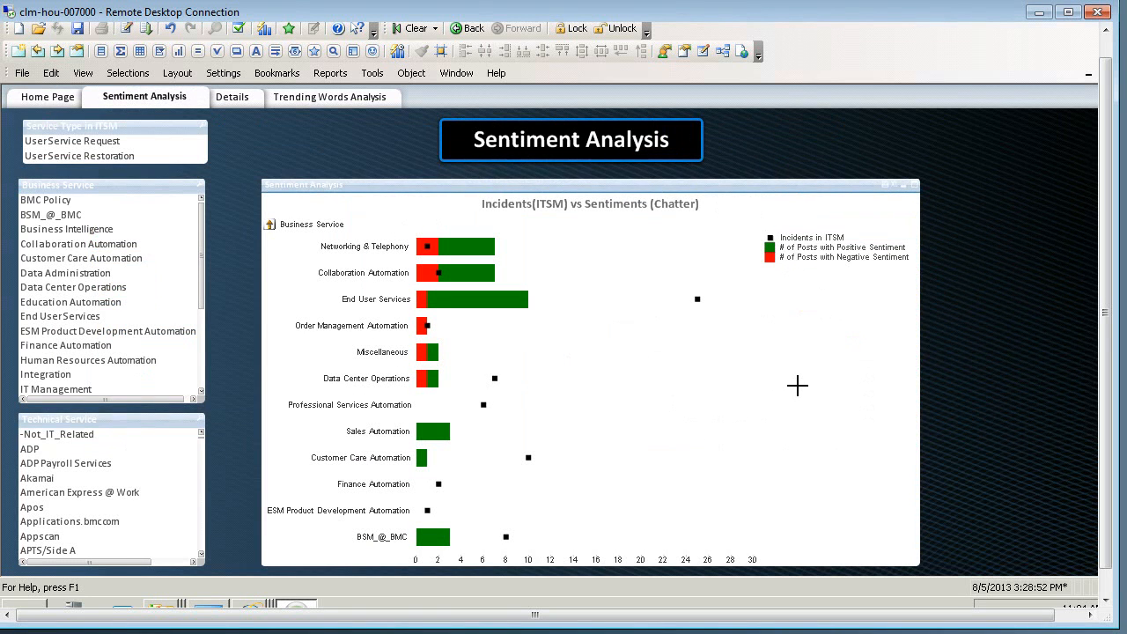
pyautogui.moveTo(736, 387)
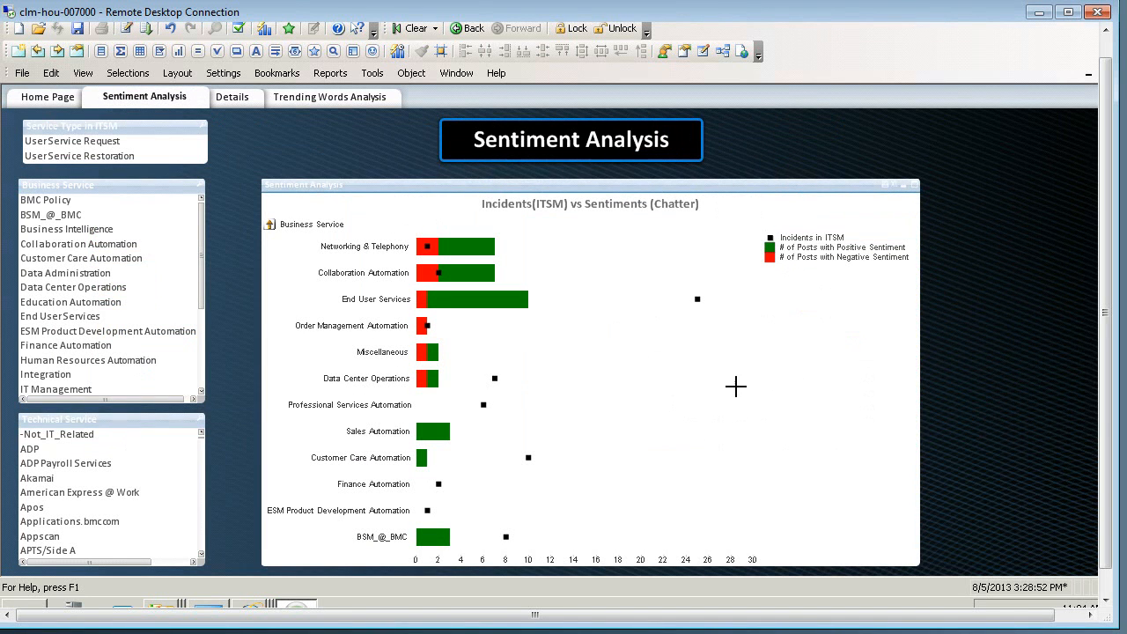
pyautogui.moveTo(731, 387)
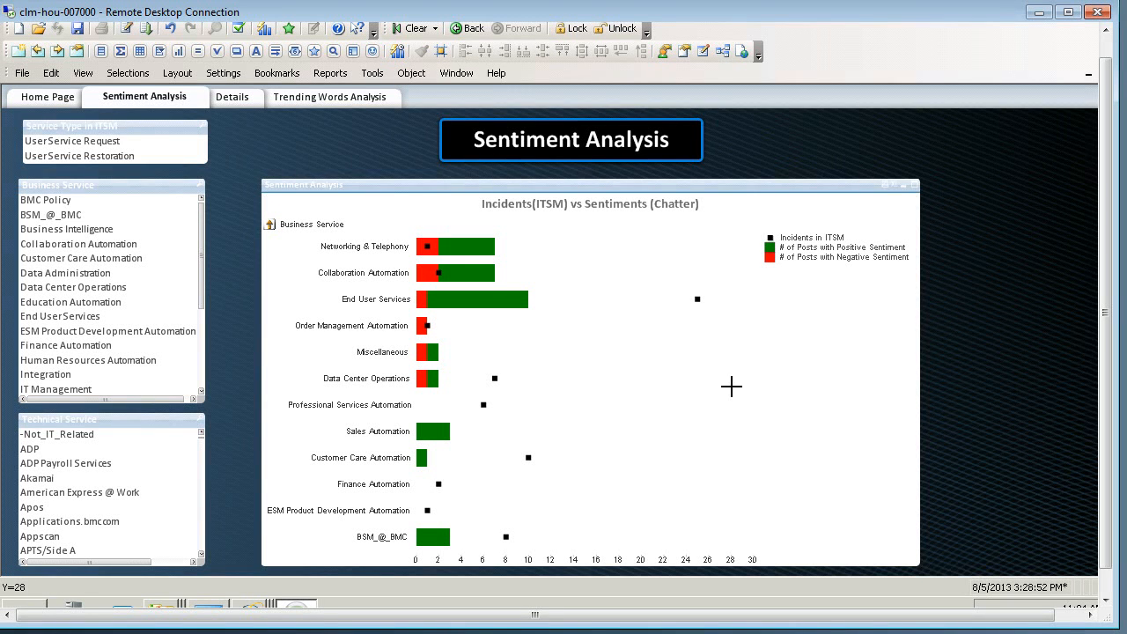
pyautogui.moveTo(451, 274)
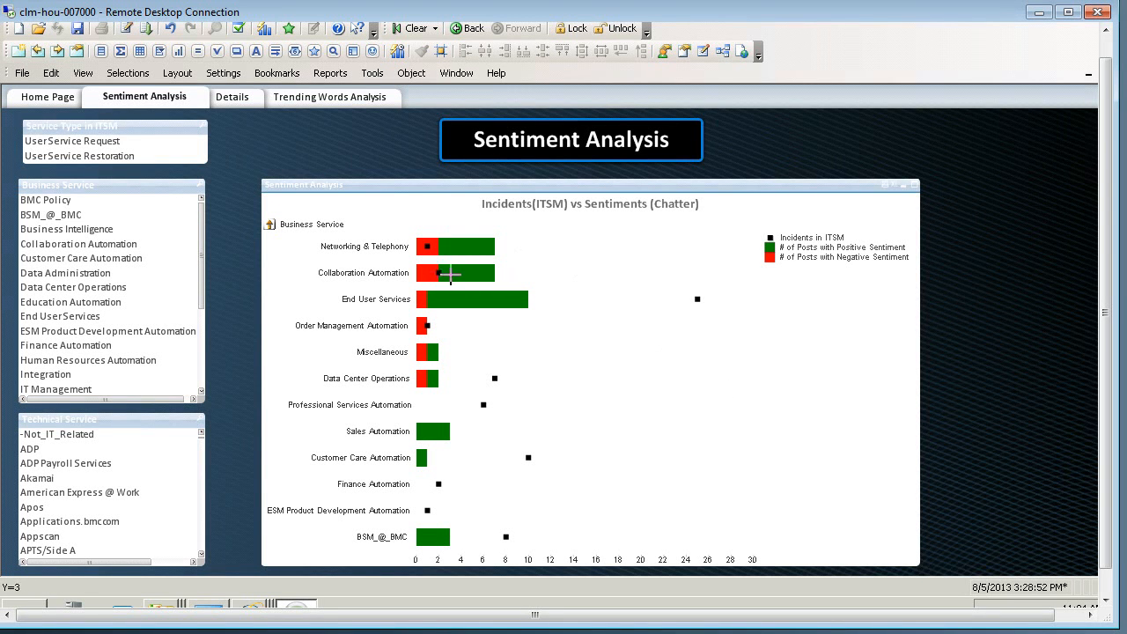
pyautogui.moveTo(482, 277)
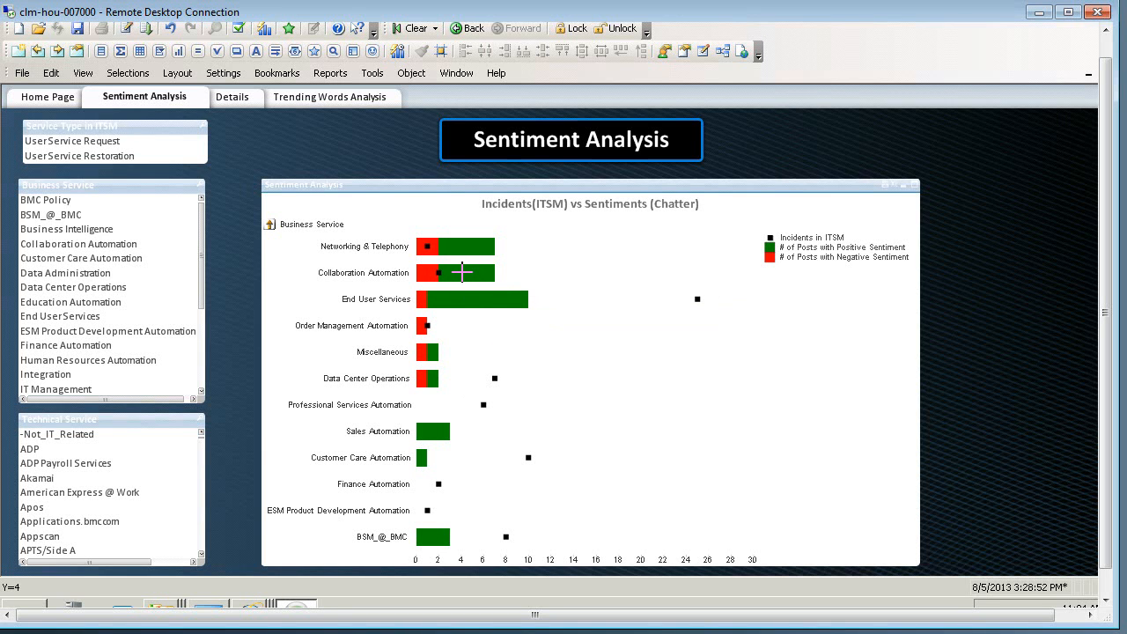
pyautogui.moveTo(458, 287)
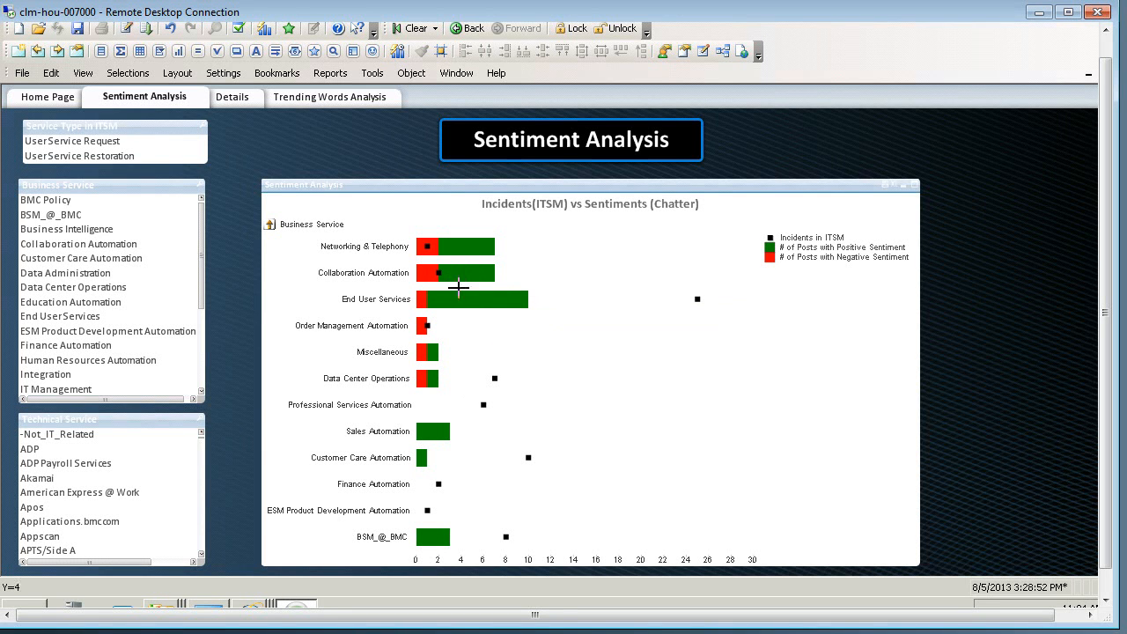
pyautogui.moveTo(383, 248)
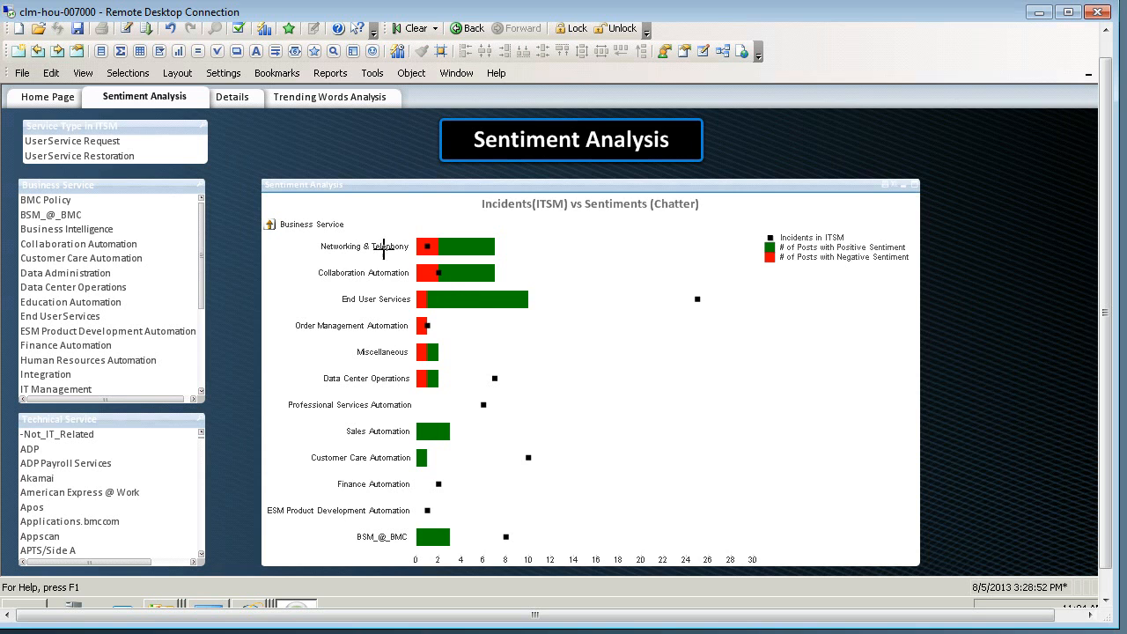
pyautogui.moveTo(442, 283)
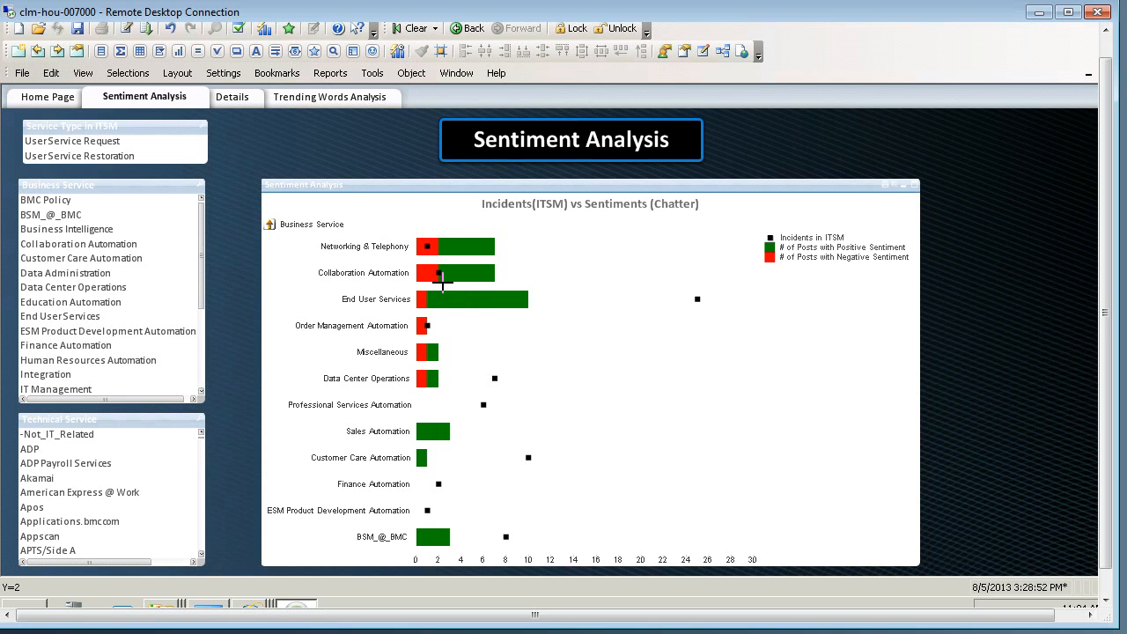
pyautogui.moveTo(428, 271)
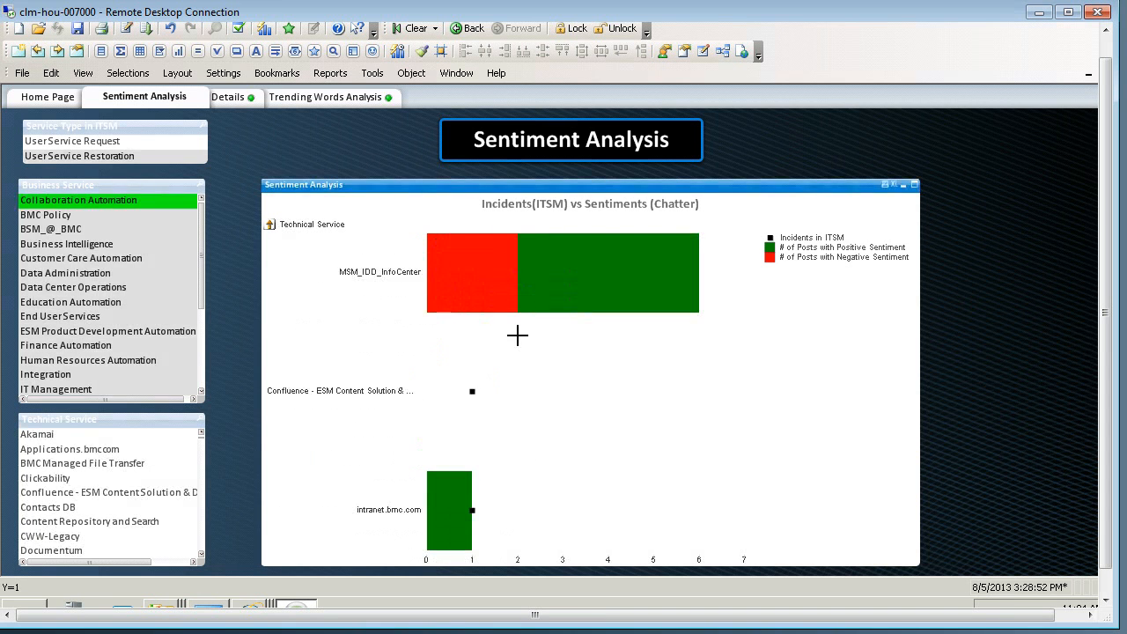
pyautogui.moveTo(560, 441)
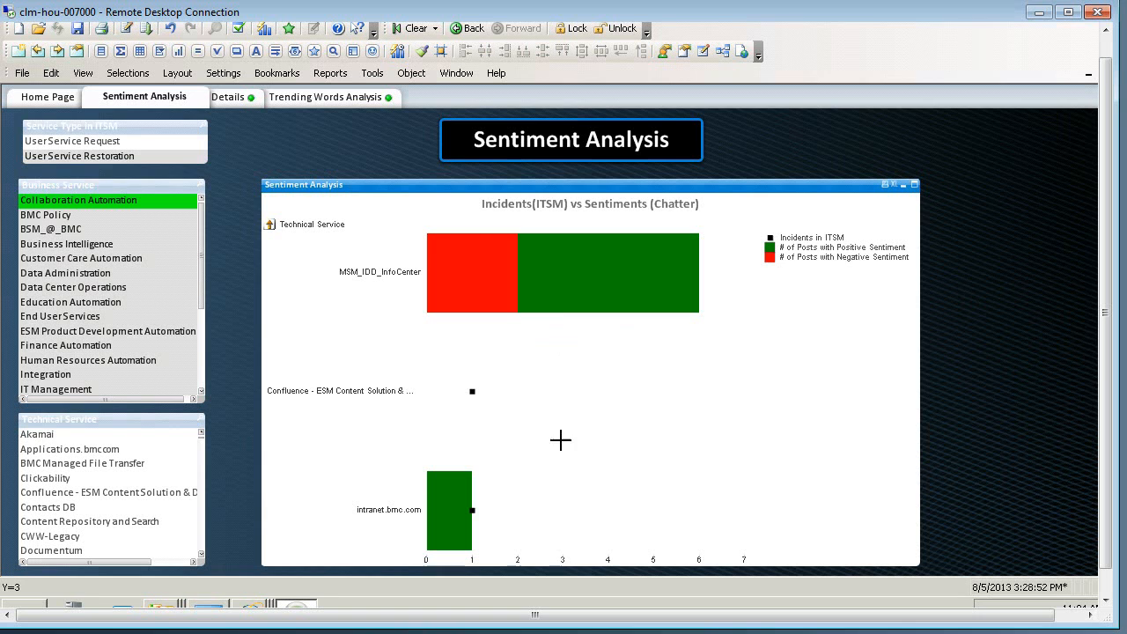
pyautogui.moveTo(517, 352)
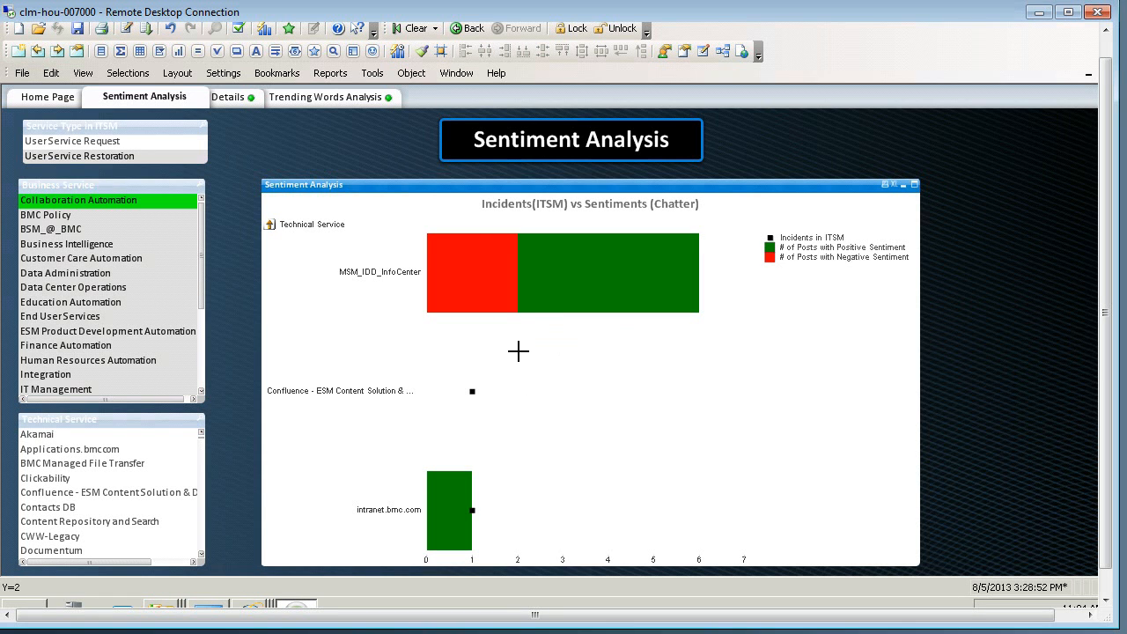
pyautogui.moveTo(413, 333)
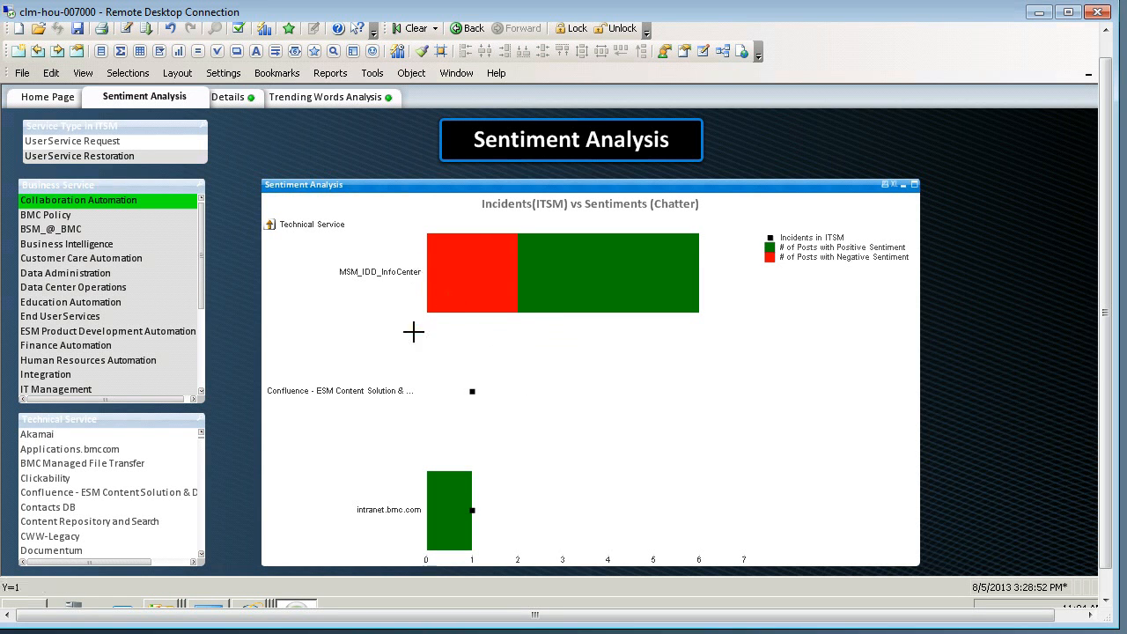
pyautogui.moveTo(487, 285)
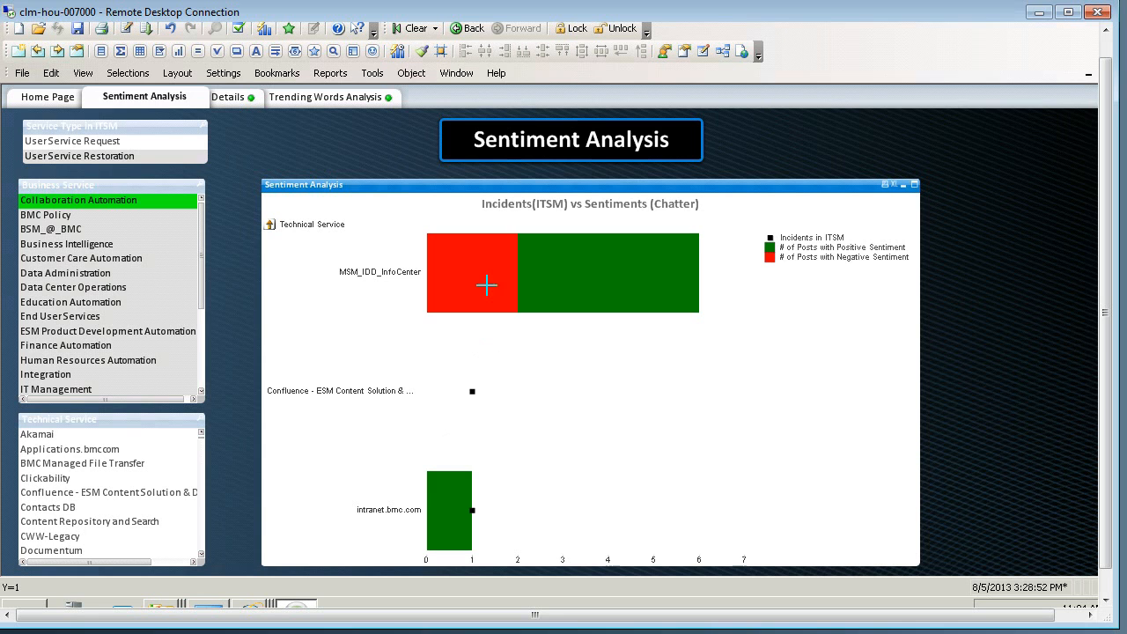
pyautogui.moveTo(480, 277)
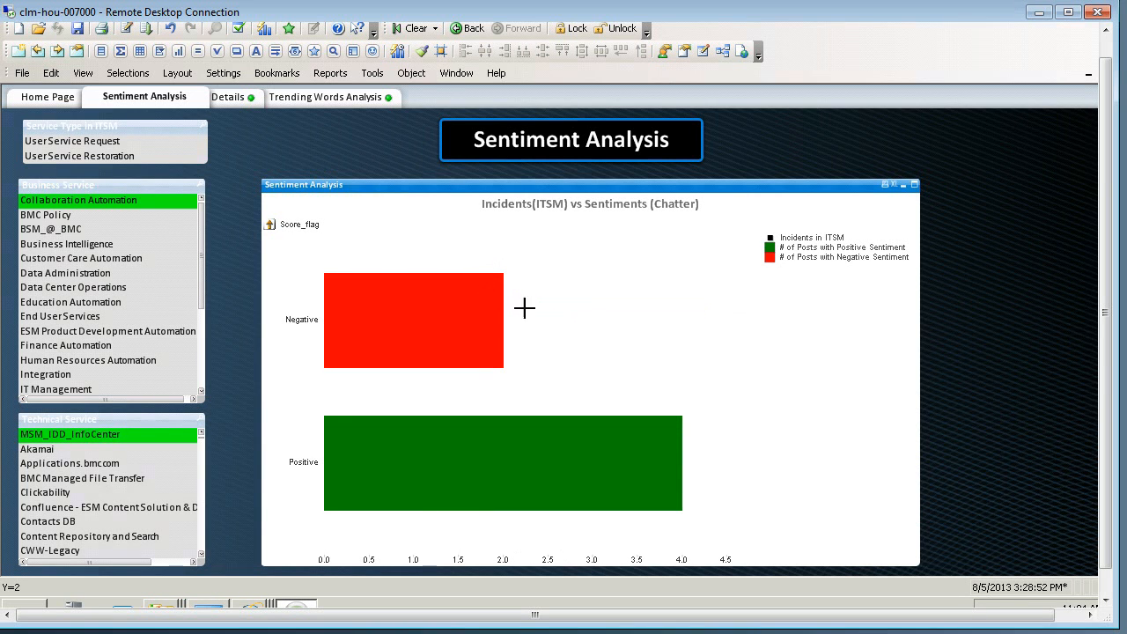
pyautogui.moveTo(708, 364)
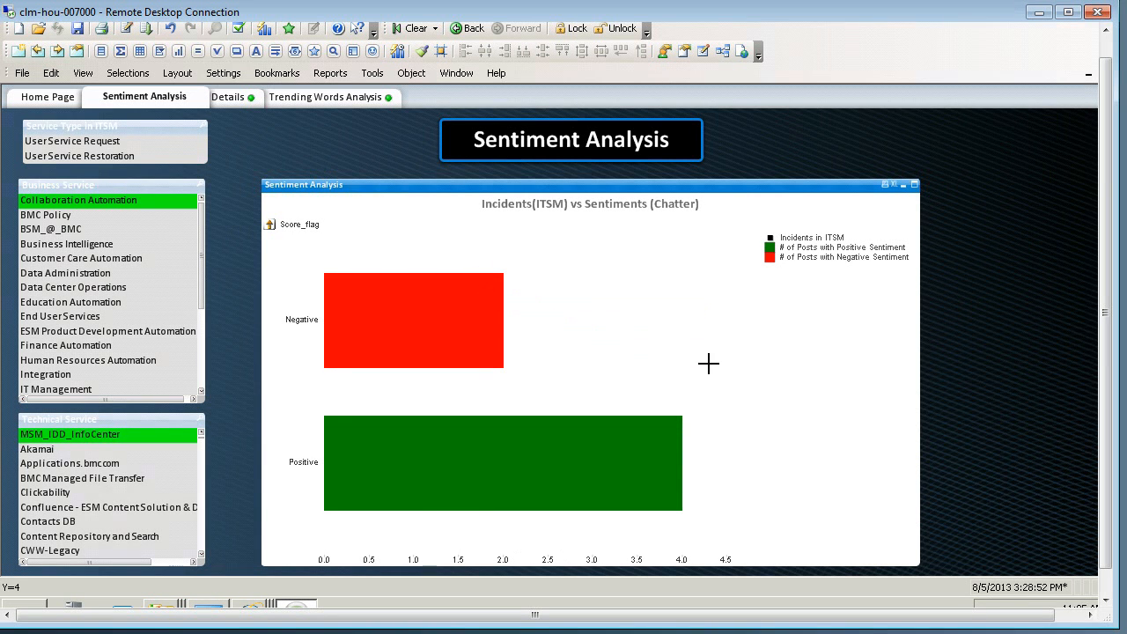
pyautogui.moveTo(714, 470)
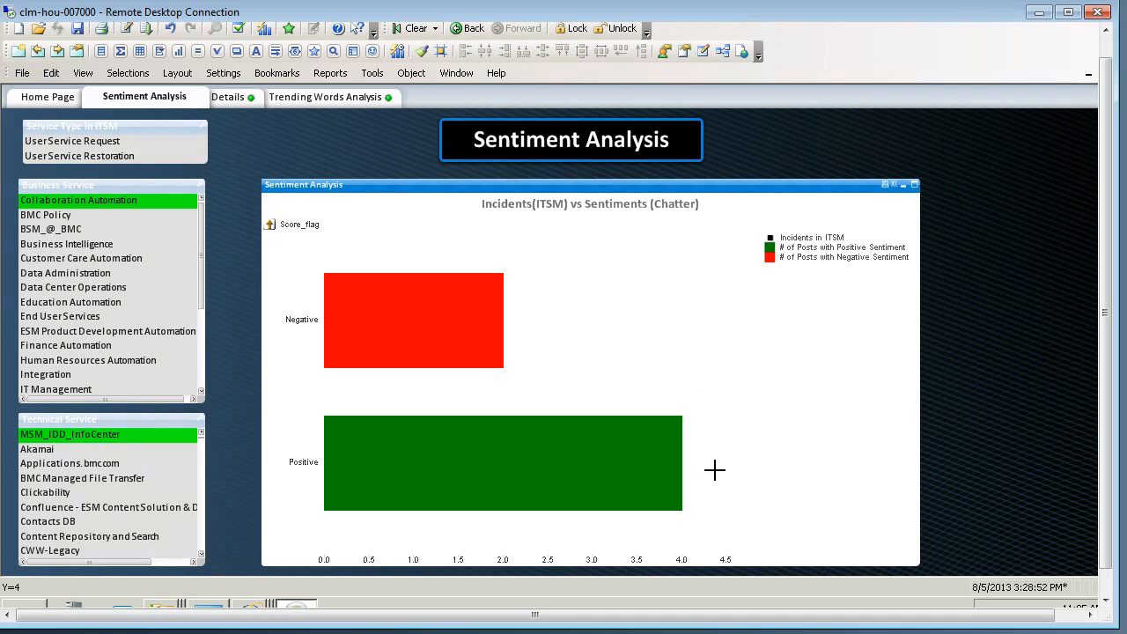
pyautogui.moveTo(950, 386)
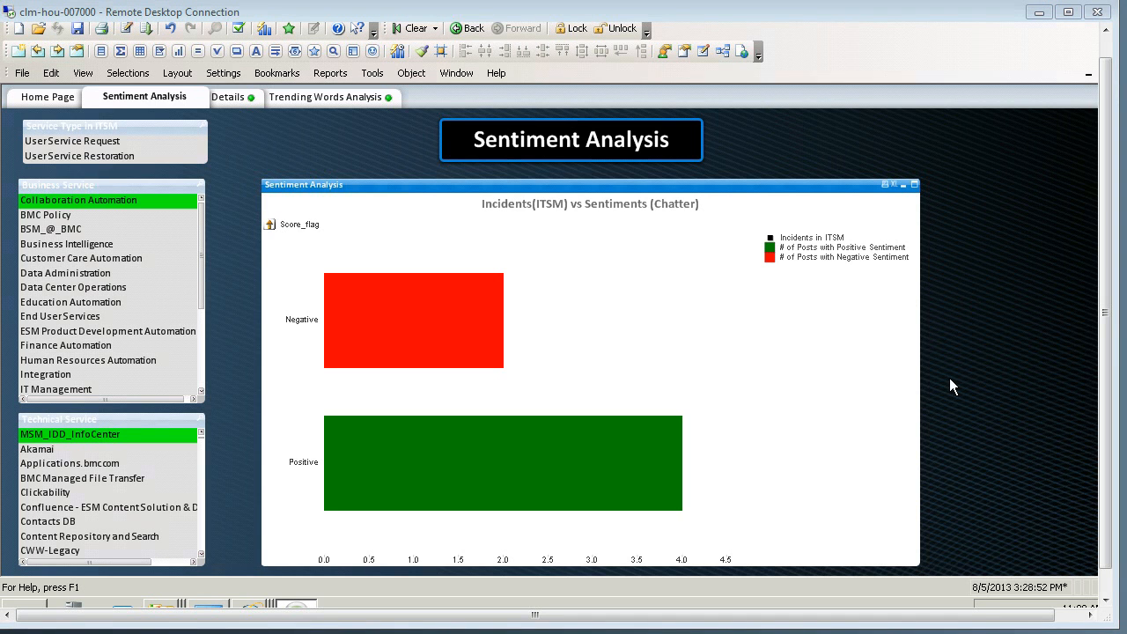
pyautogui.moveTo(275, 150)
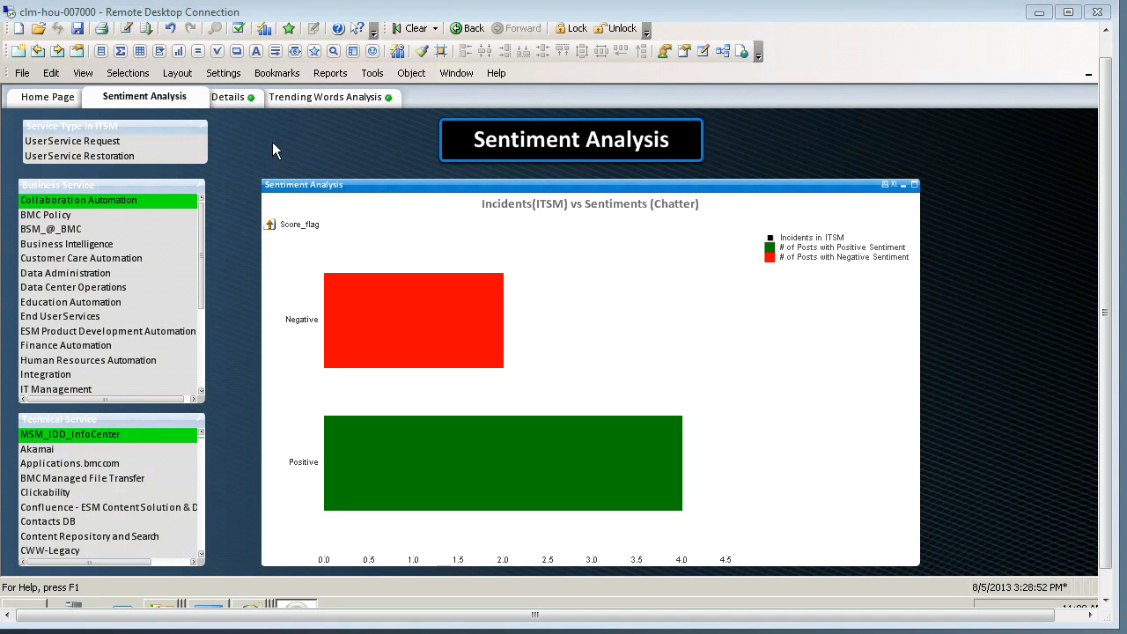
# Step: Switch to the Details sheet listing chatter posts and incident tickets
pyautogui.click(229, 96)
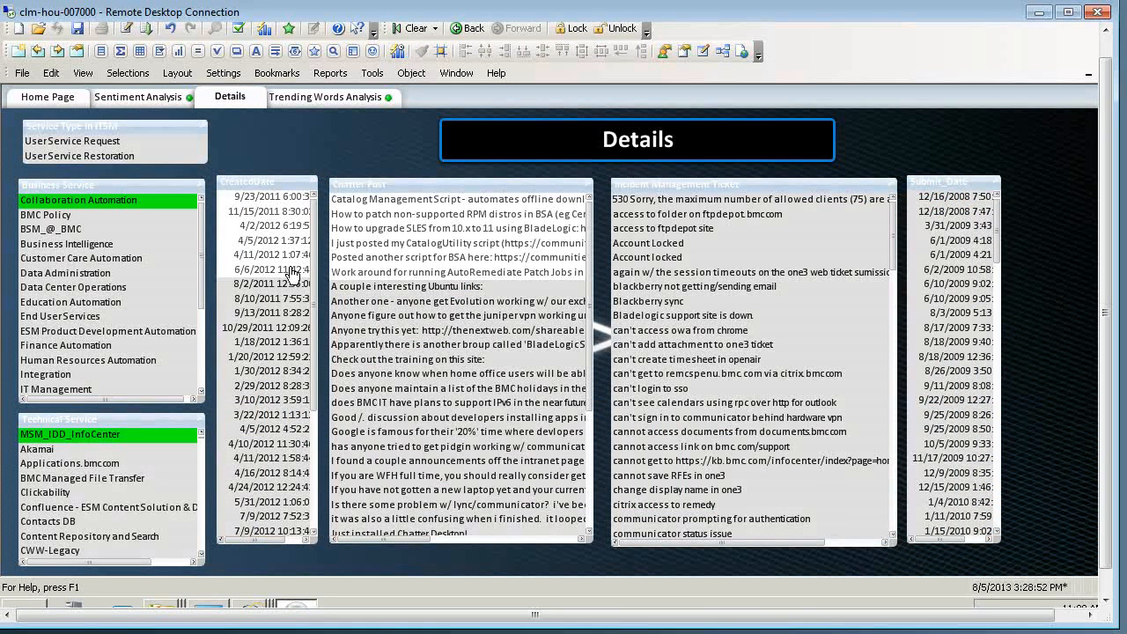
pyautogui.moveTo(726, 136)
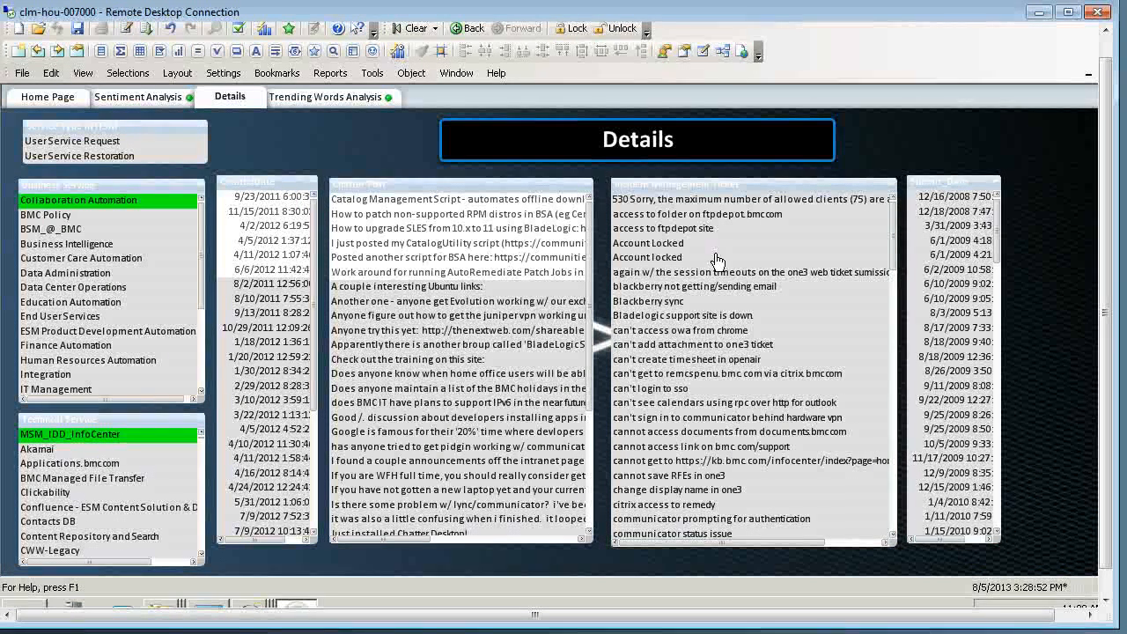
pyautogui.moveTo(796, 299)
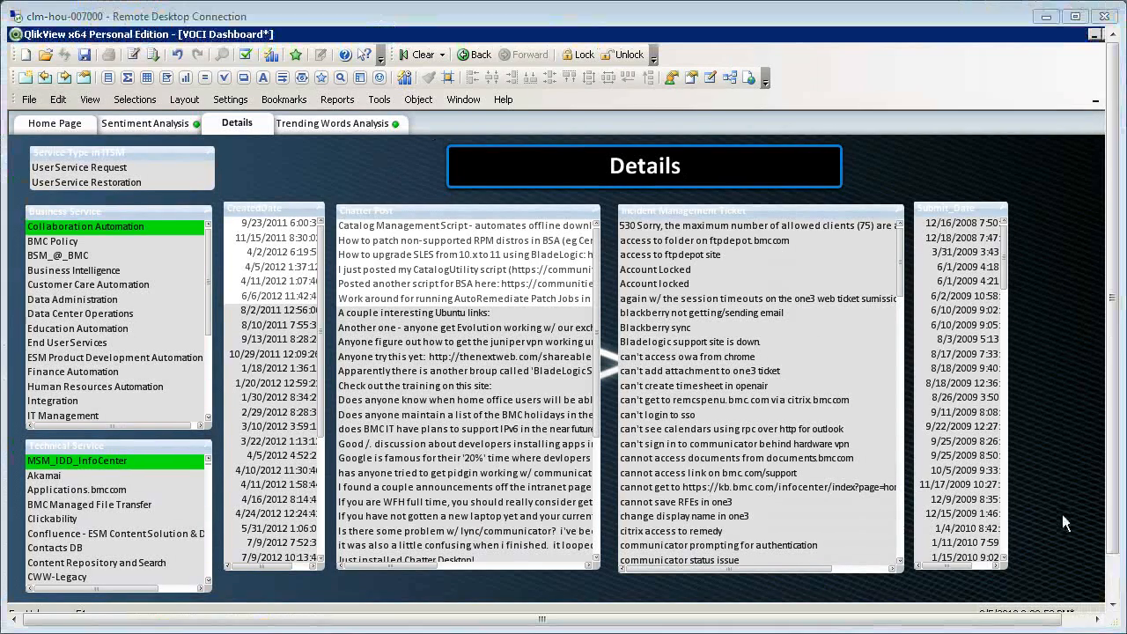
# Step: Return to the VOCI Dashboard Home Page tab
pyautogui.click(418, 54)
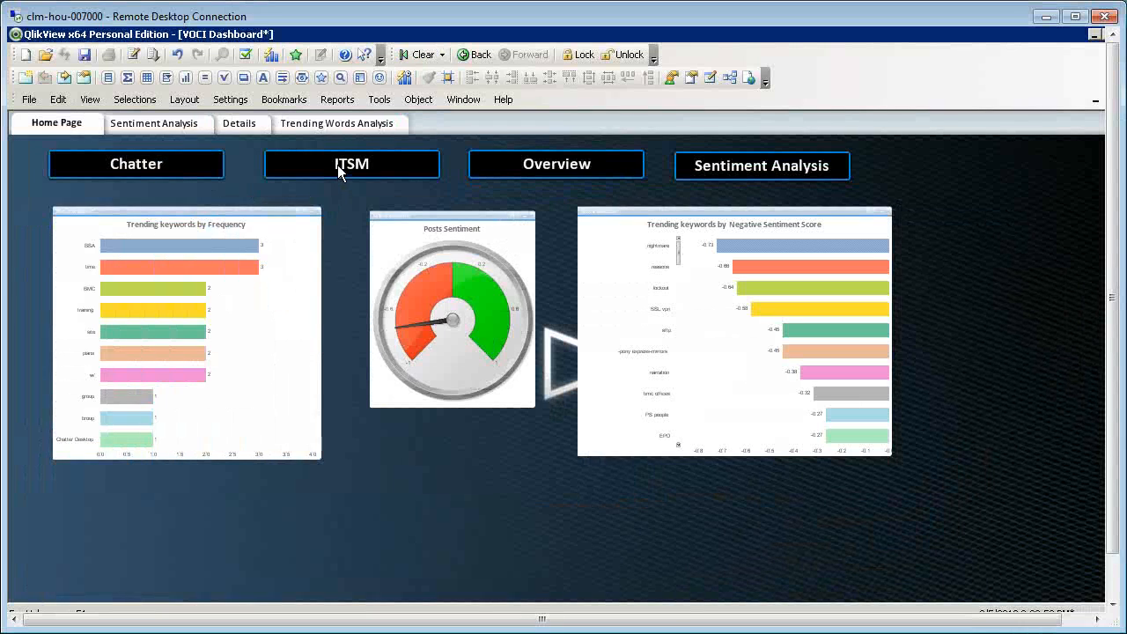
# Step: Open the ITSM Incident Management sheet from the Home Page's ITSM button
pyautogui.click(351, 164)
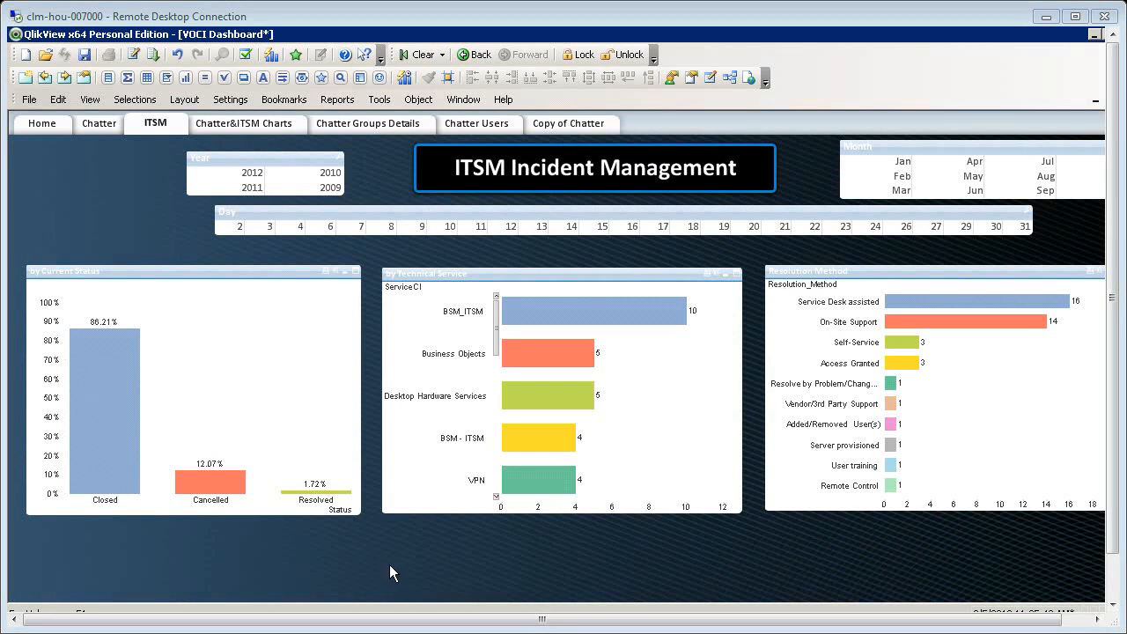
pyautogui.moveTo(405, 542)
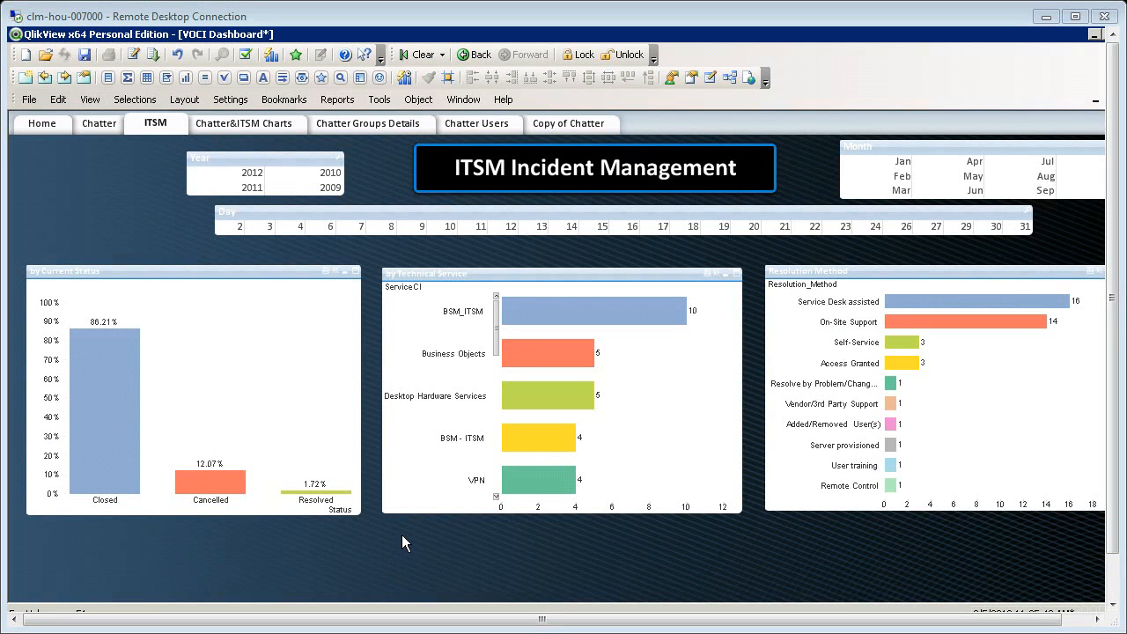
pyautogui.moveTo(251, 331)
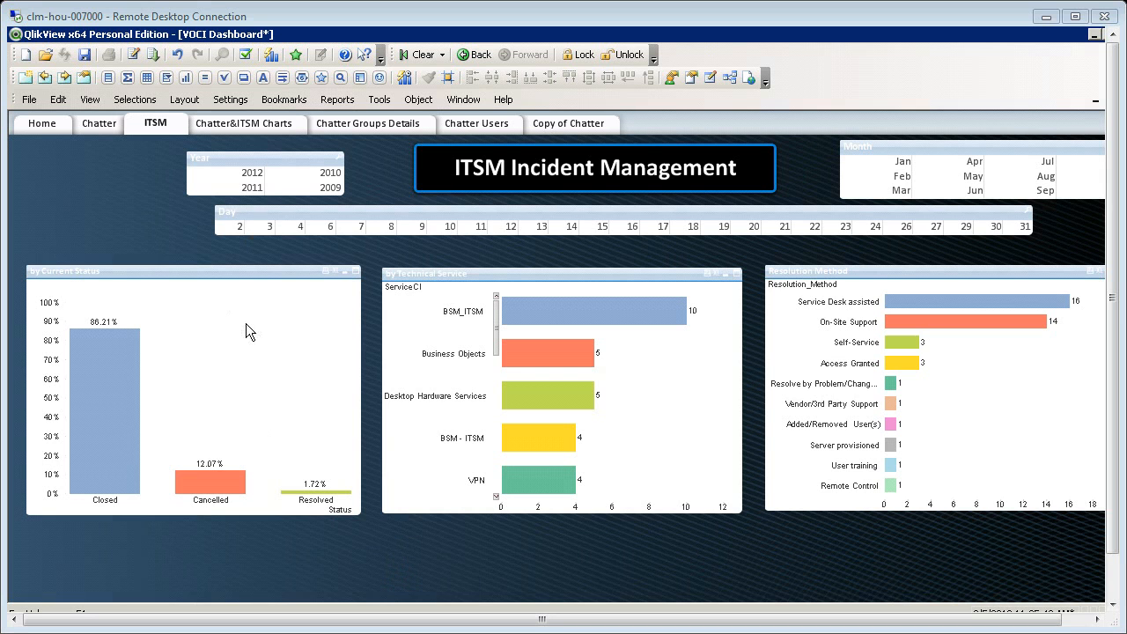
pyautogui.moveTo(847, 336)
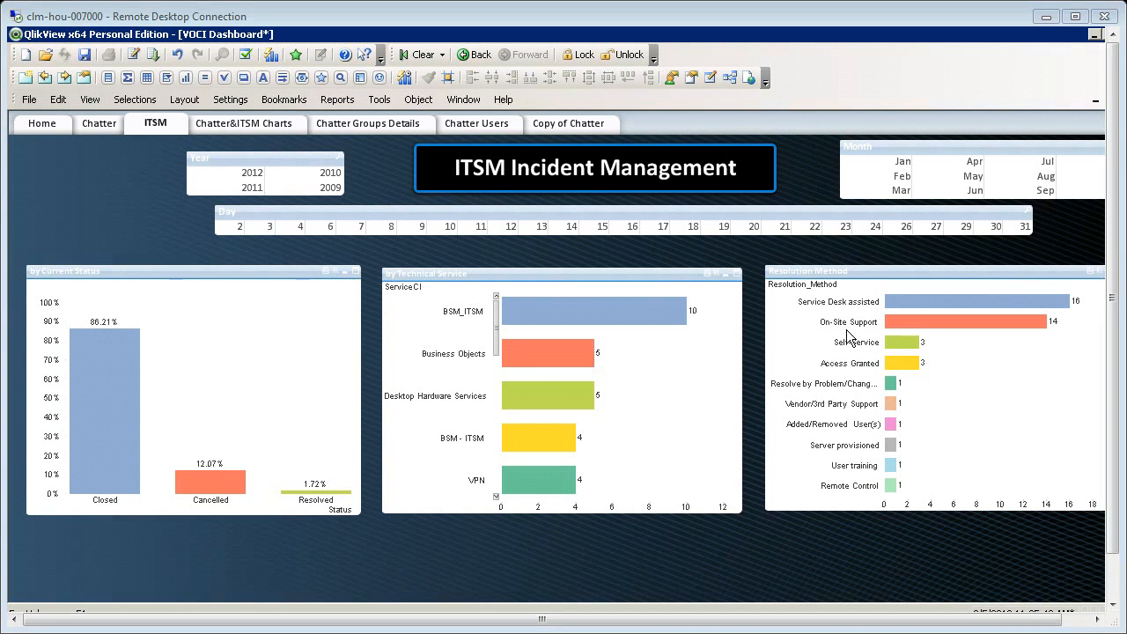
pyautogui.moveTo(755, 374)
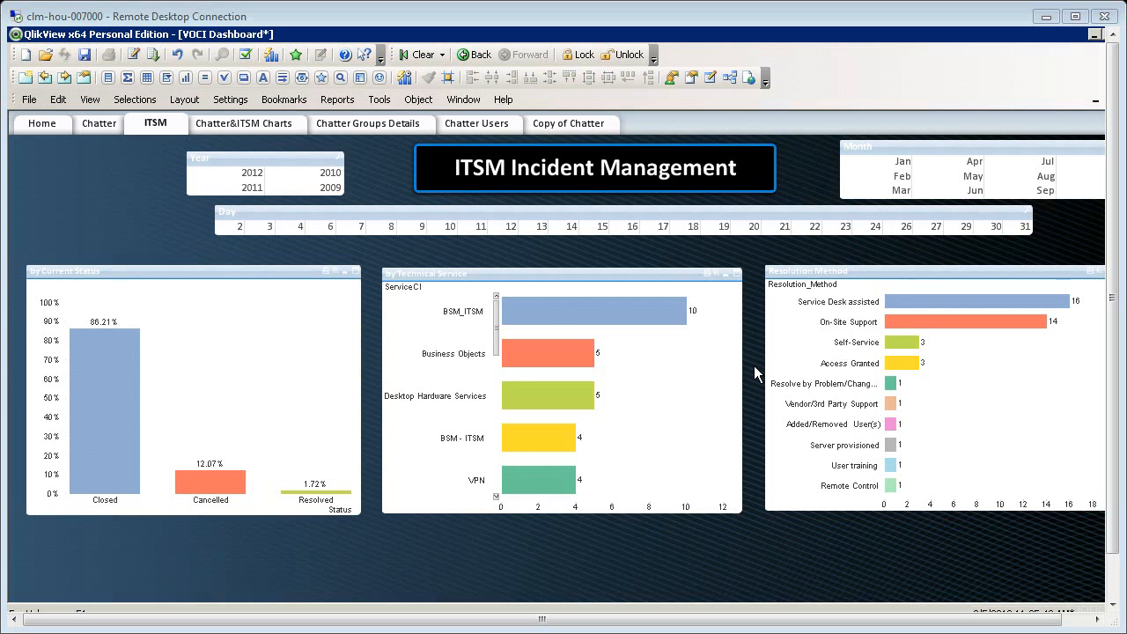
pyautogui.moveTo(605, 321)
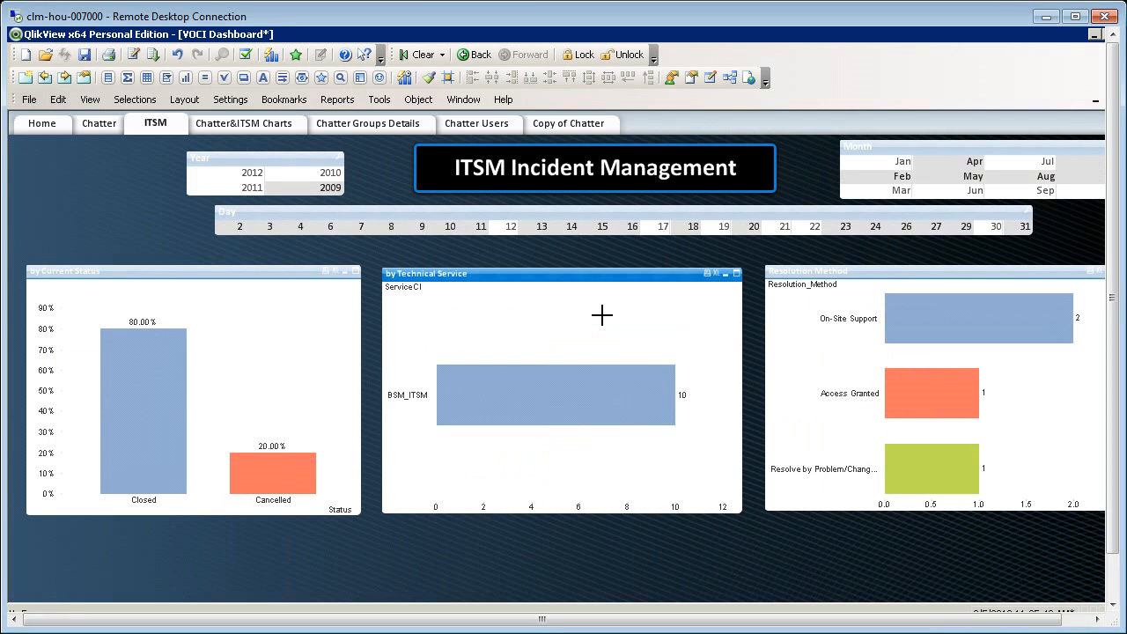
pyautogui.moveTo(387, 411)
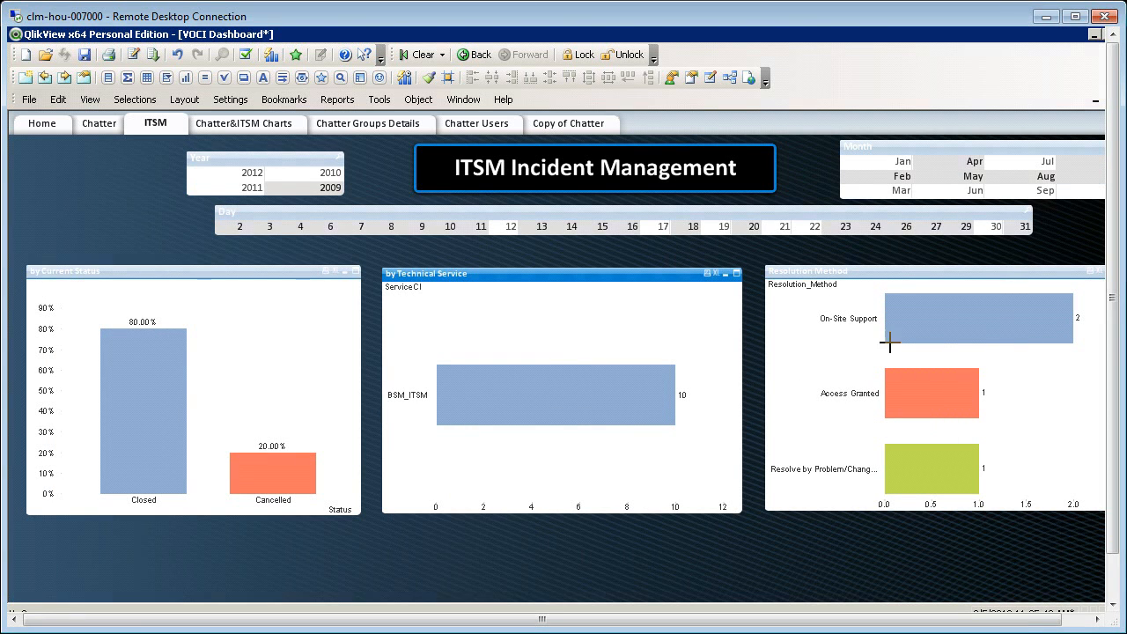
pyautogui.moveTo(896, 447)
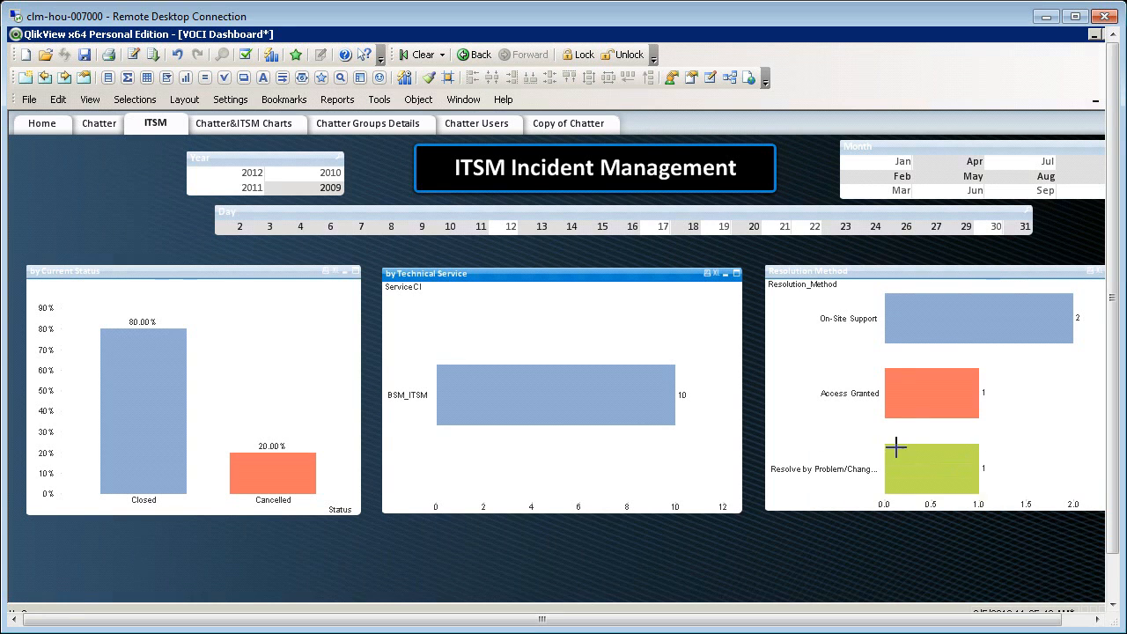
pyautogui.moveTo(858, 387)
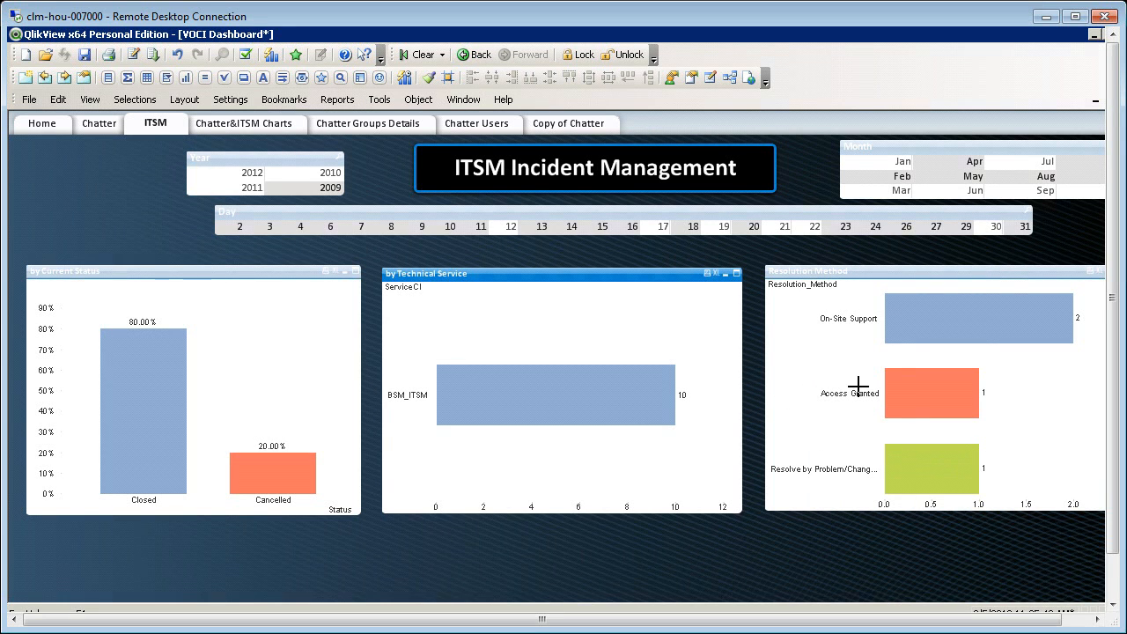
pyautogui.moveTo(977, 362)
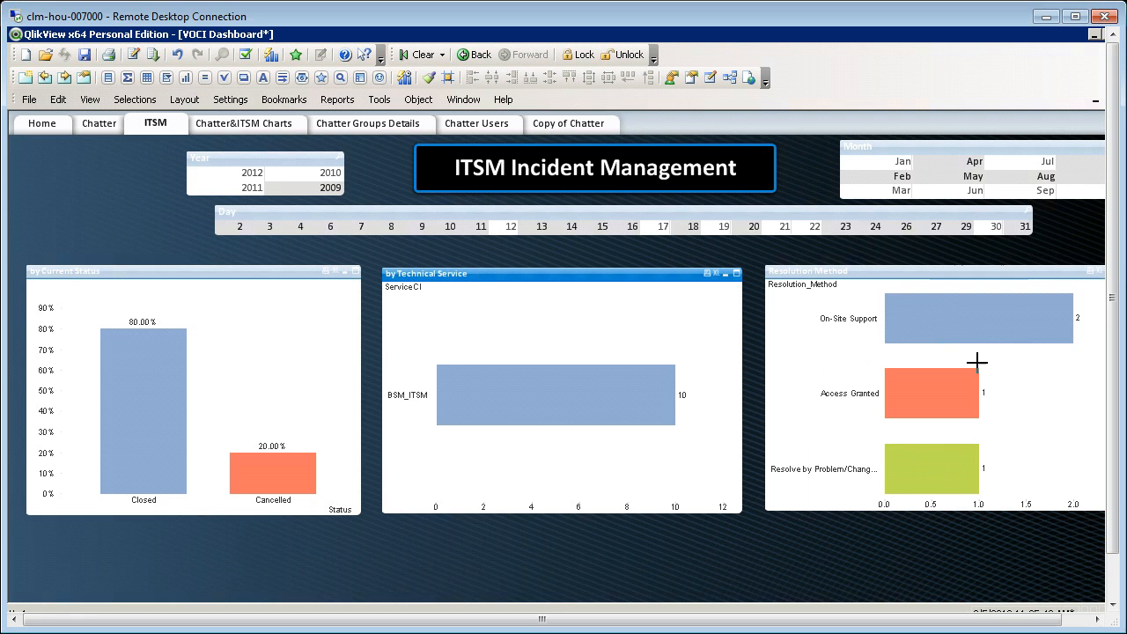
pyautogui.moveTo(949, 318)
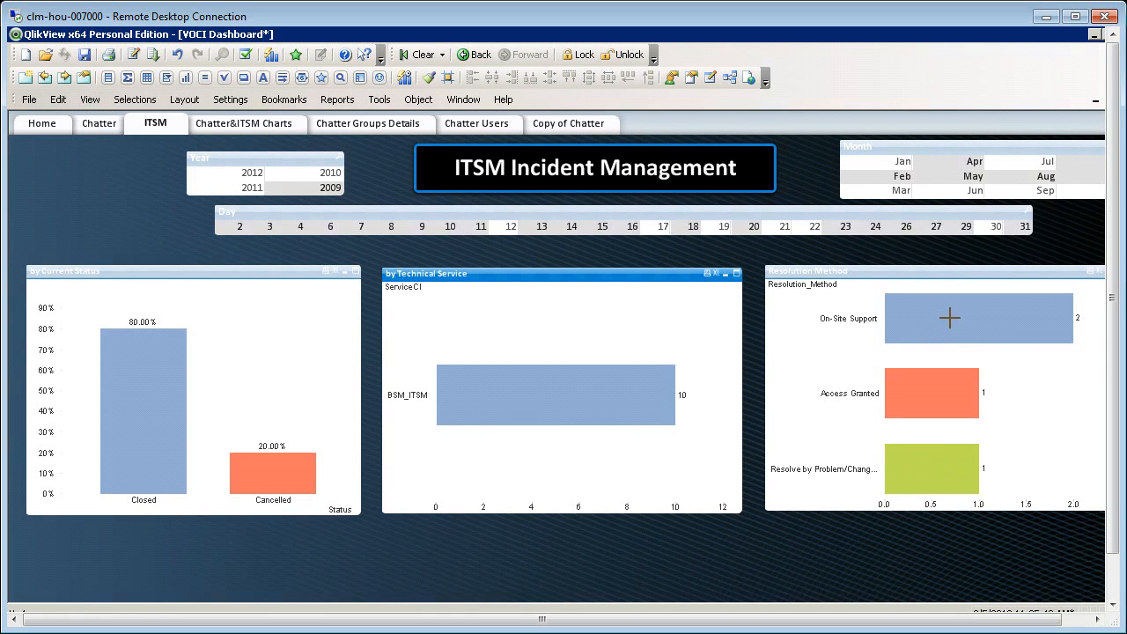
pyautogui.moveTo(900, 432)
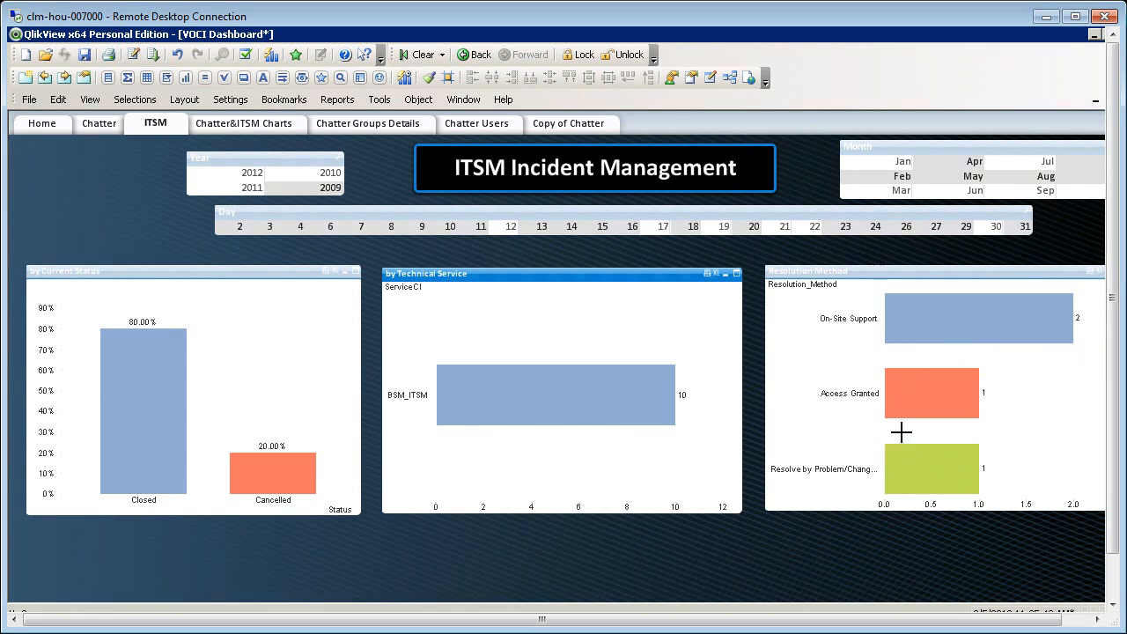
pyautogui.moveTo(904, 451)
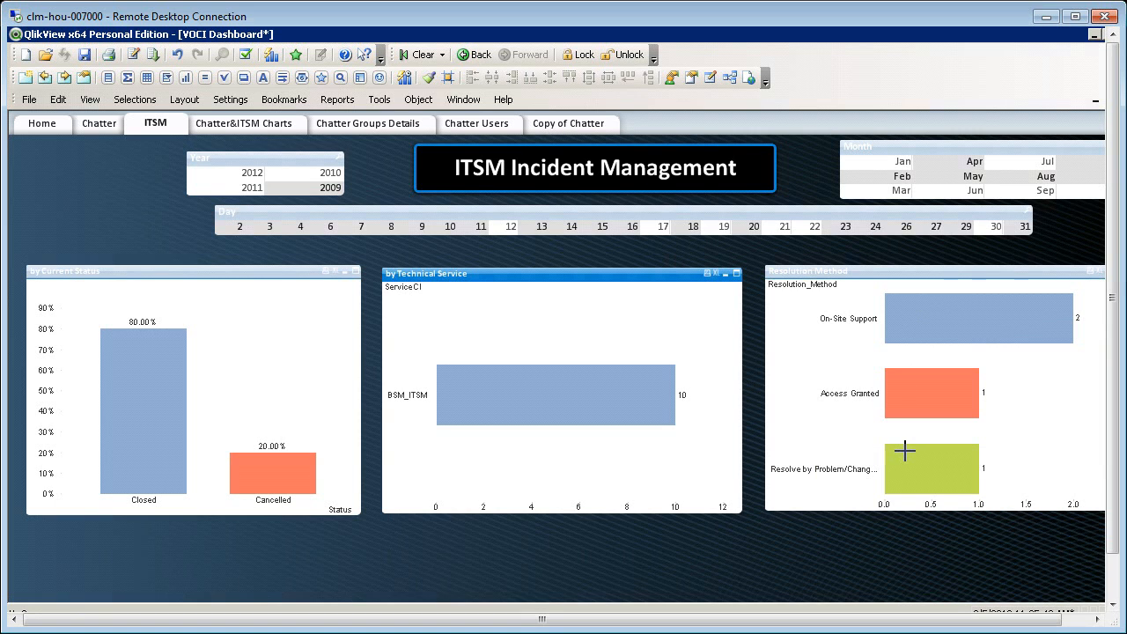
pyautogui.moveTo(790, 226)
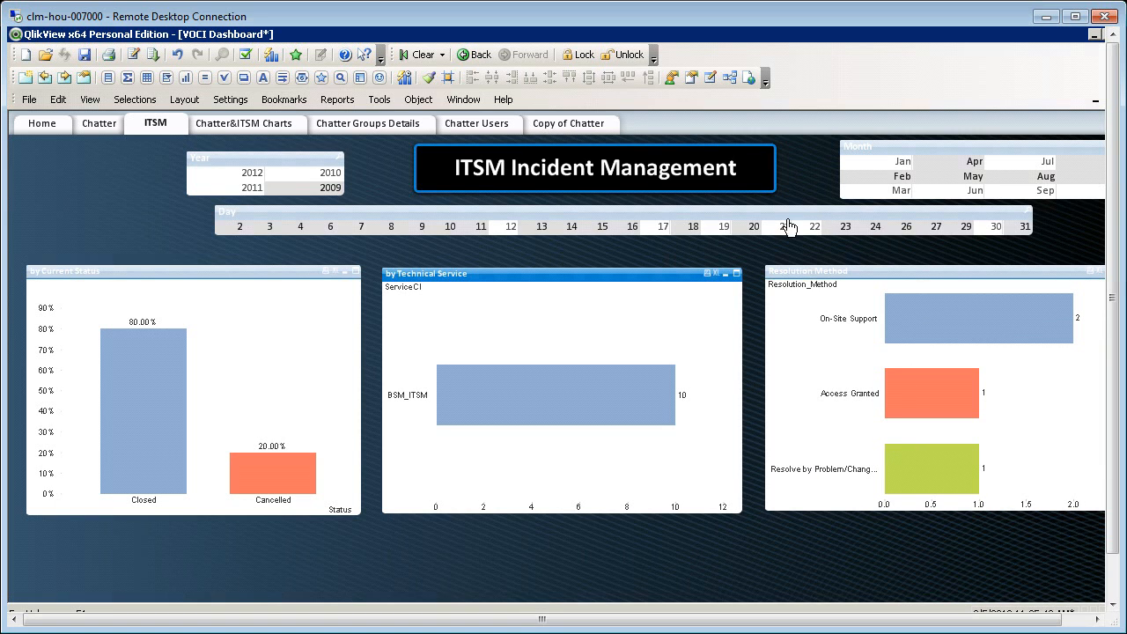
pyautogui.moveTo(790, 227)
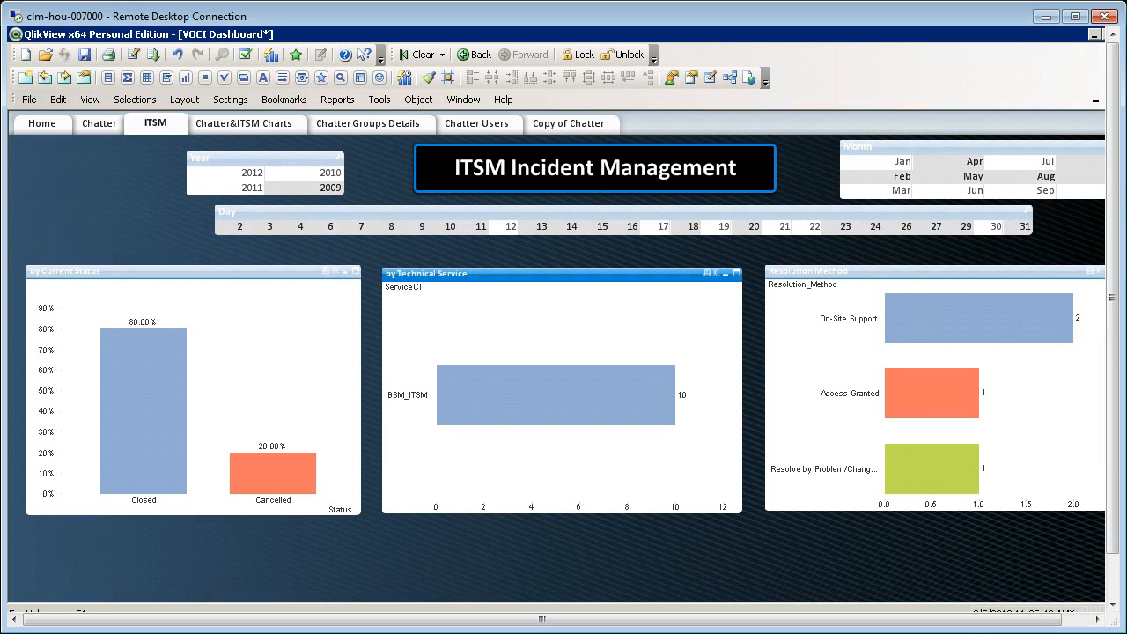
# Step: Go back to the VOCI Dashboard home page with its keyword-frequency and sentiment charts
pyautogui.click(56, 110)
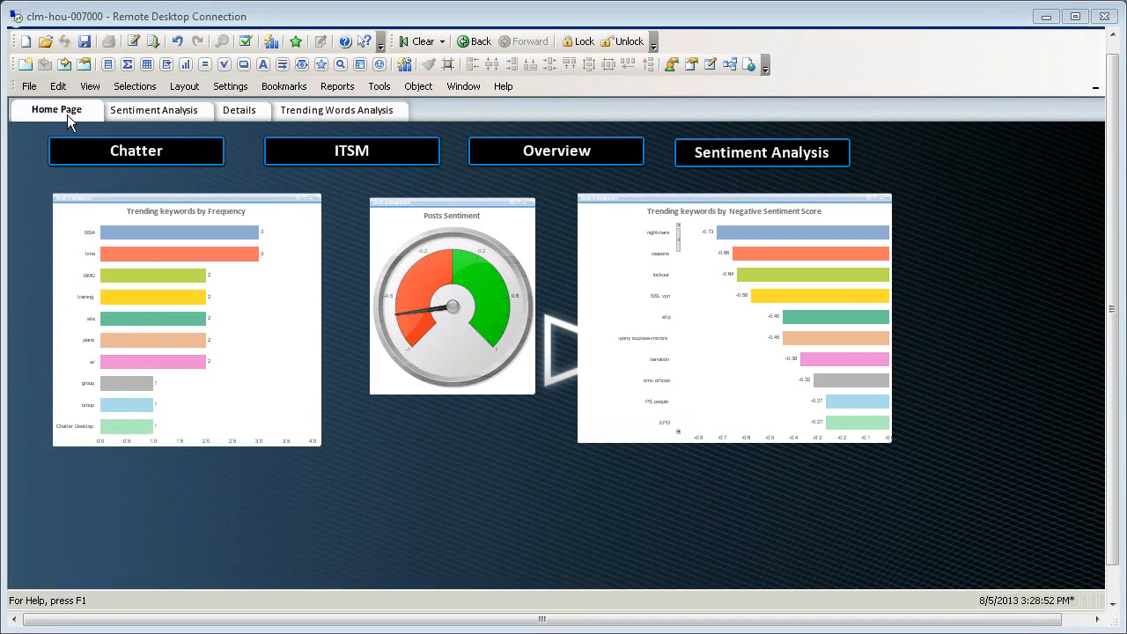